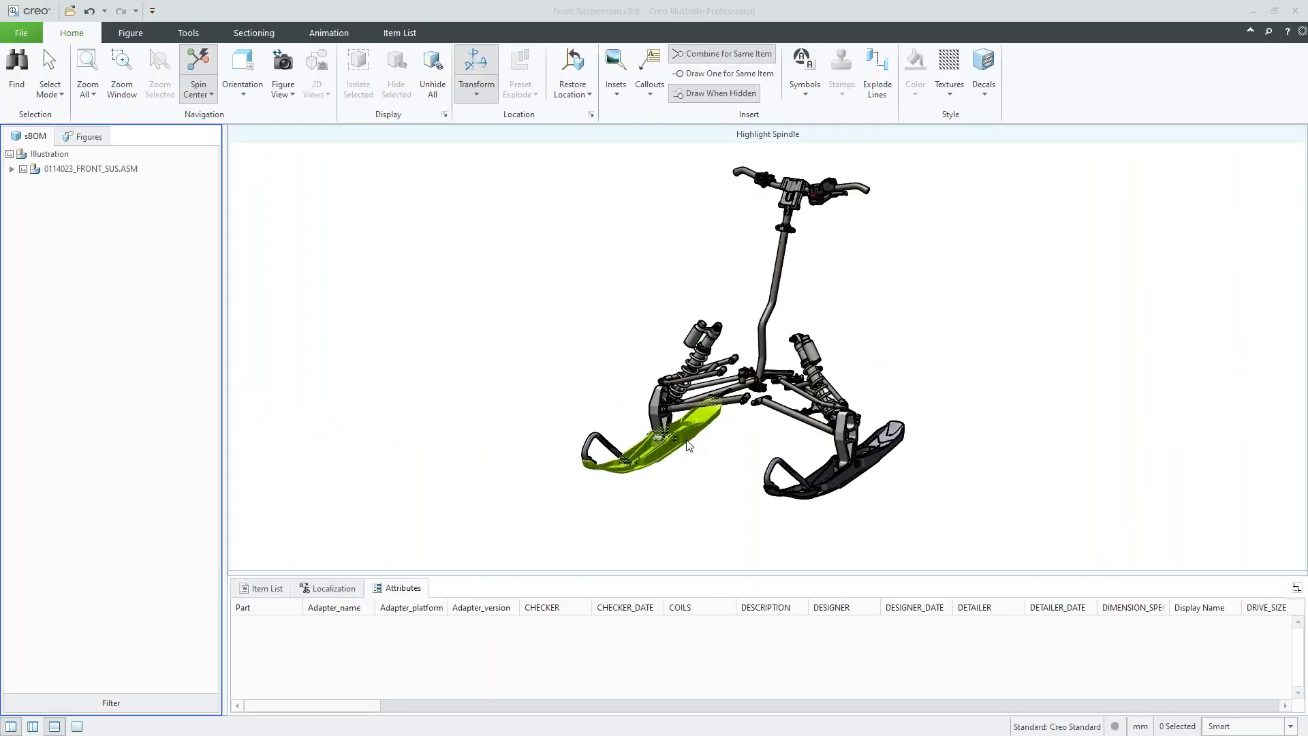
Browse the HLR Outline, Shaded with Callout and Highlight Spindle figures, then expand 0114023_FRONT_SUS.ASM
{"action": "left_click", "coordinate": [88, 136]}
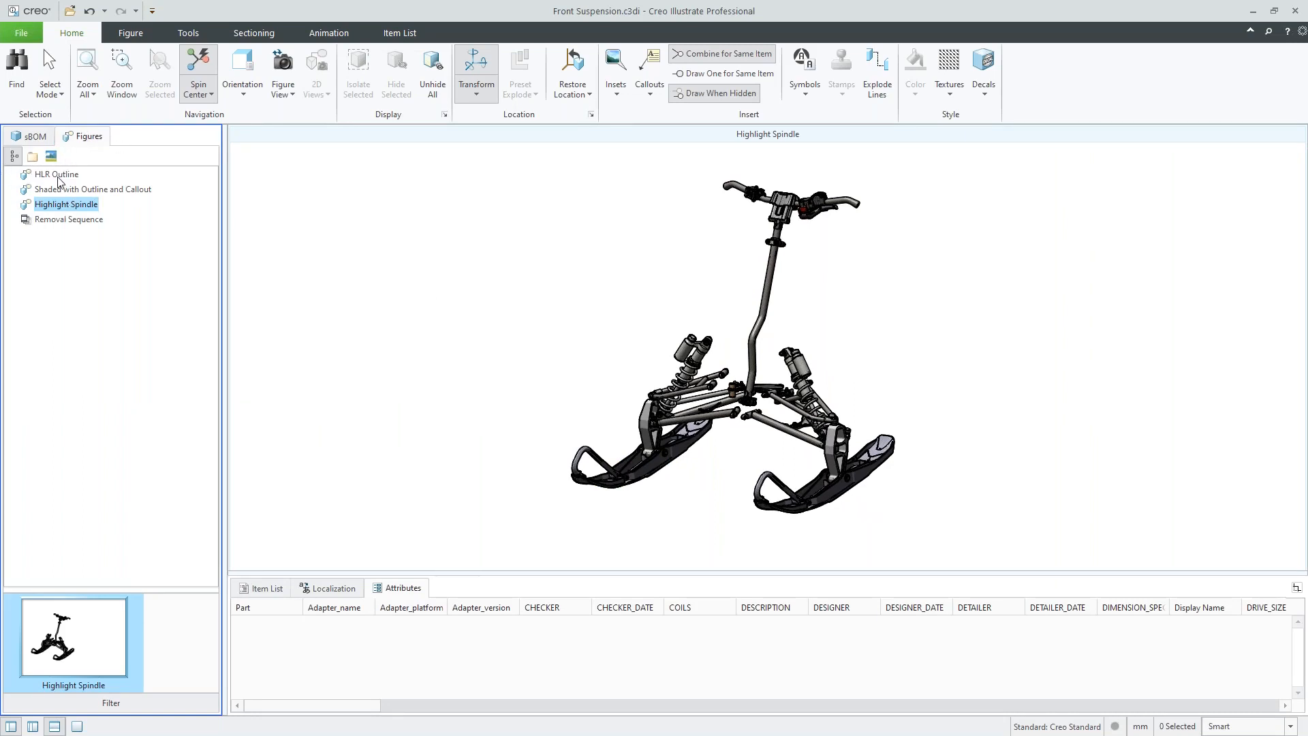
{"action": "left_click", "coordinate": [53, 174]}
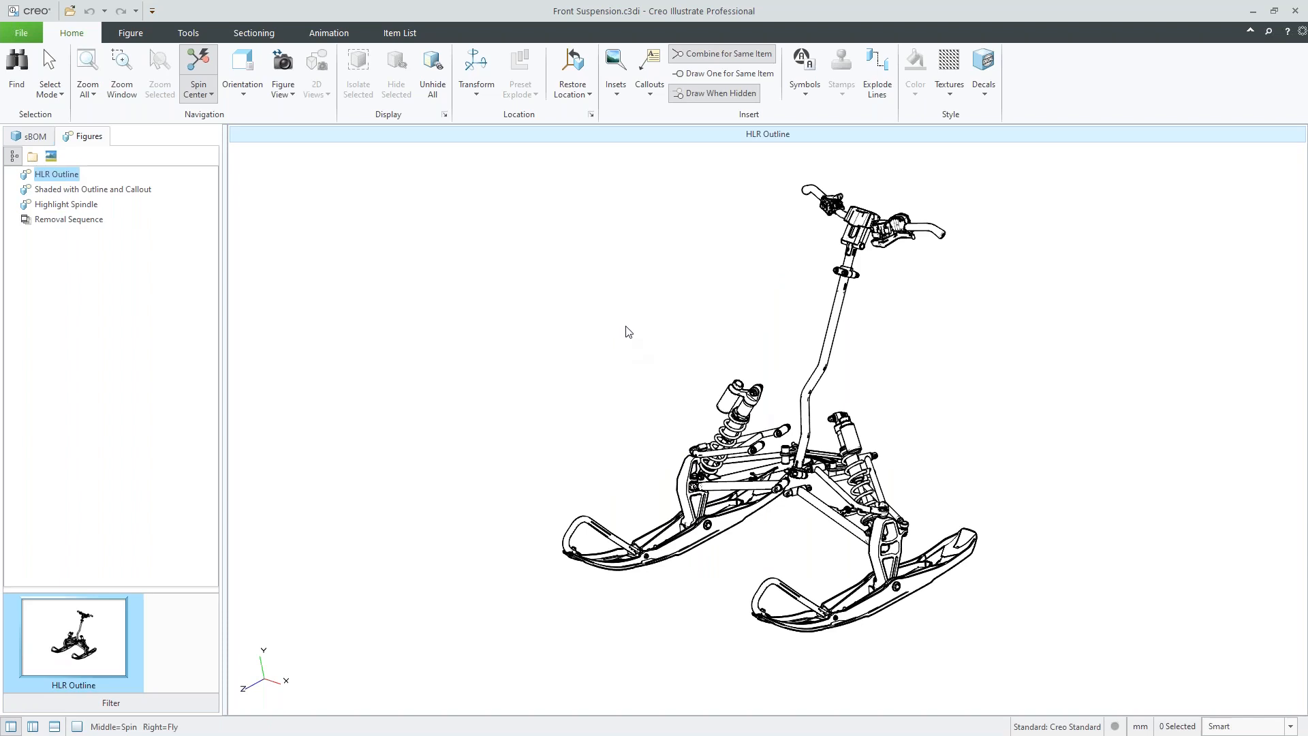
{"action": "mouse_move", "coordinate": [63, 194]}
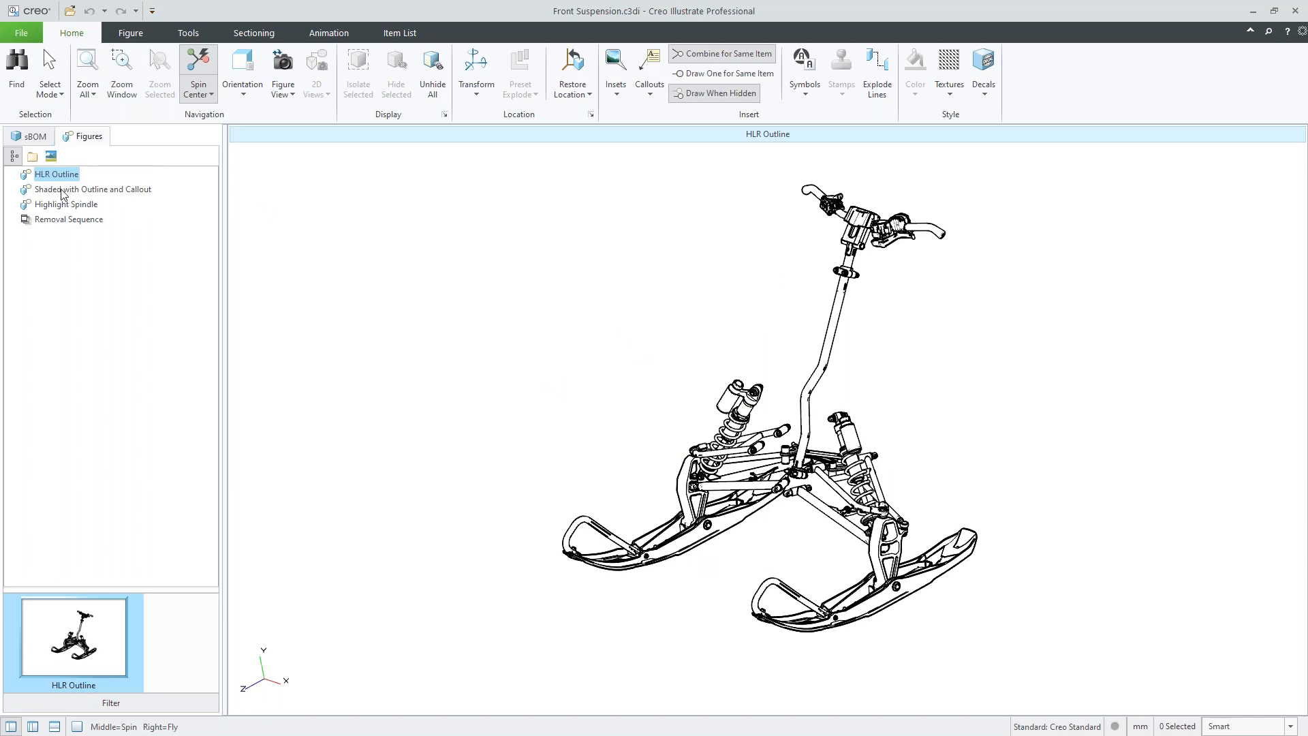
{"action": "left_click", "coordinate": [92, 190]}
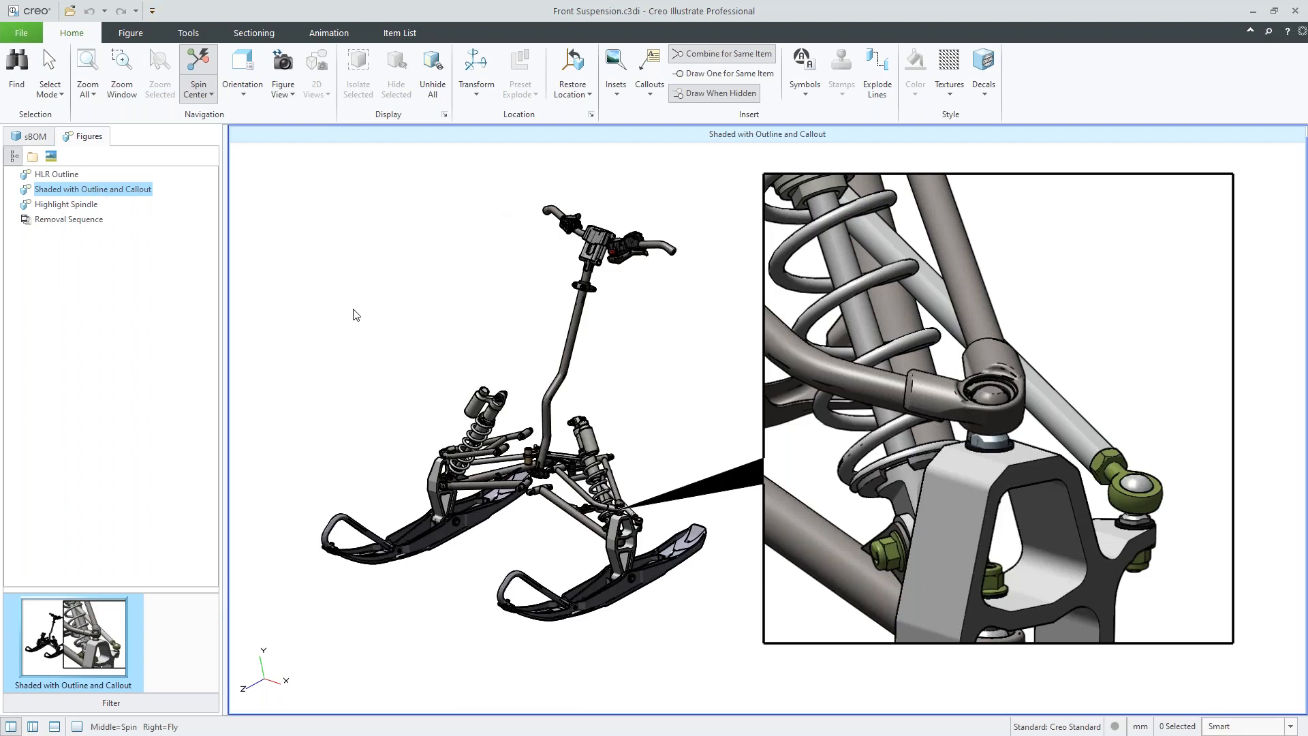
{"action": "mouse_move", "coordinate": [69, 210]}
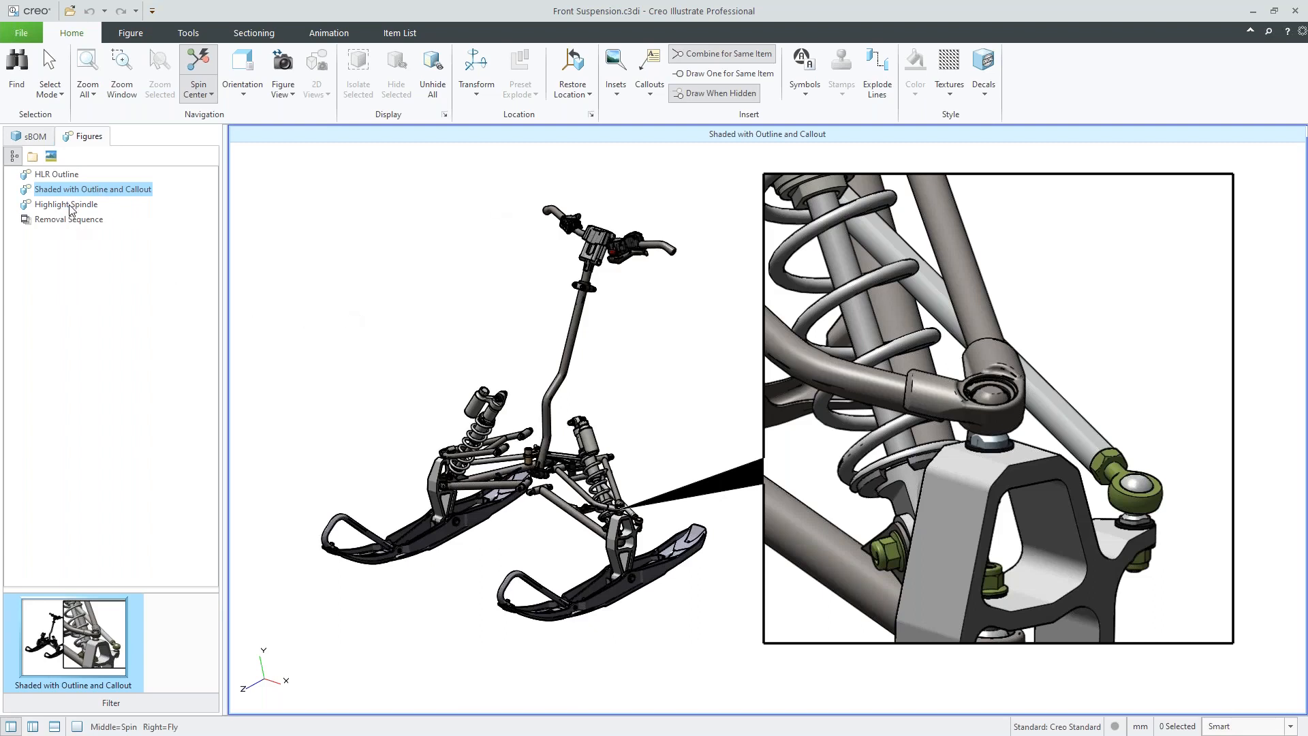
{"action": "left_click", "coordinate": [67, 204]}
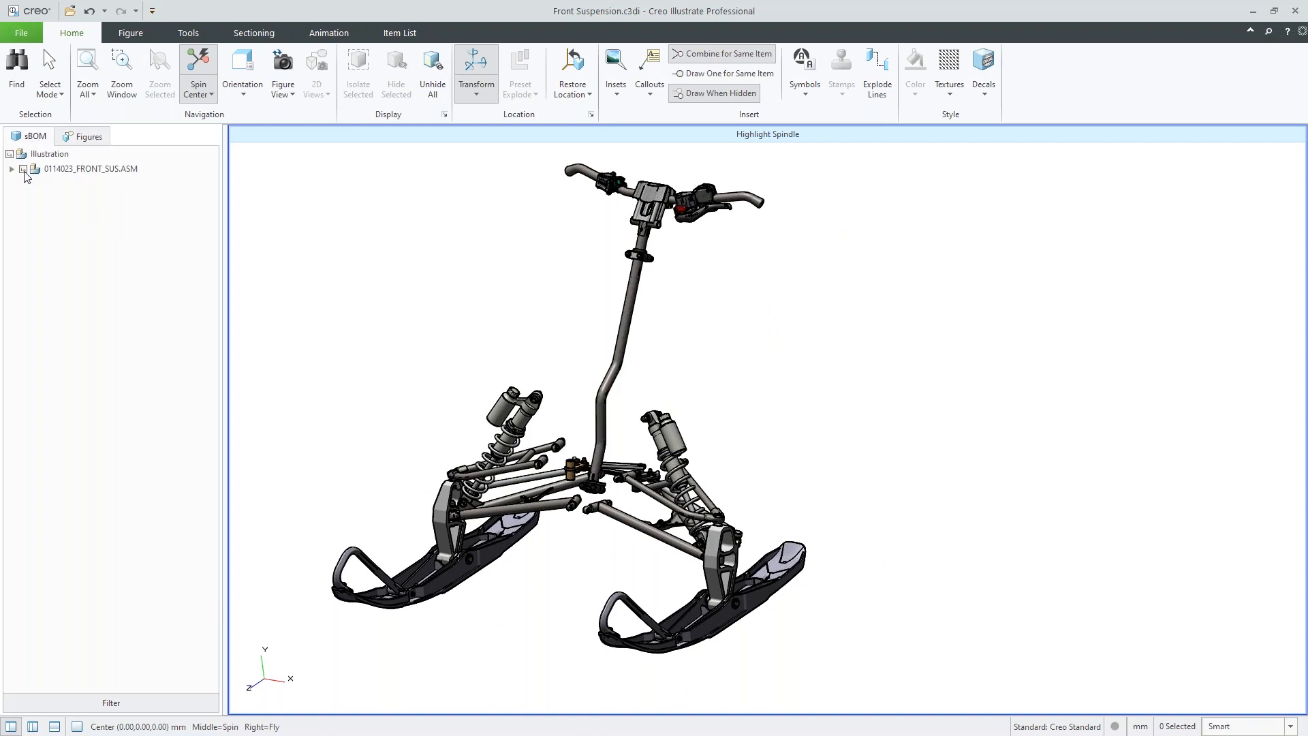
{"action": "left_click", "coordinate": [23, 168]}
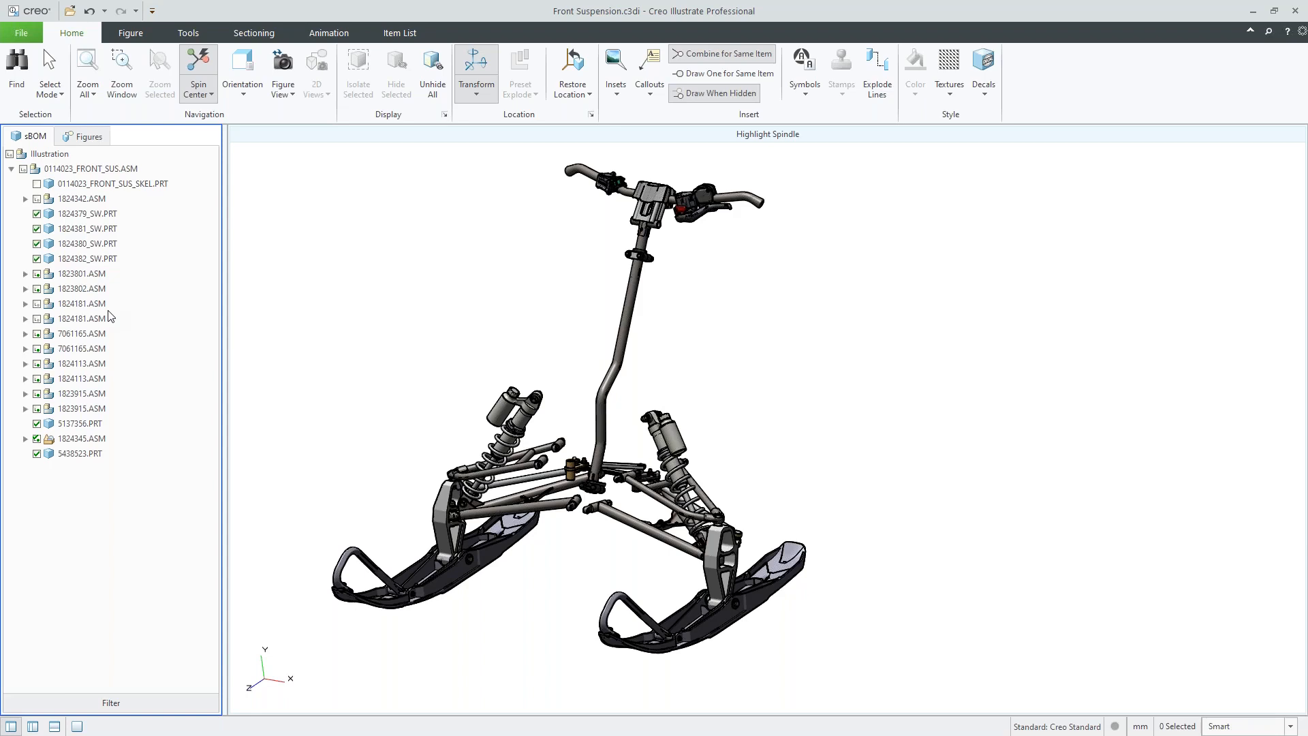
{"action": "mouse_move", "coordinate": [242, 326]}
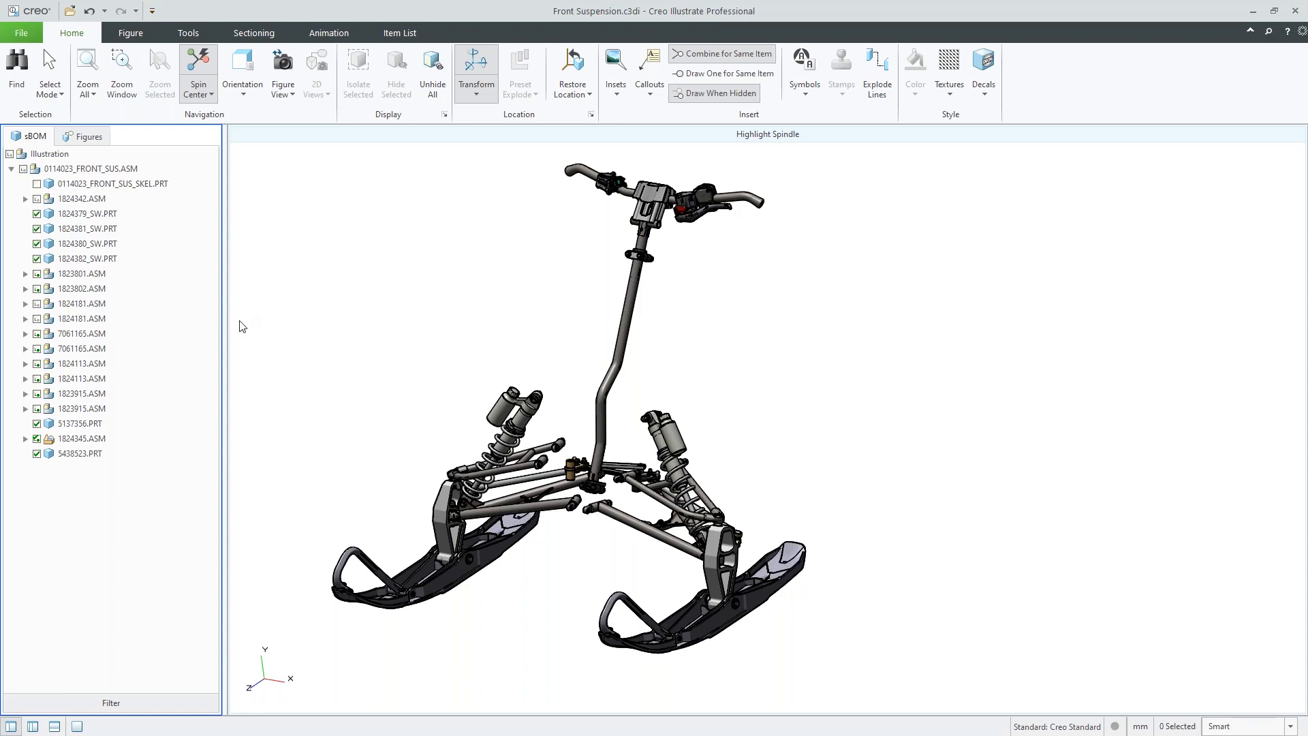
{"action": "mouse_move", "coordinate": [342, 368]}
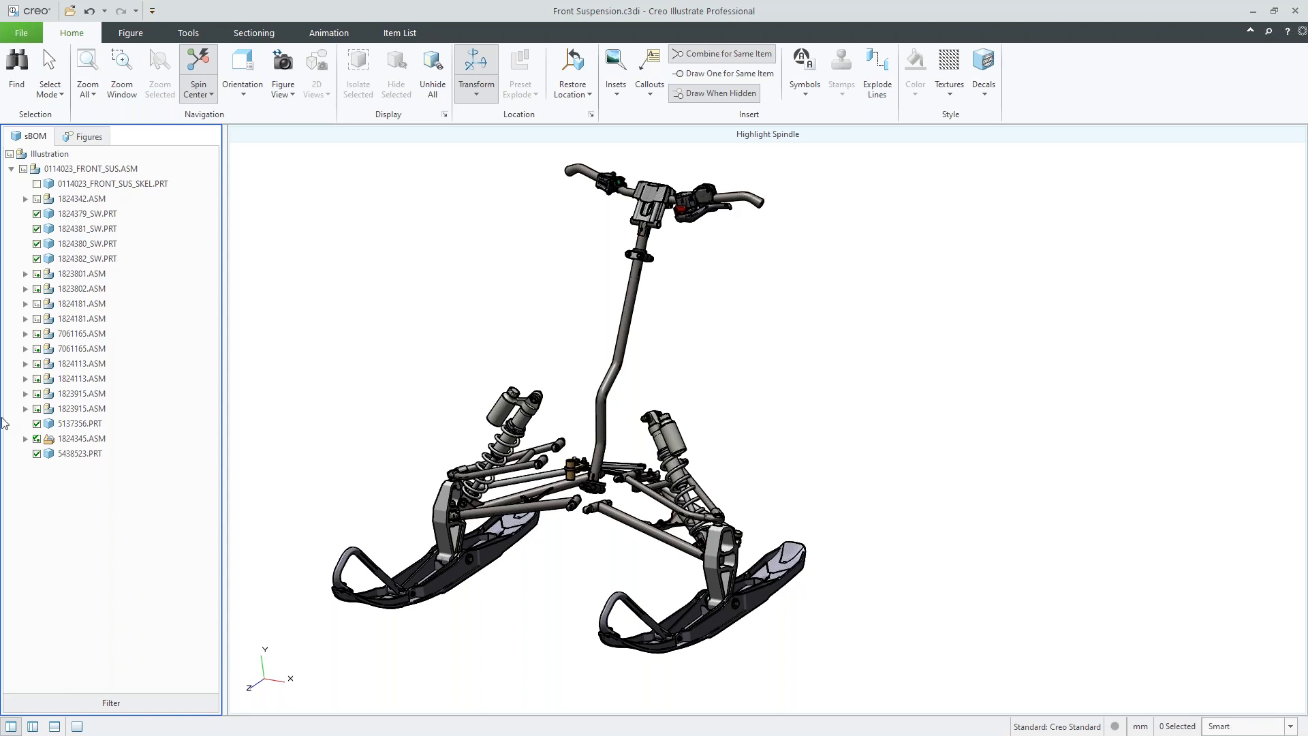
{"action": "mouse_move", "coordinate": [131, 255]}
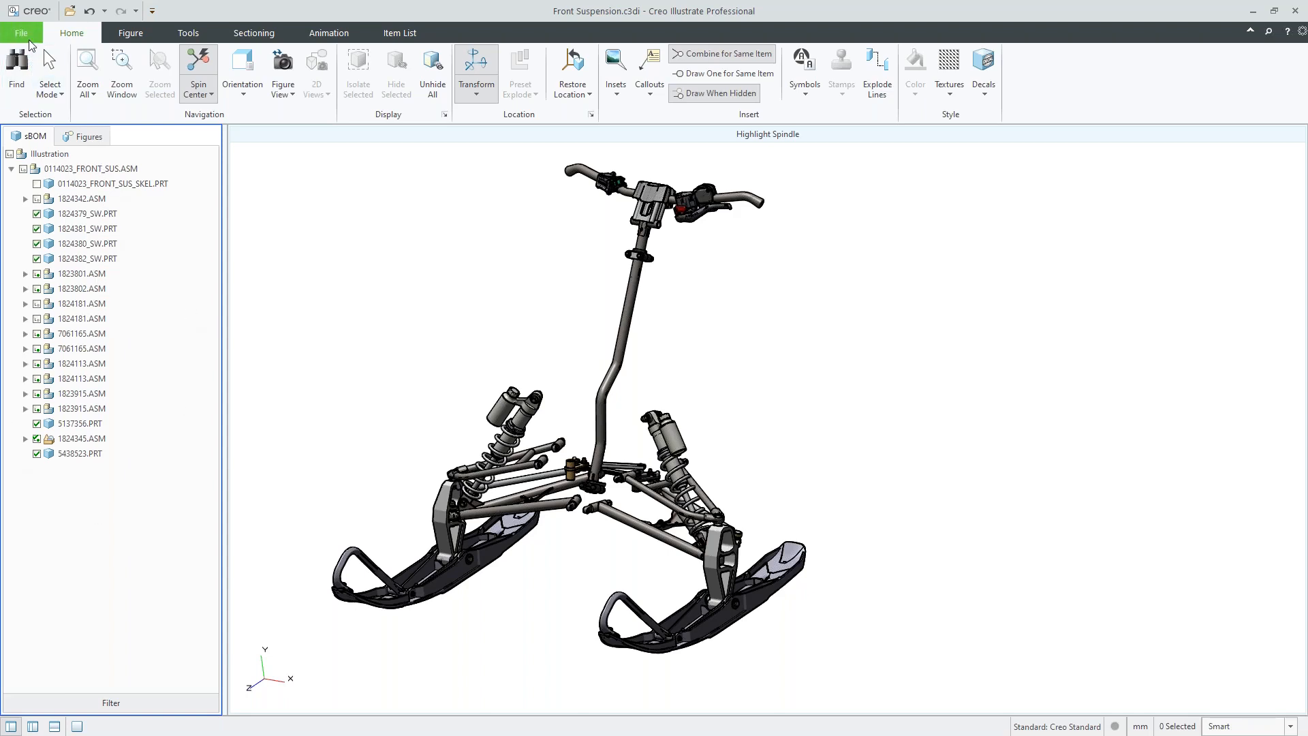
Enable alternate part names in Navigation options using the PART_NAME.Value naming rule
{"action": "left_click", "coordinate": [25, 33]}
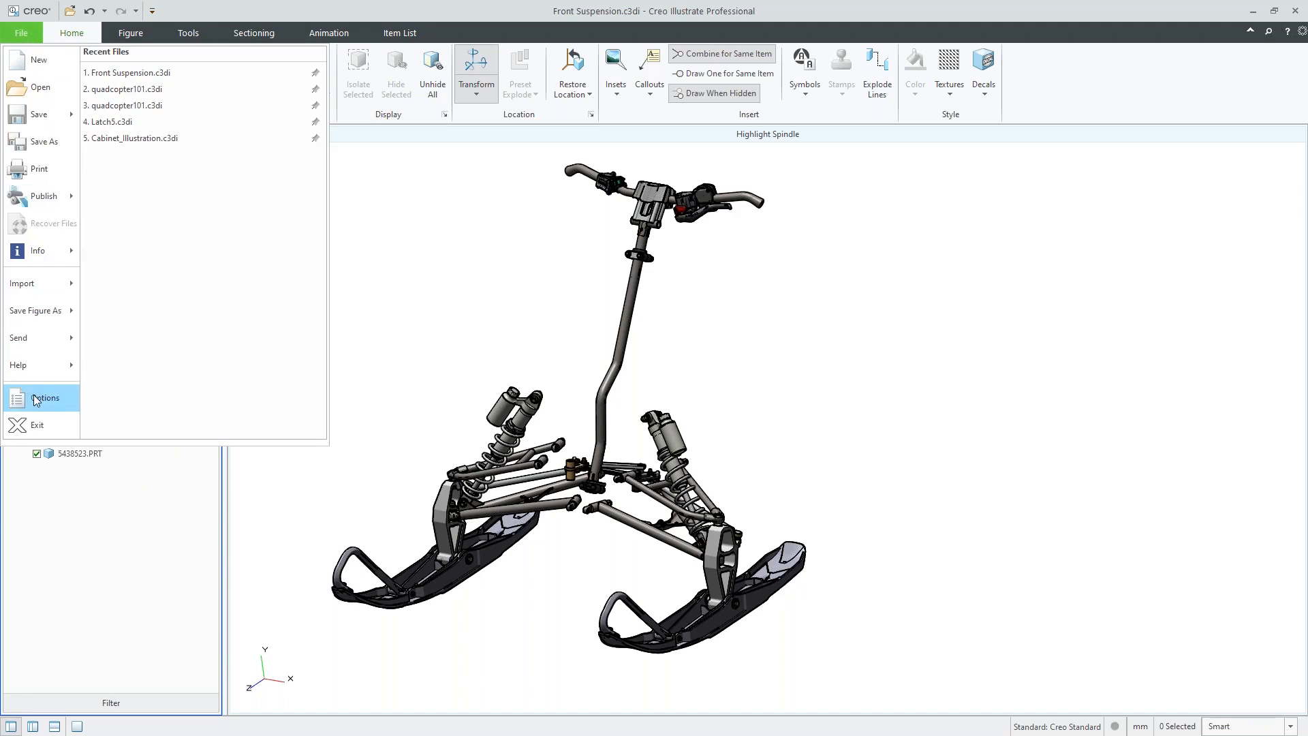
{"action": "left_click", "coordinate": [45, 398]}
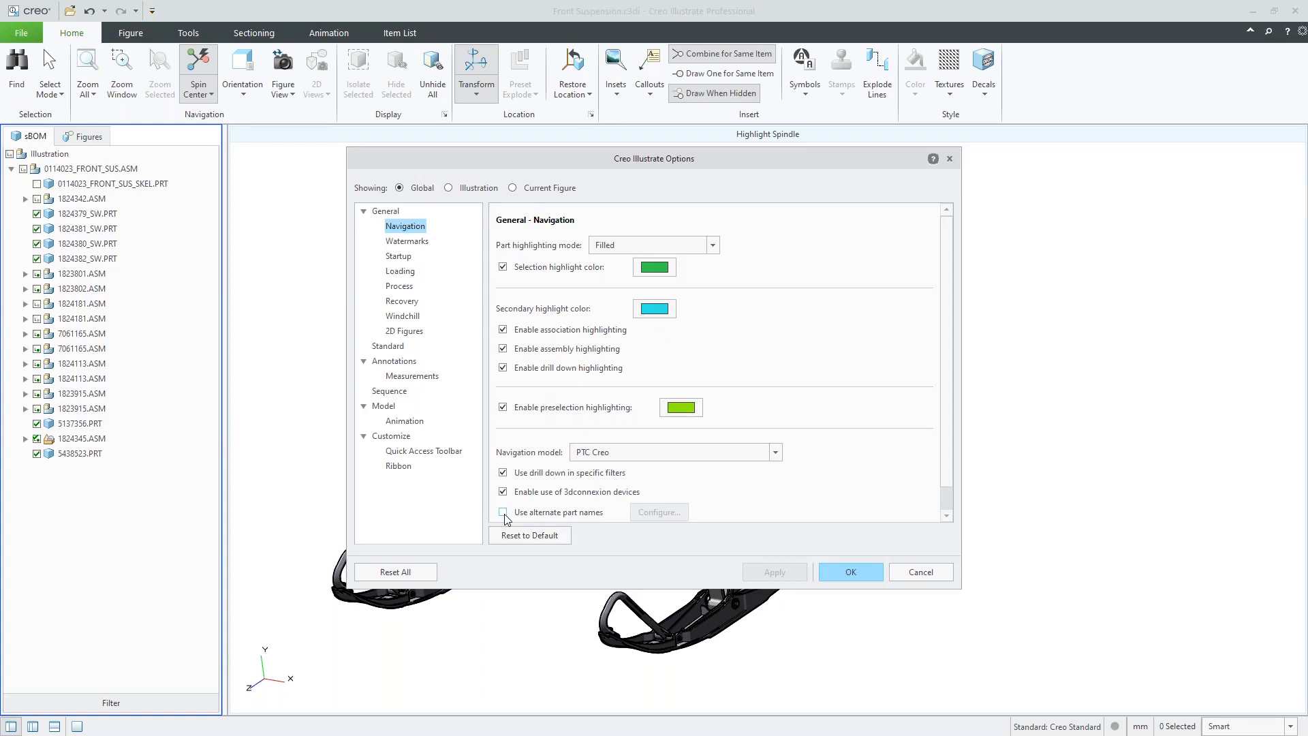
{"action": "left_click", "coordinate": [503, 512]}
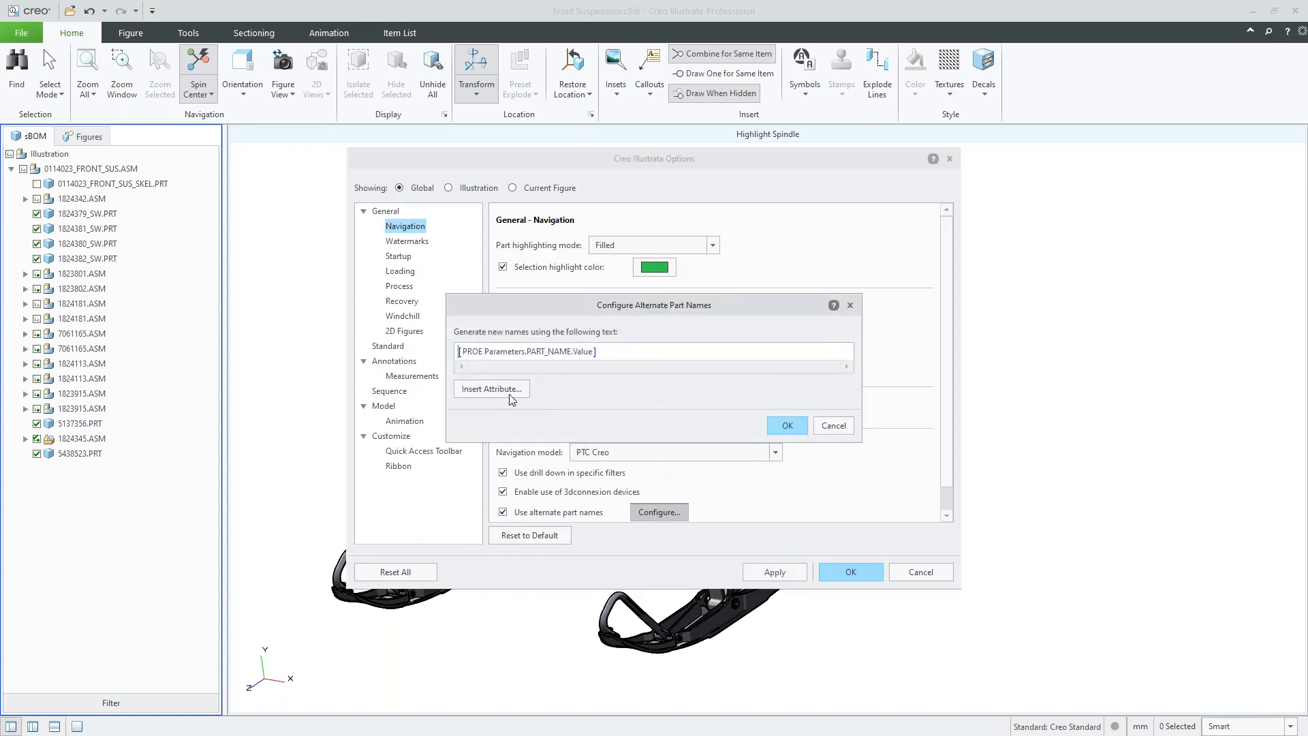
{"action": "left_click", "coordinate": [491, 389]}
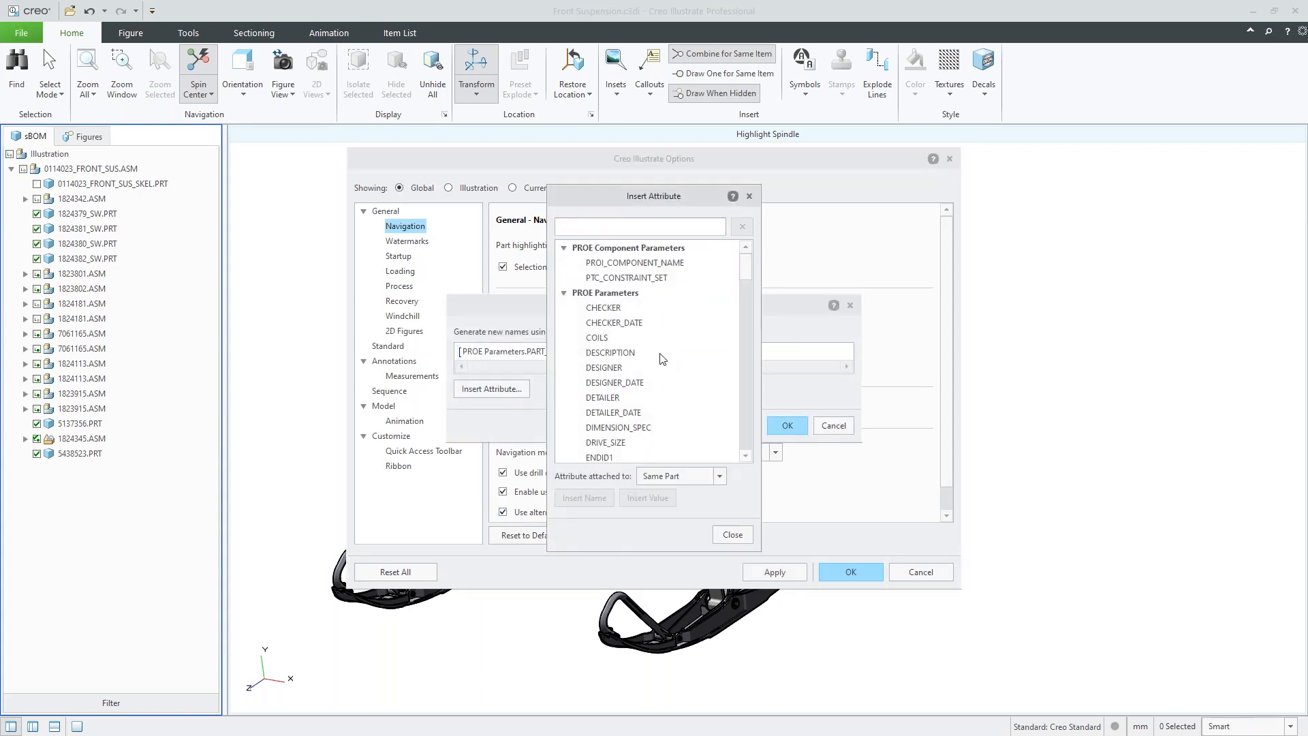
{"action": "scroll", "scroll_direction": "down", "scroll_amount": 3}
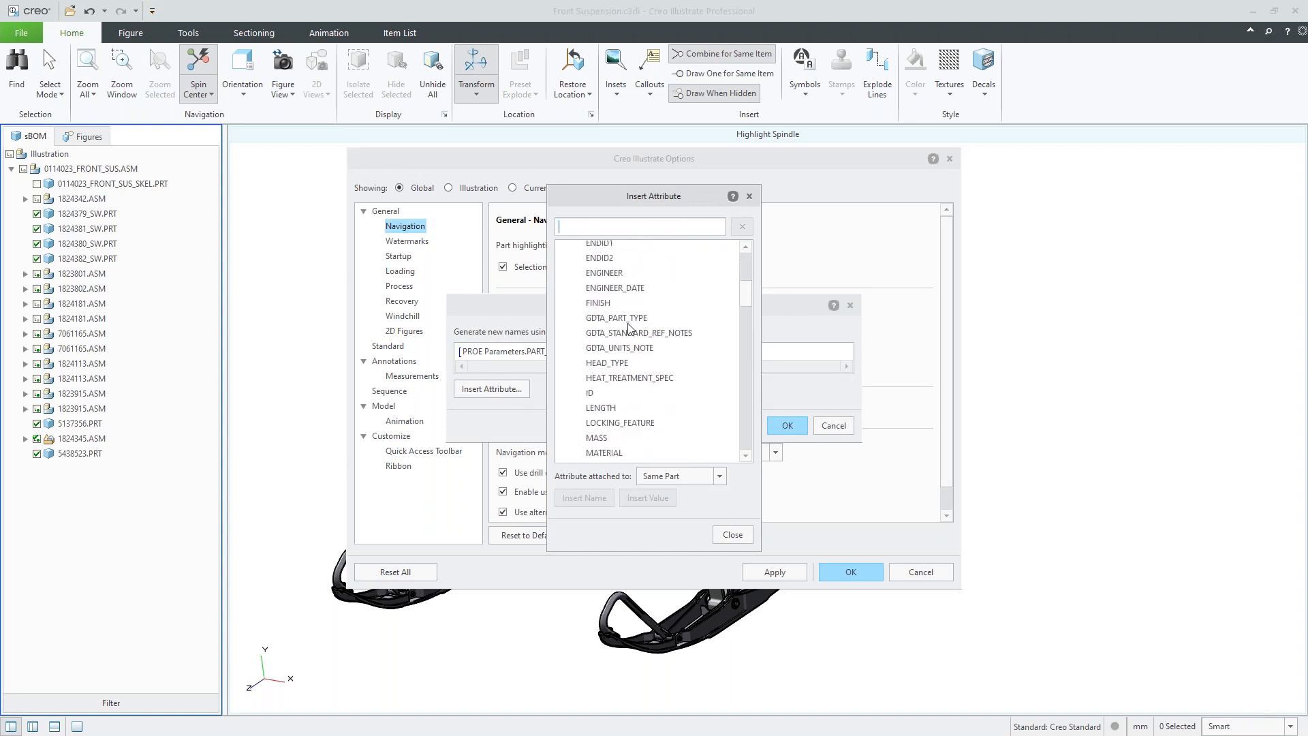
{"action": "scroll", "scroll_direction": "down", "scroll_amount": 3}
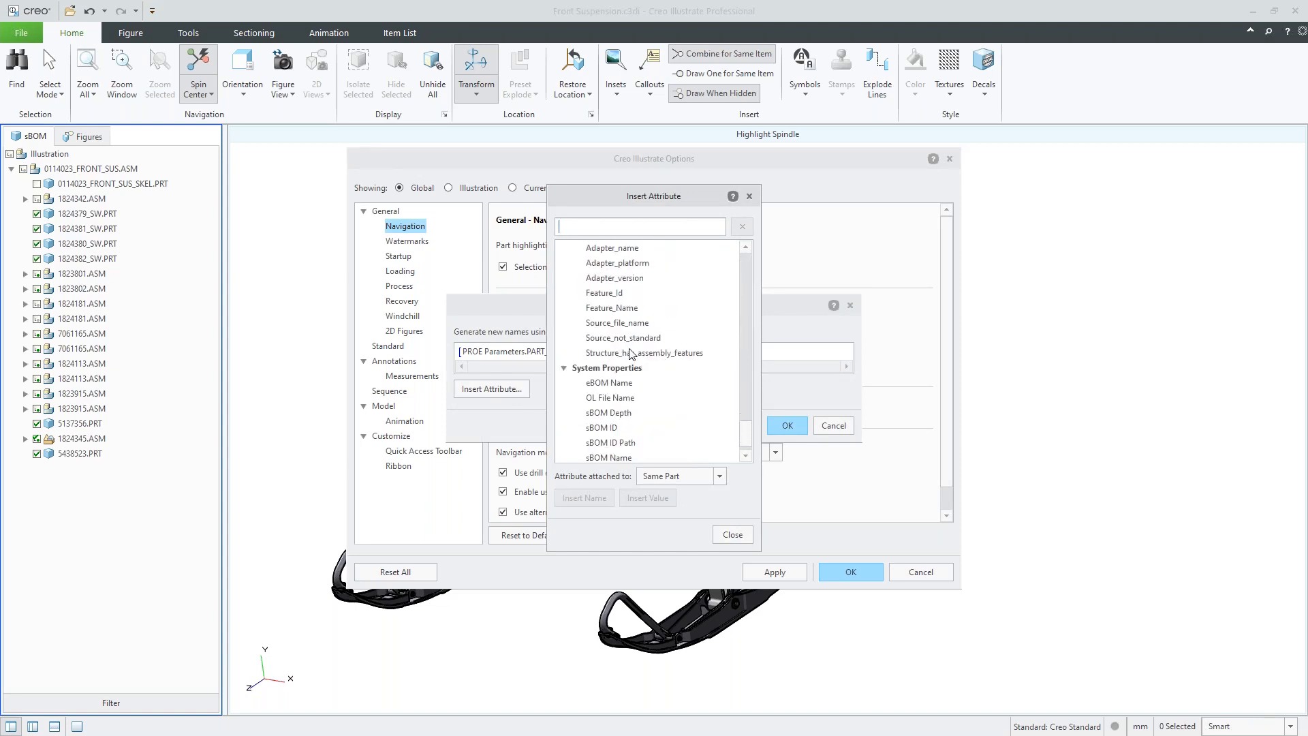
{"action": "scroll", "scroll_direction": "down", "scroll_amount": 3}
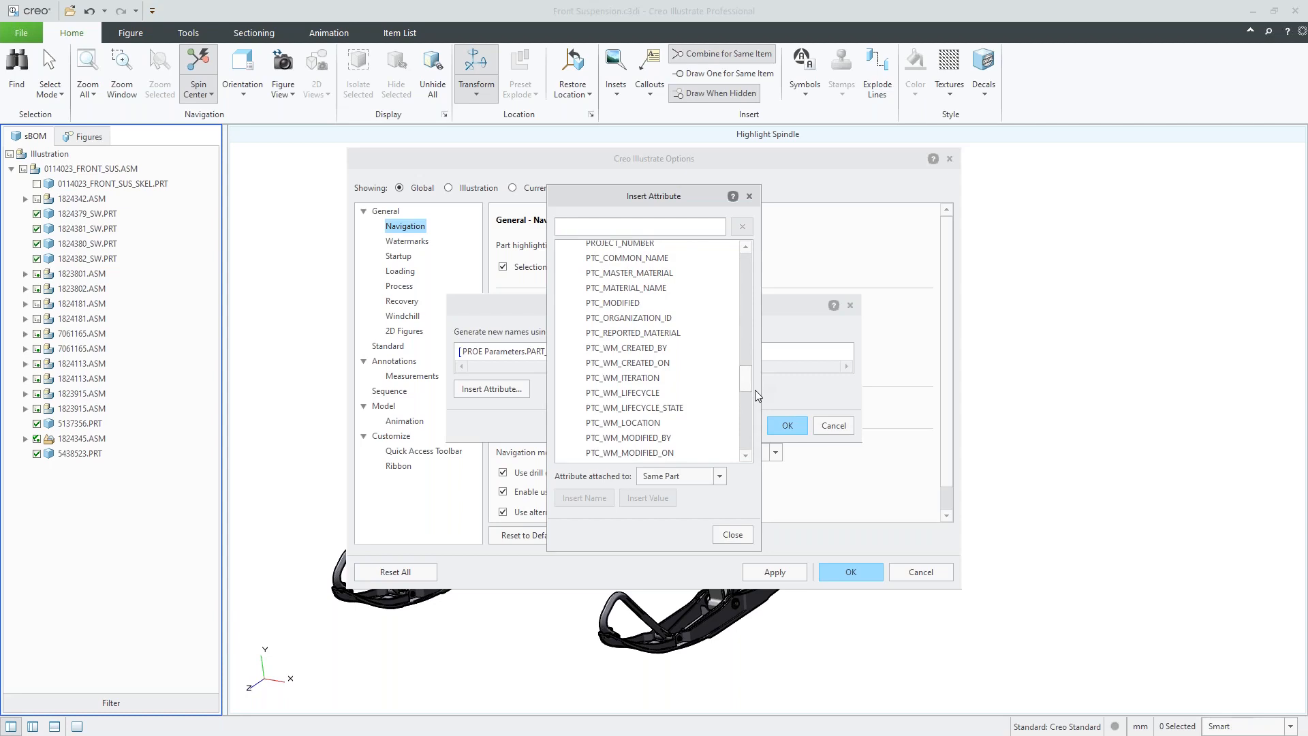
{"action": "left_click", "coordinate": [626, 347]}
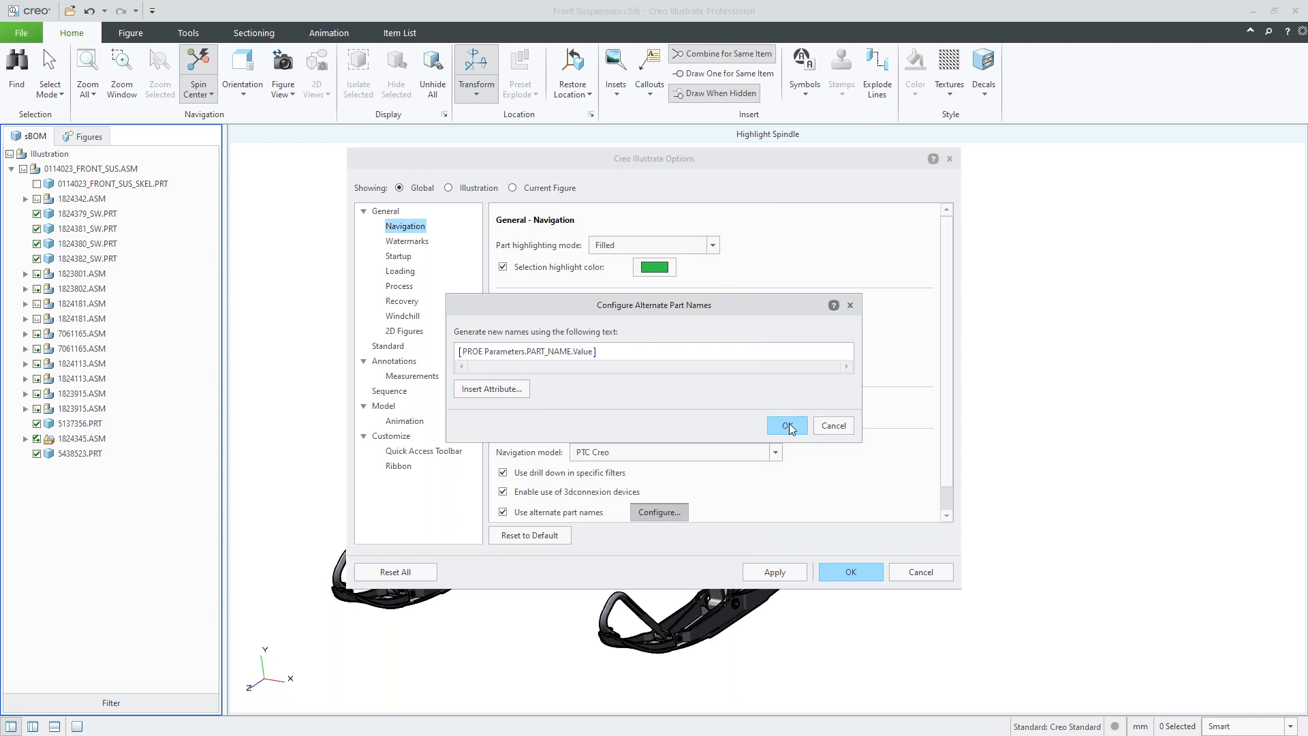
{"action": "left_click", "coordinate": [787, 425]}
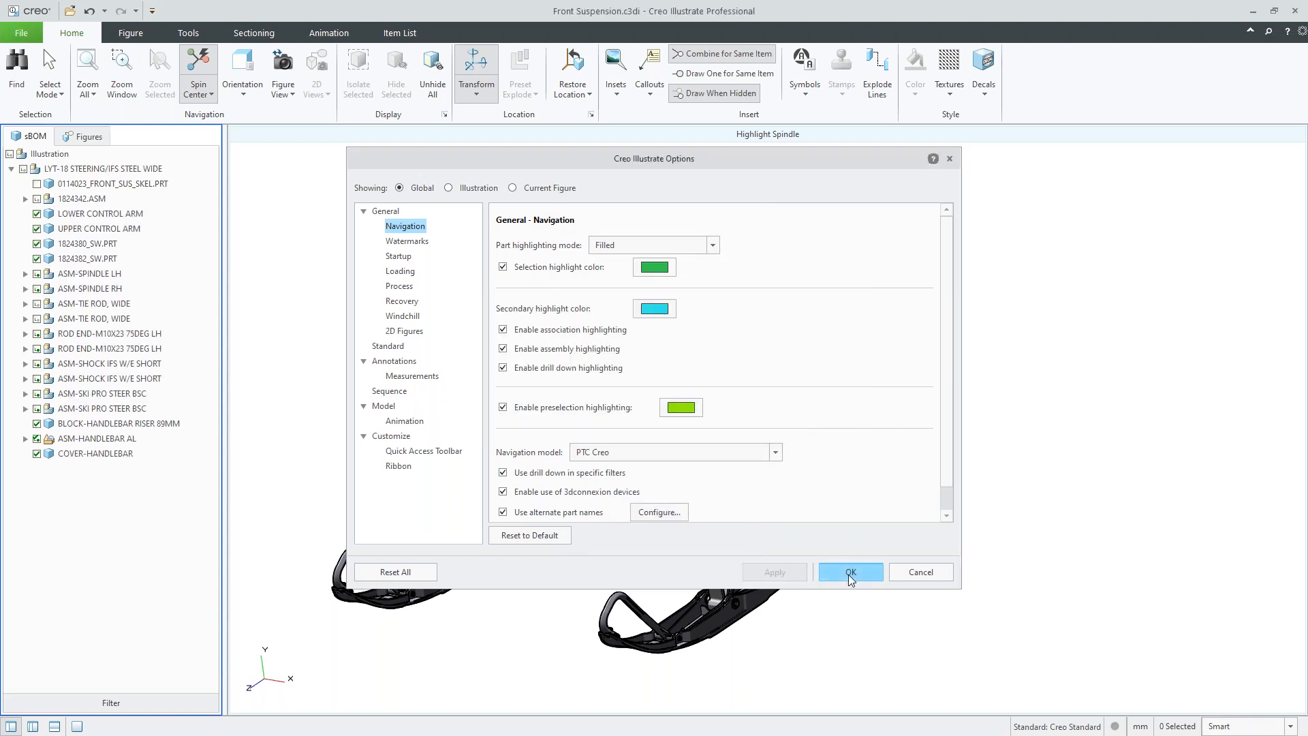
{"action": "left_click", "coordinate": [851, 572]}
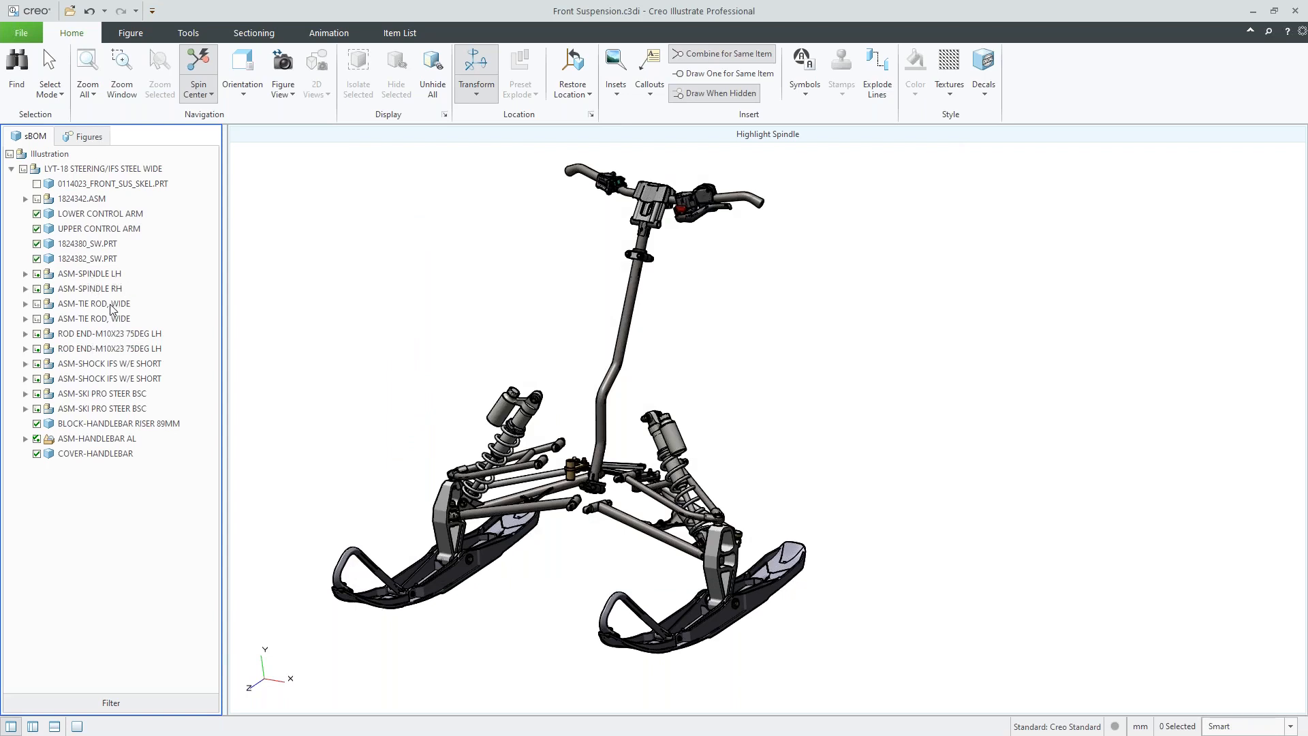
{"action": "left_click", "coordinate": [100, 214]}
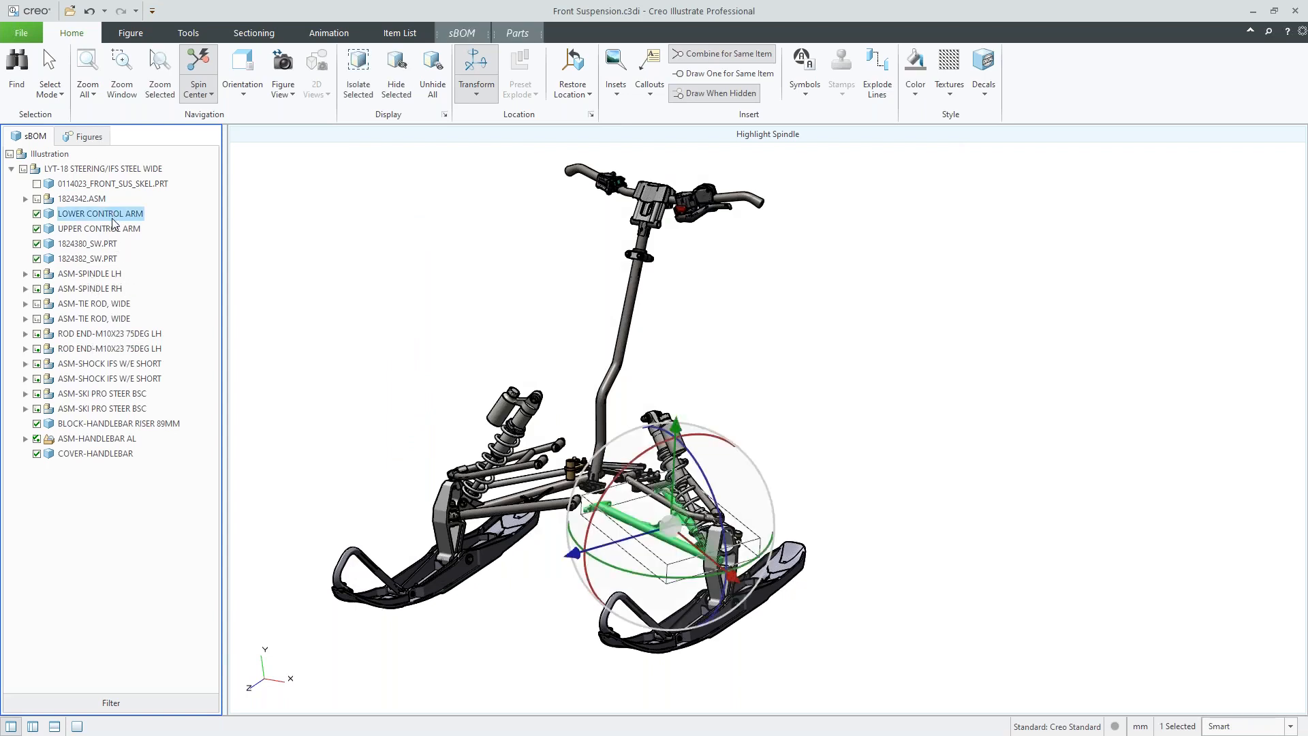
{"action": "left_click", "coordinate": [97, 438]}
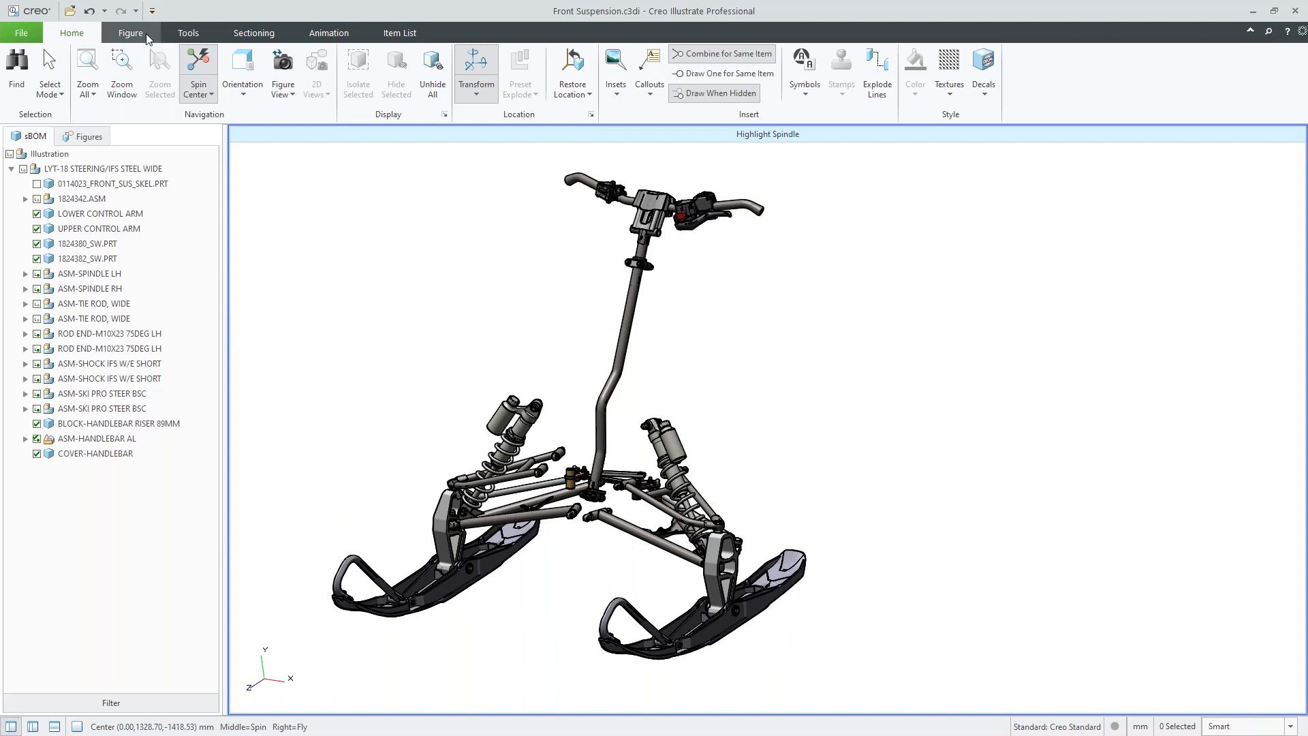
{"action": "left_click", "coordinate": [189, 32]}
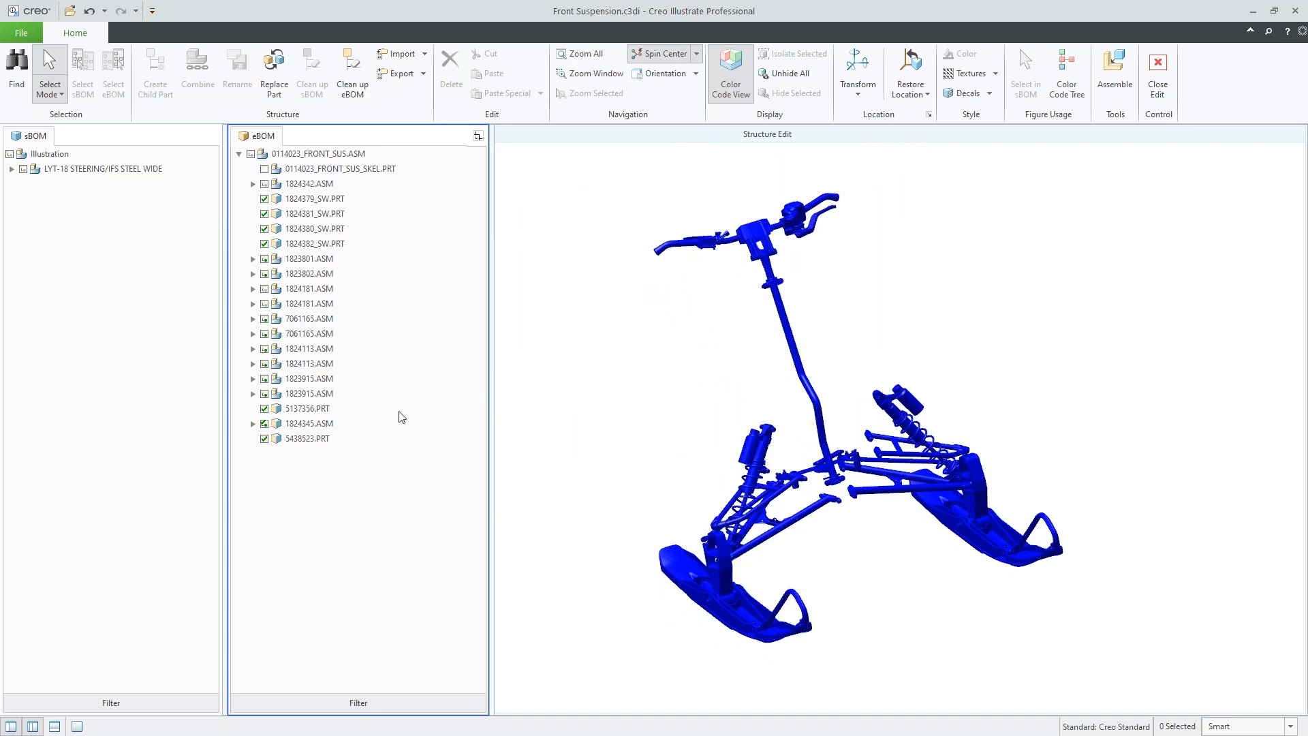
{"action": "mouse_move", "coordinate": [672, 187]}
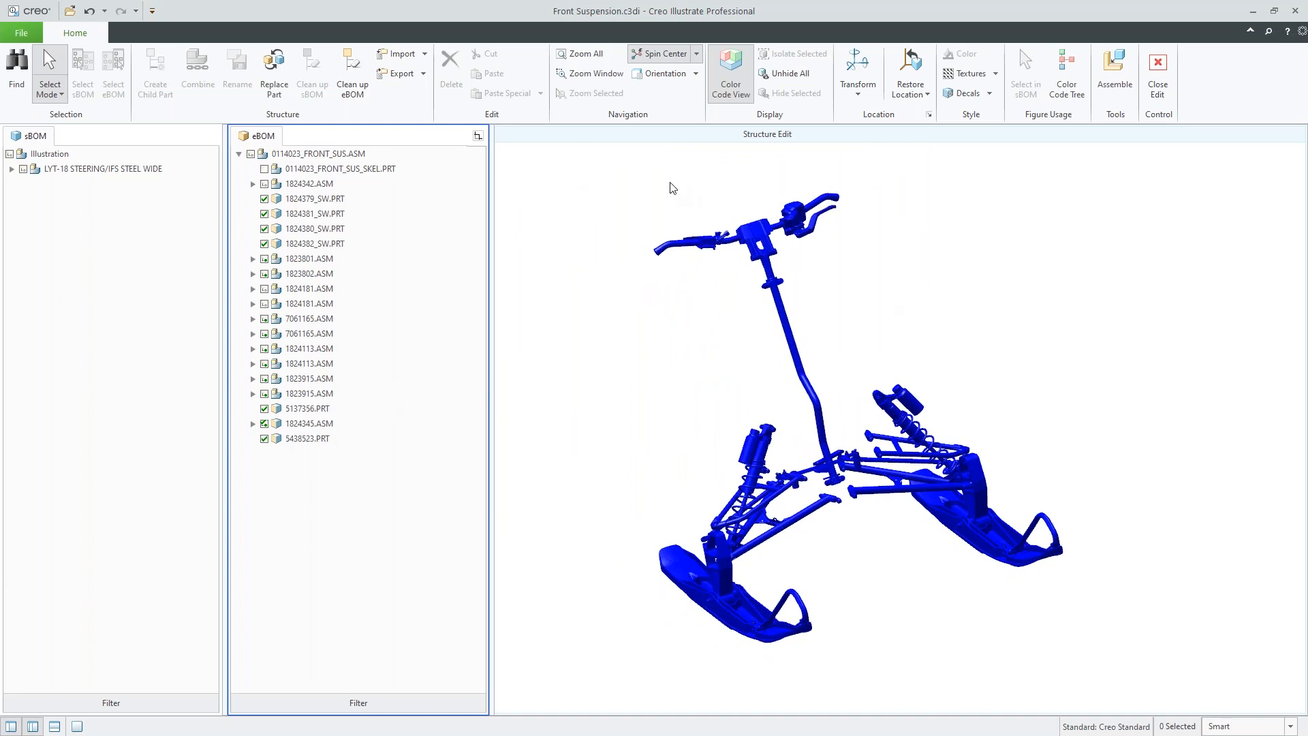
Expand and then collapse the 1824342.ASM sub-assembly in the eBOM tree
{"action": "left_click", "coordinate": [253, 183]}
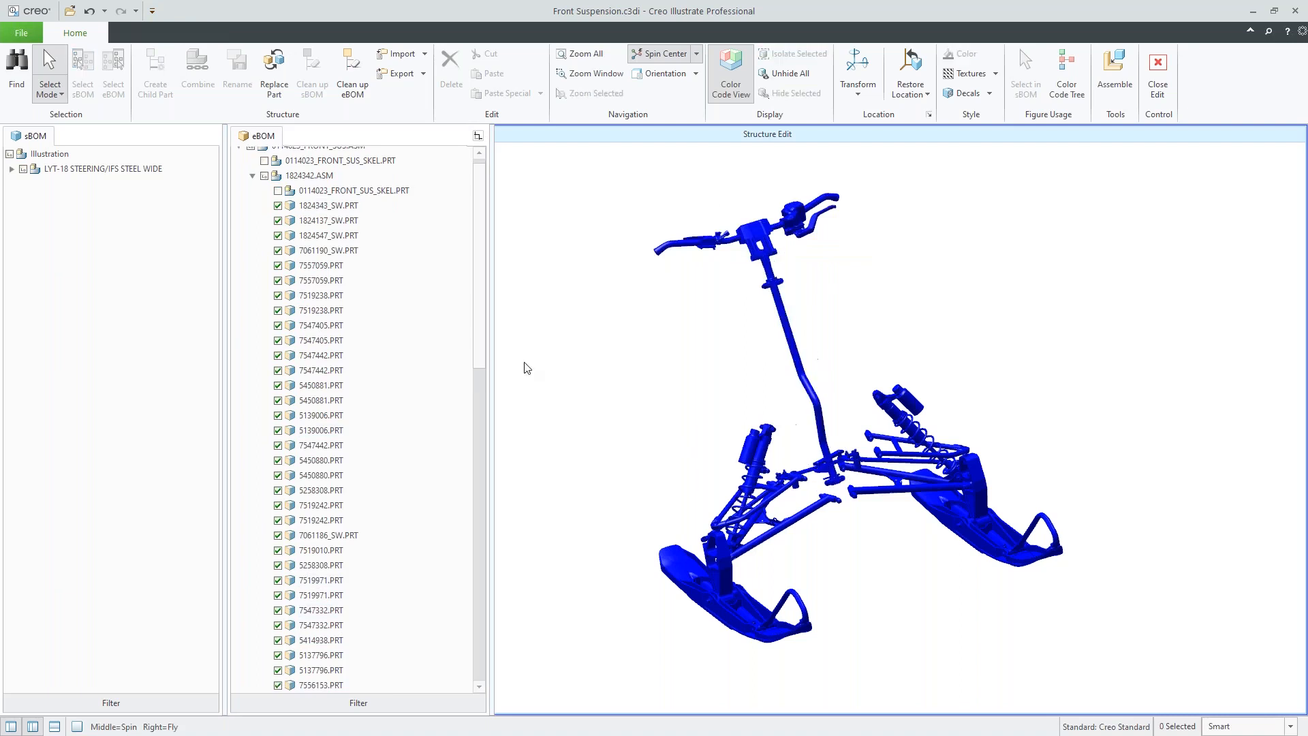
{"action": "left_click", "coordinate": [15, 169]}
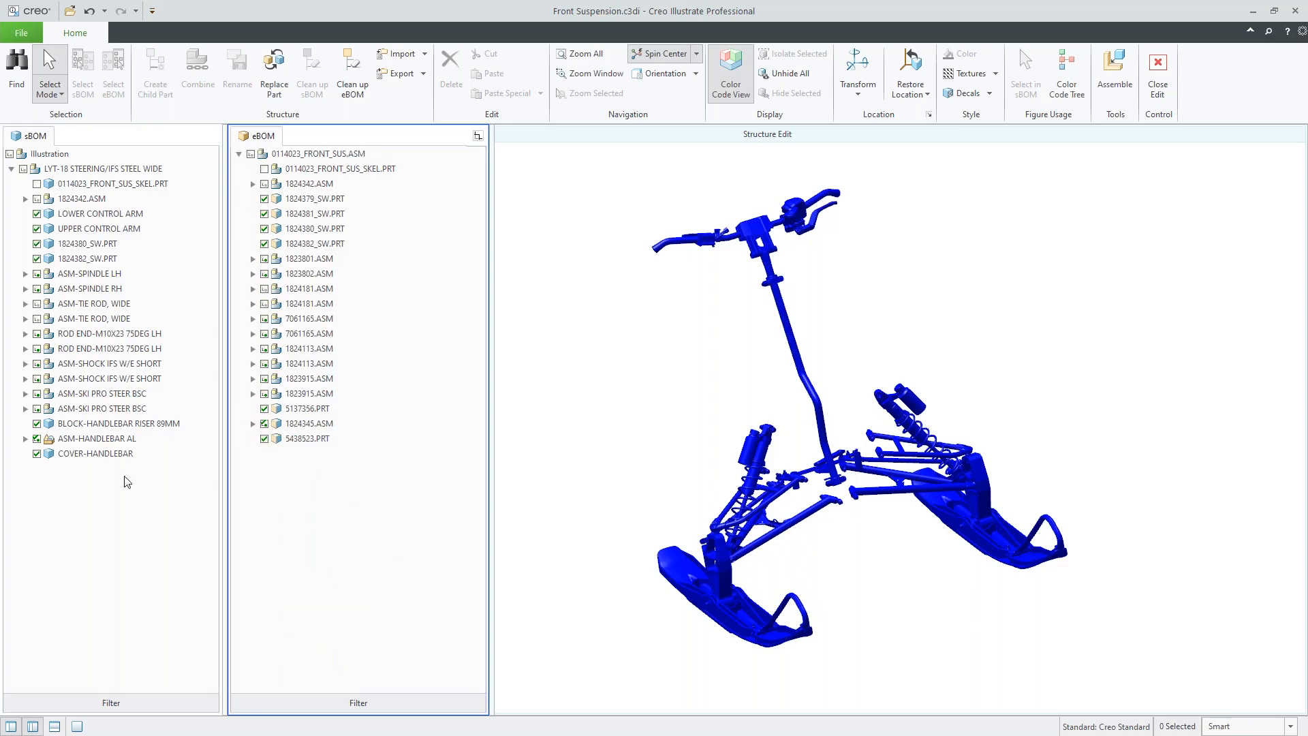
Create a child part named Steering Column under the LYT-18 STEERING/IFS STEEL WIDE assembly
{"action": "right_click", "coordinate": [89, 170]}
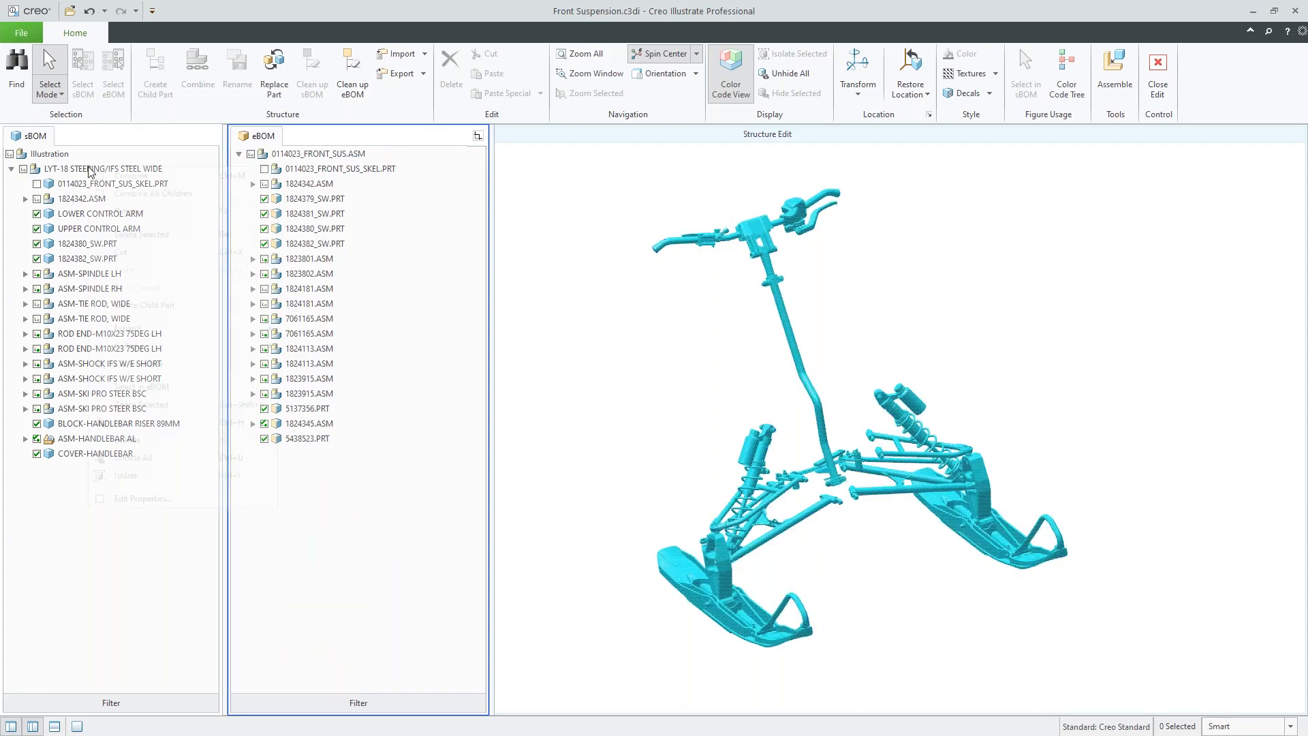
{"action": "left_click", "coordinate": [155, 68]}
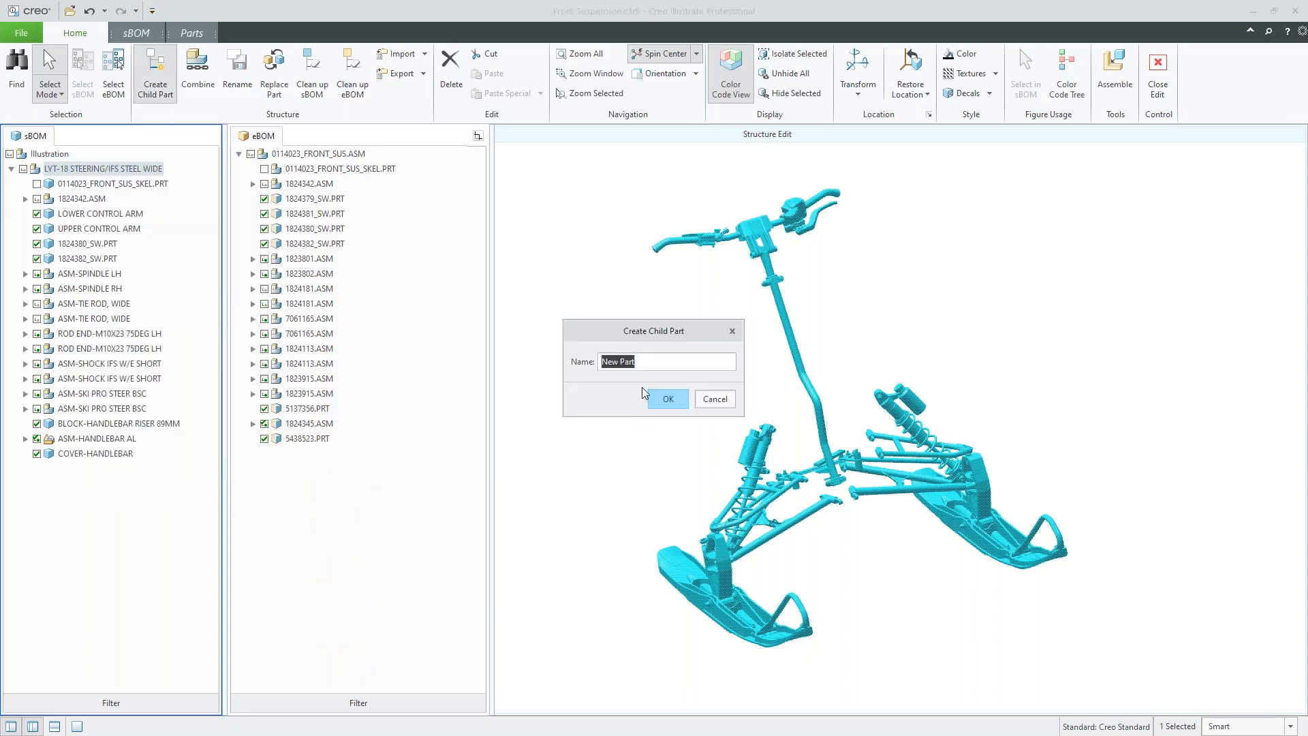
{"action": "type", "text": "STeer"}
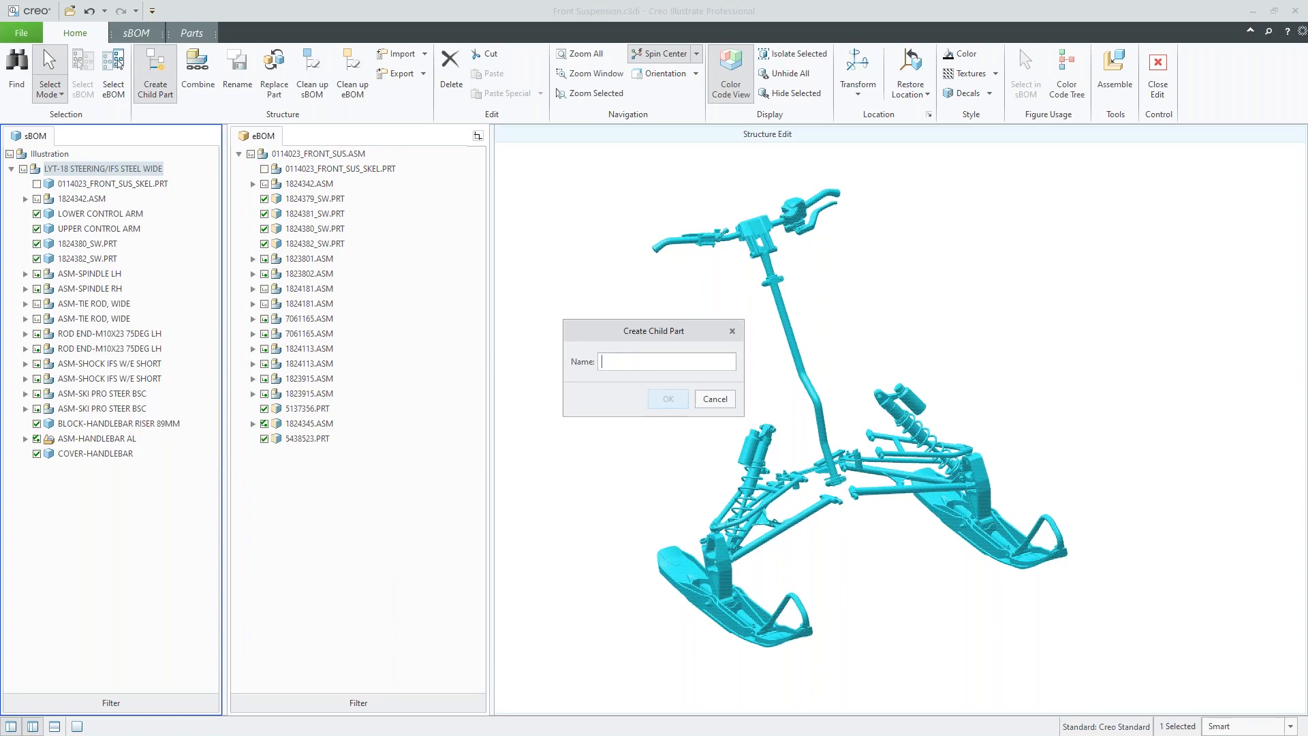
{"action": "type", "text": "Steering Column"}
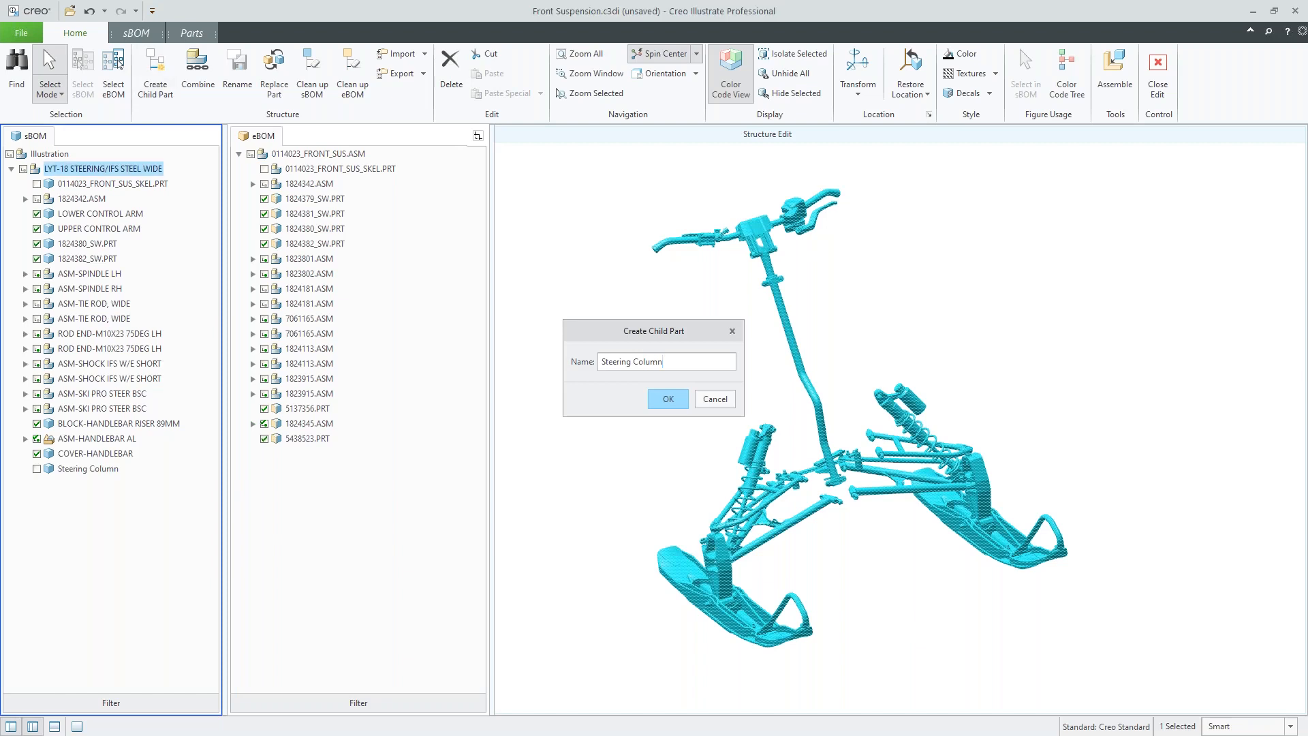
{"action": "left_click", "coordinate": [668, 399]}
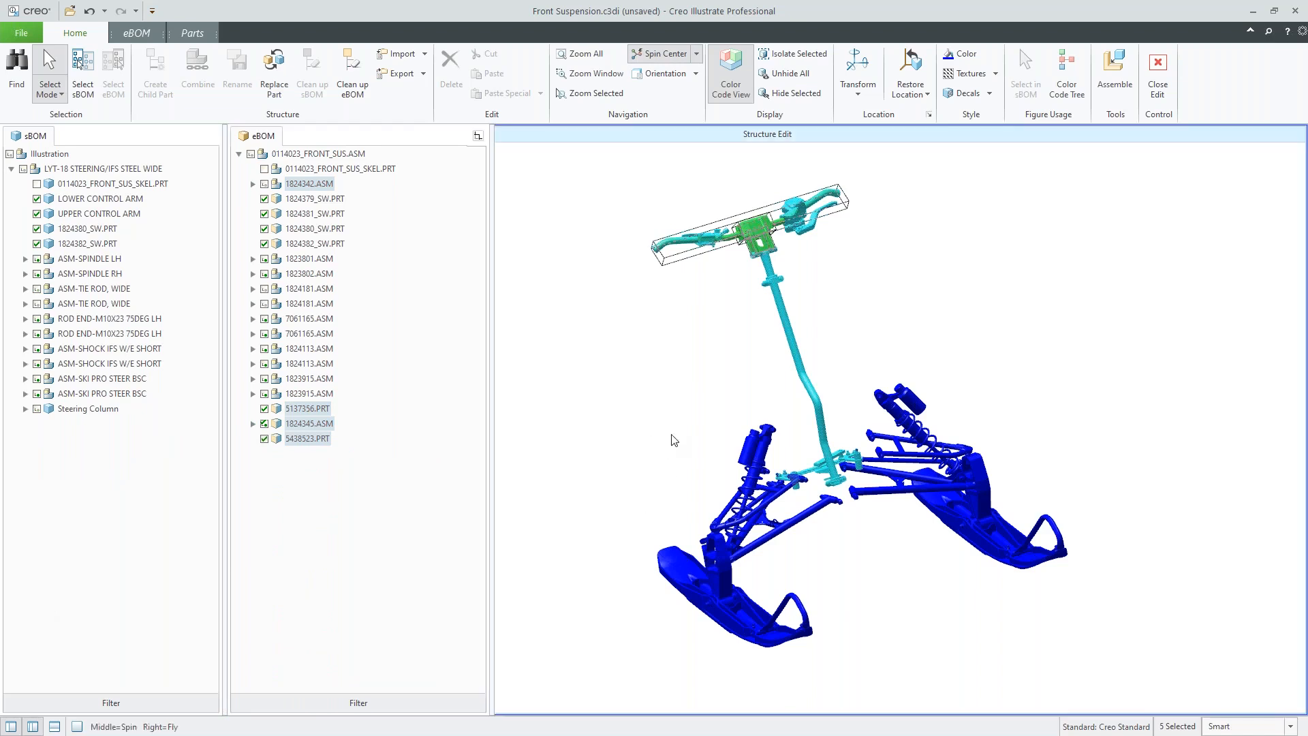
Close structure editing, expand the top assembly, collapse Steering Column and clear the selection
{"action": "left_click", "coordinate": [1157, 65]}
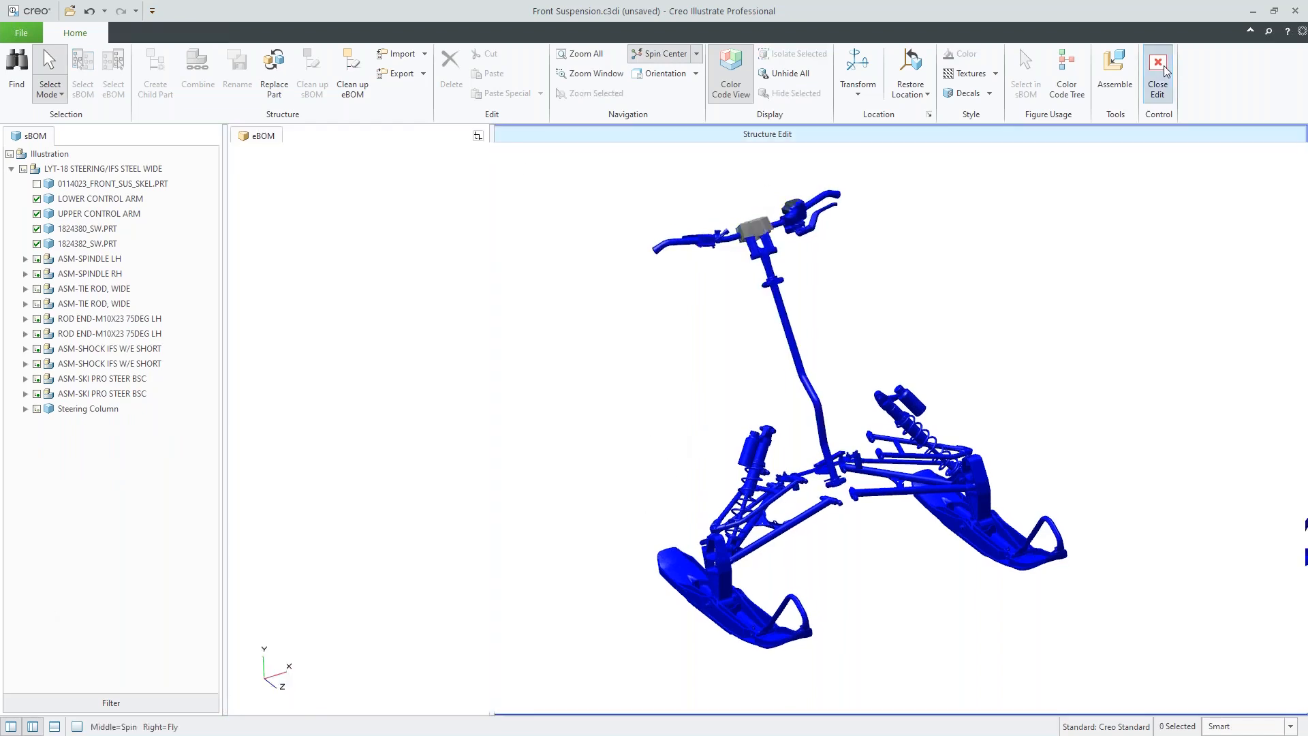
{"action": "left_click", "coordinate": [1158, 64]}
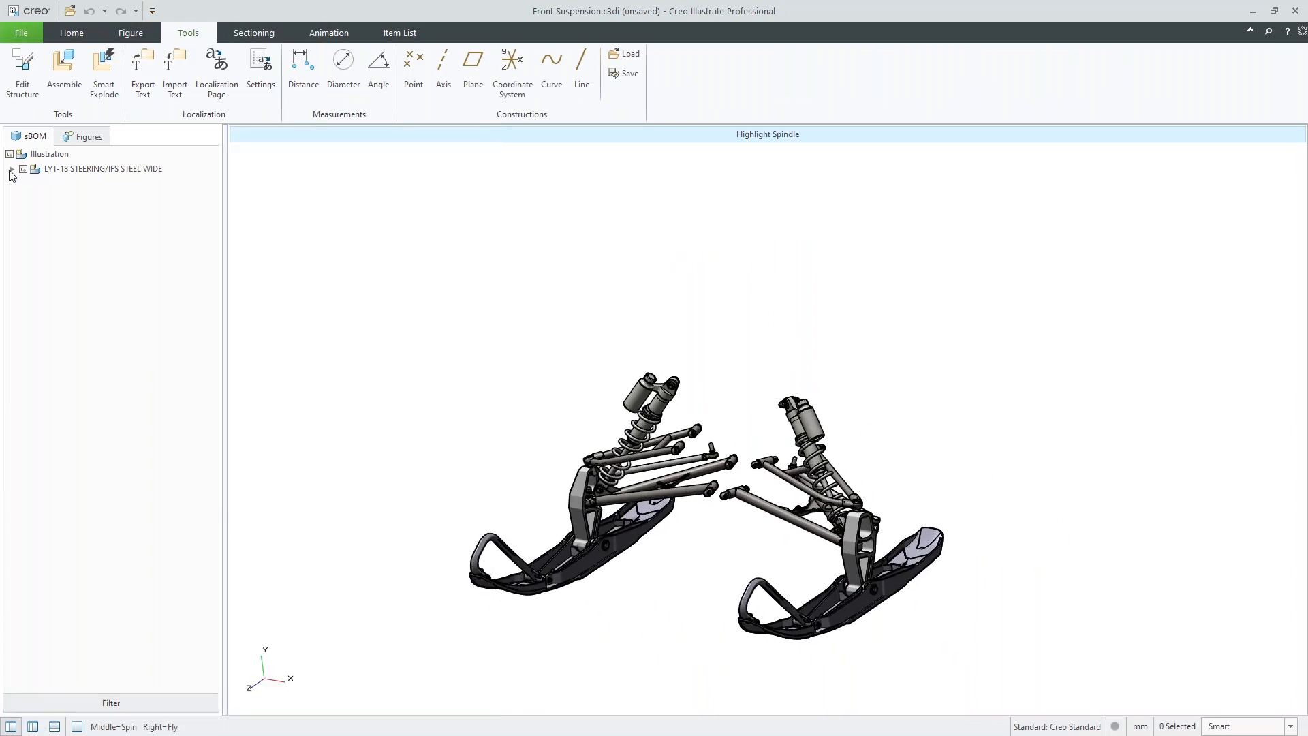
{"action": "left_click", "coordinate": [11, 169]}
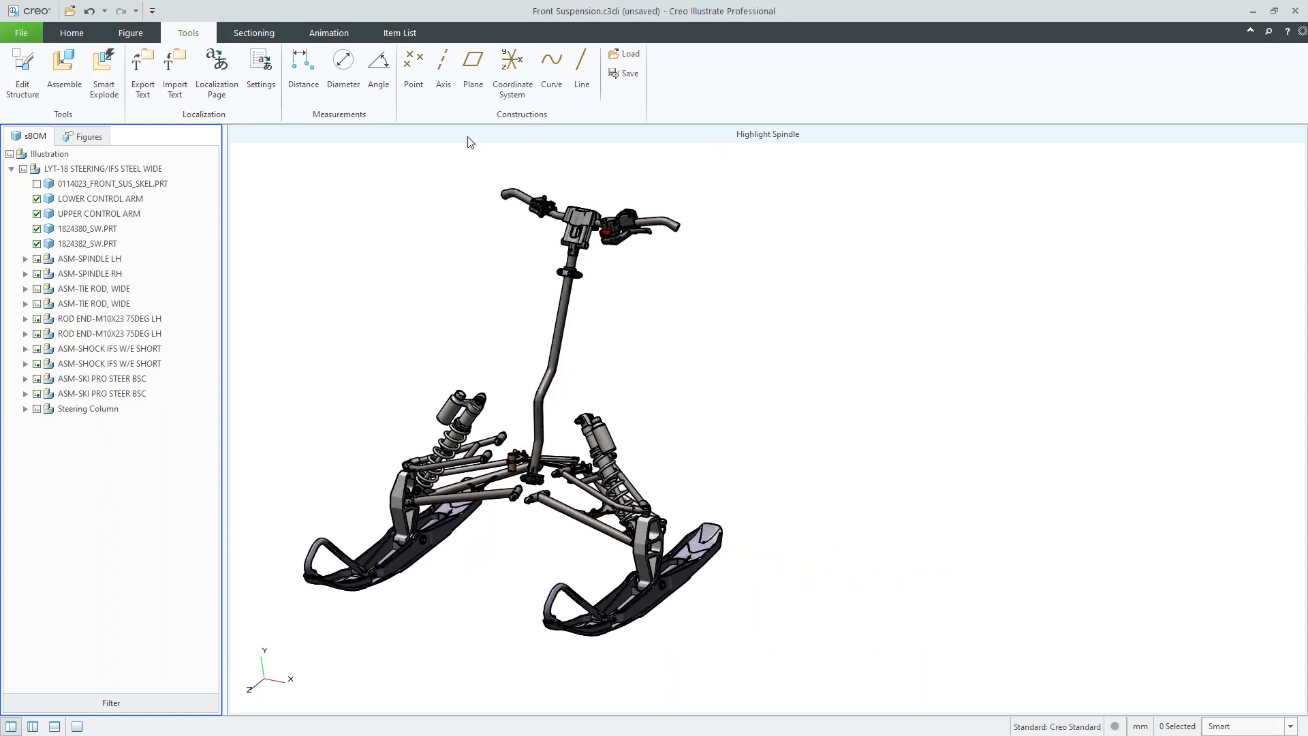
{"action": "mouse_move", "coordinate": [958, 541]}
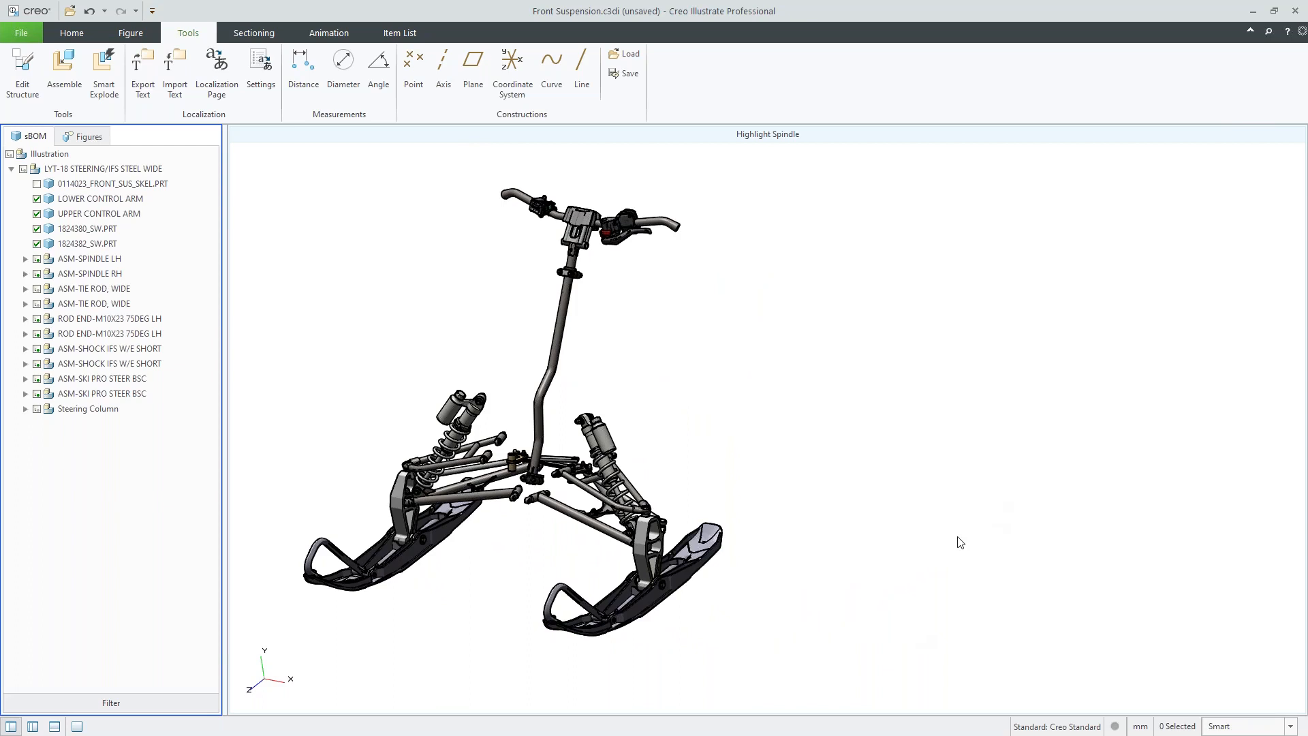
{"action": "mouse_move", "coordinate": [791, 387]}
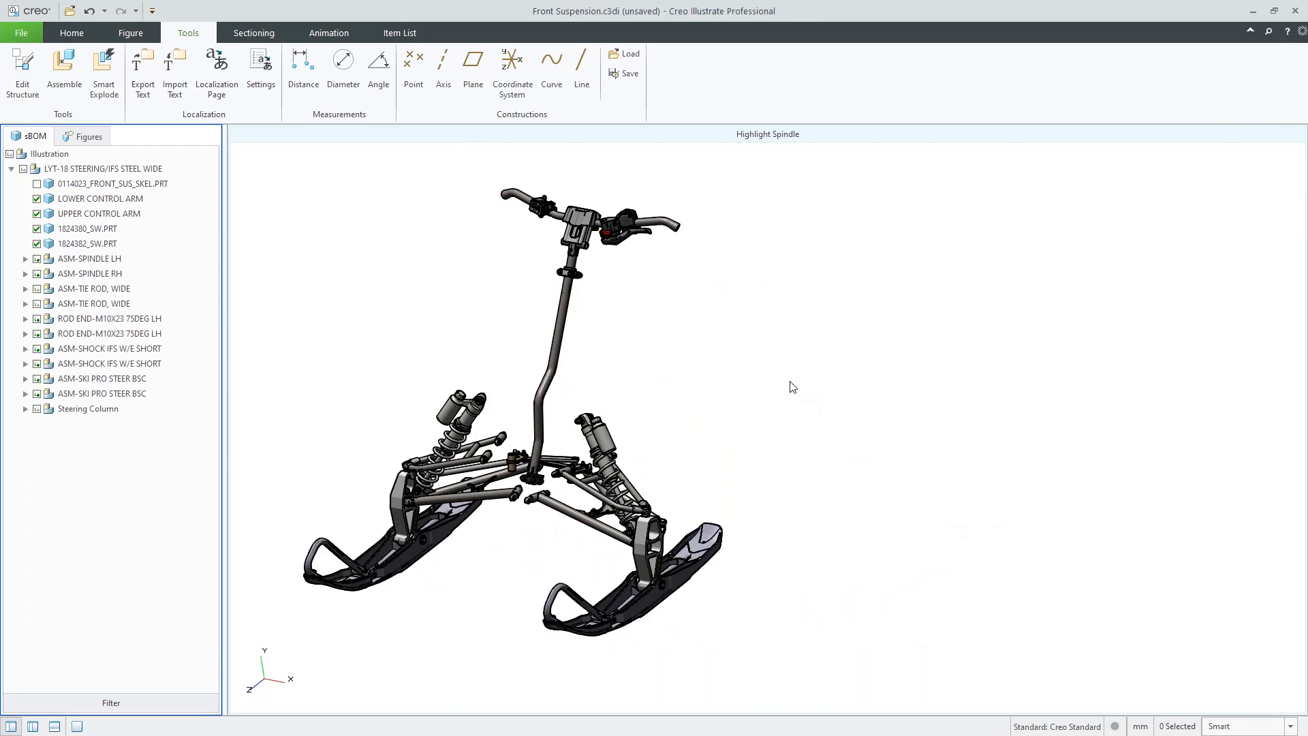
{"action": "mouse_move", "coordinate": [701, 338]}
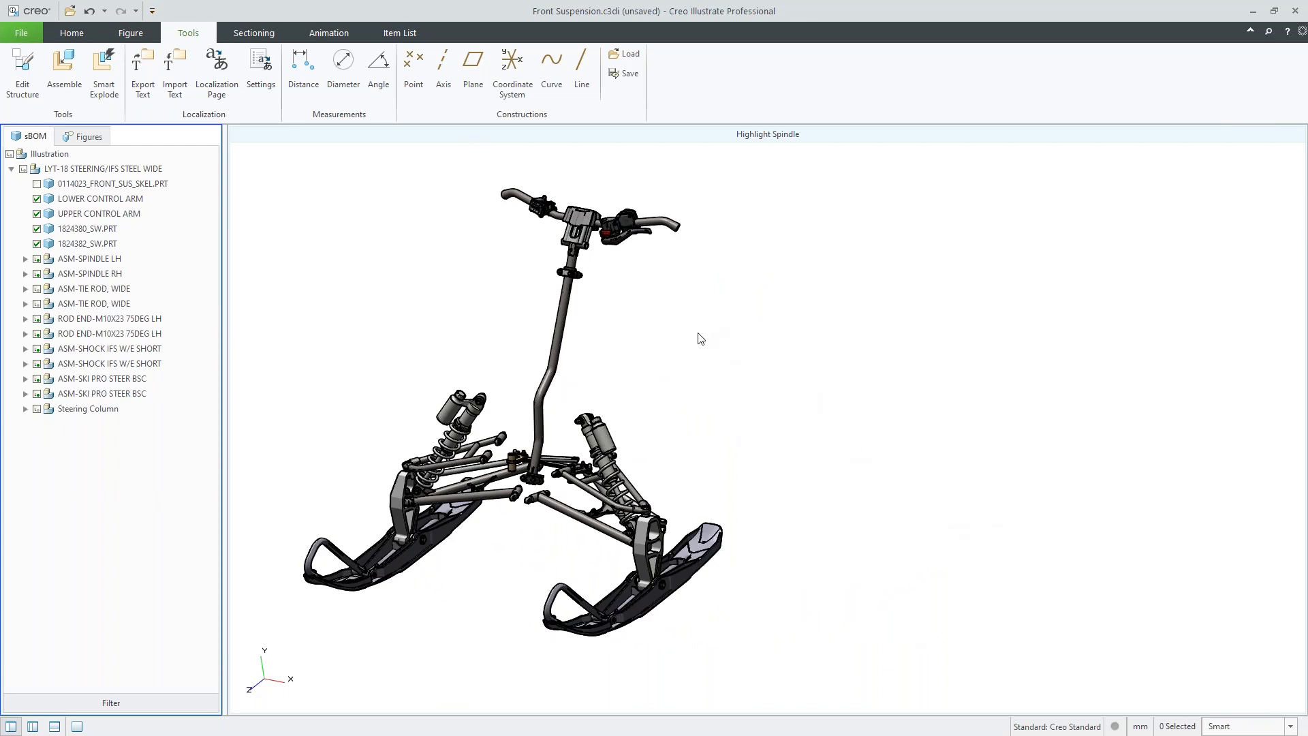
{"action": "mouse_move", "coordinate": [630, 329]}
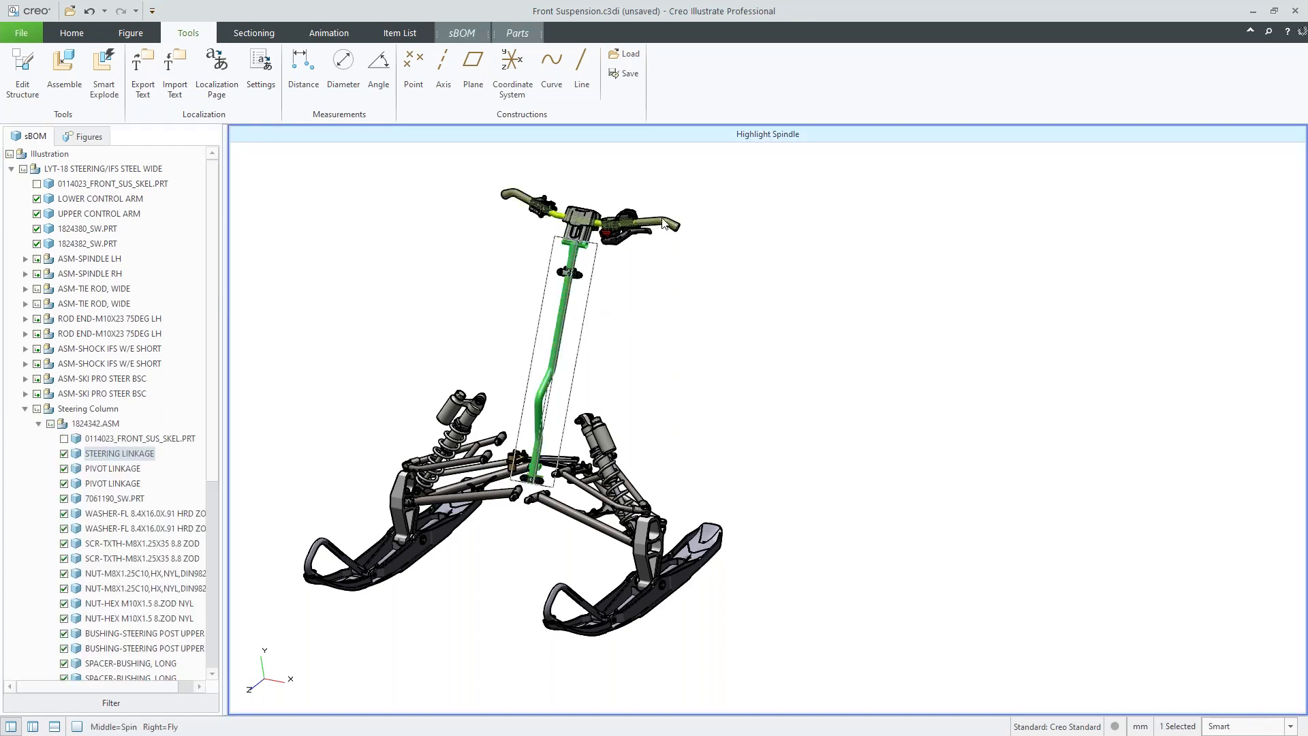
{"action": "left_click", "coordinate": [26, 408]}
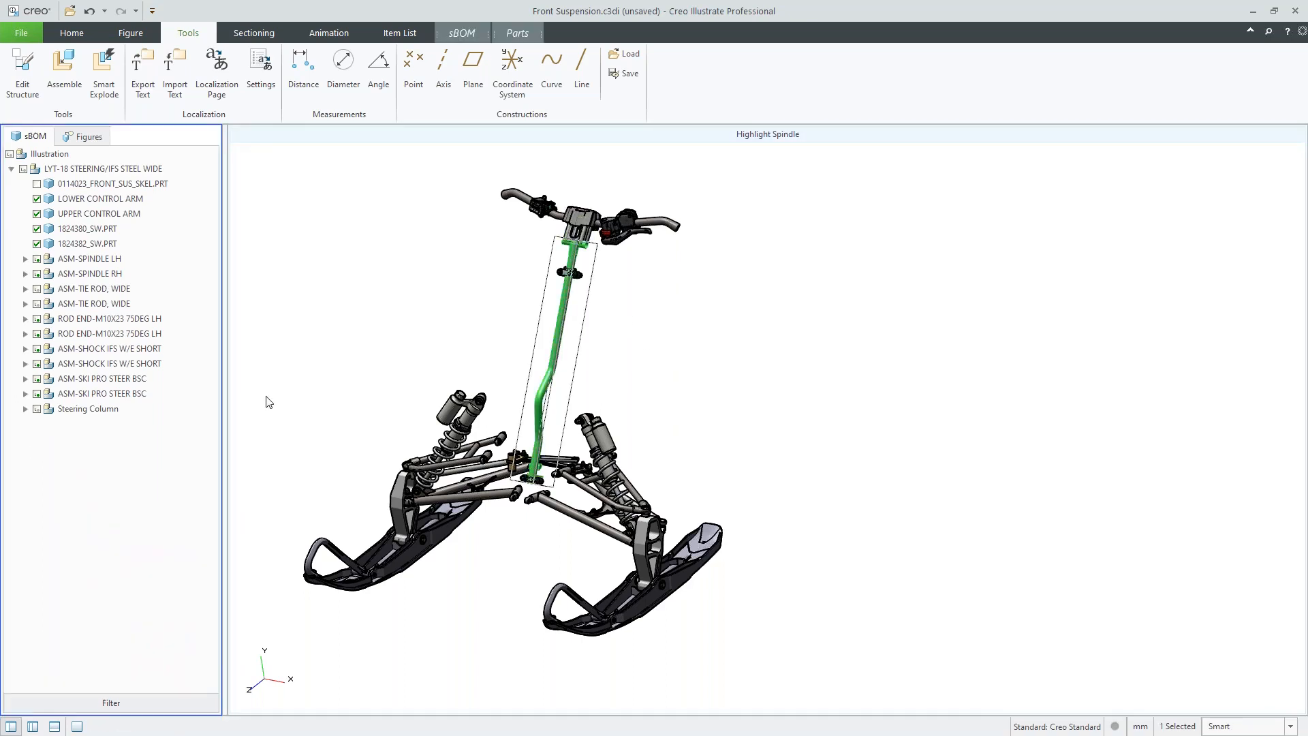
{"action": "left_click", "coordinate": [98, 494]}
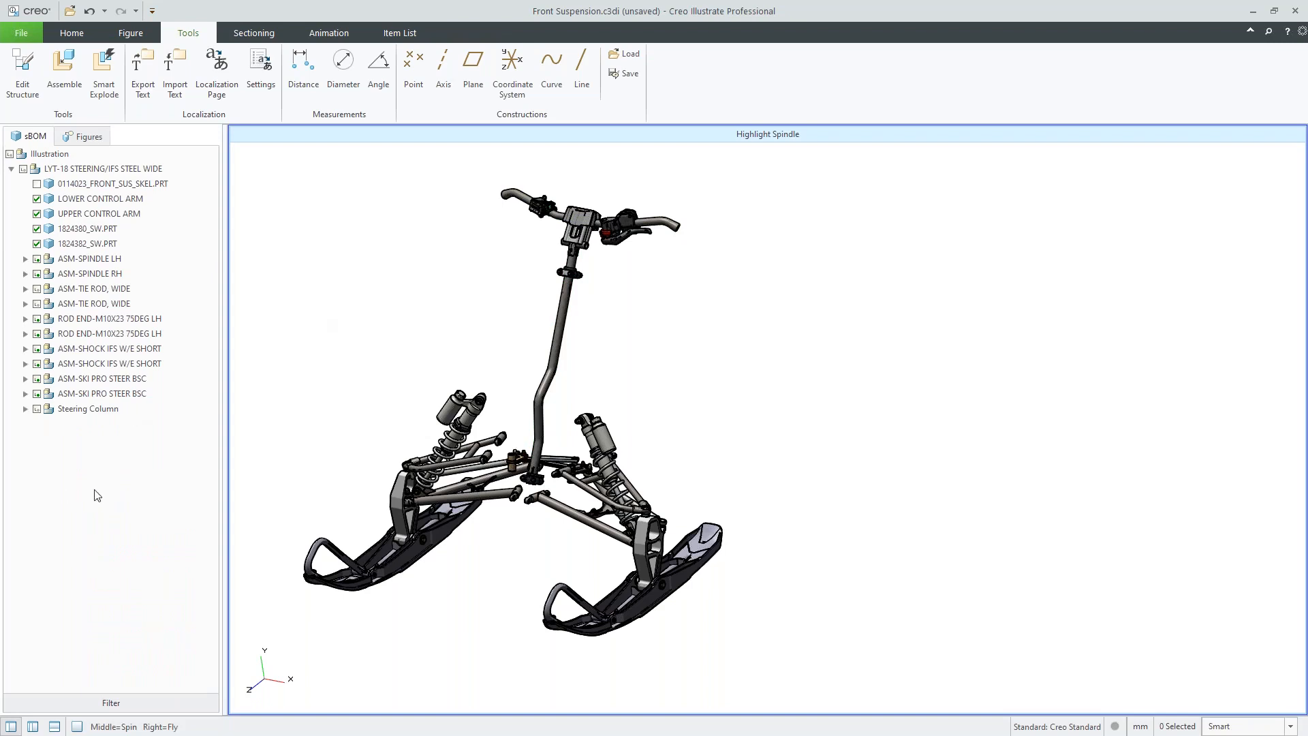
{"action": "mouse_move", "coordinate": [187, 444]}
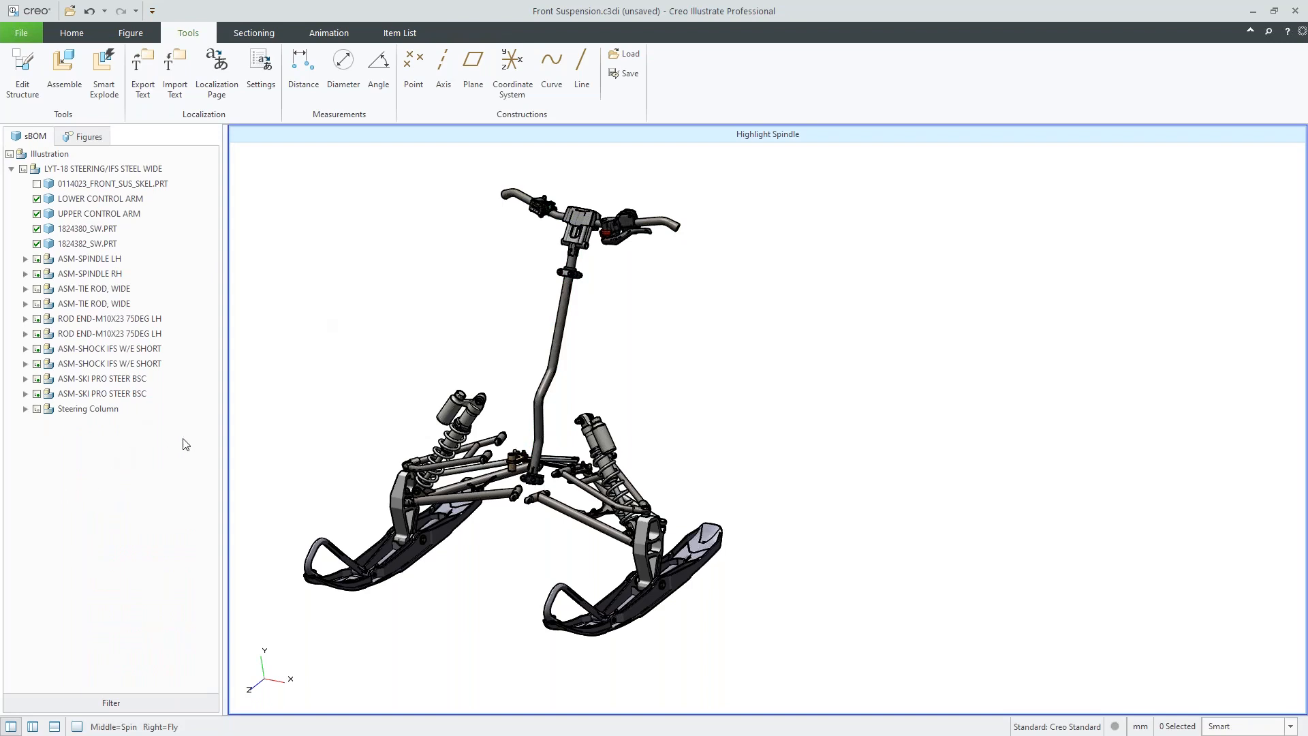
{"action": "mouse_move", "coordinate": [271, 451]}
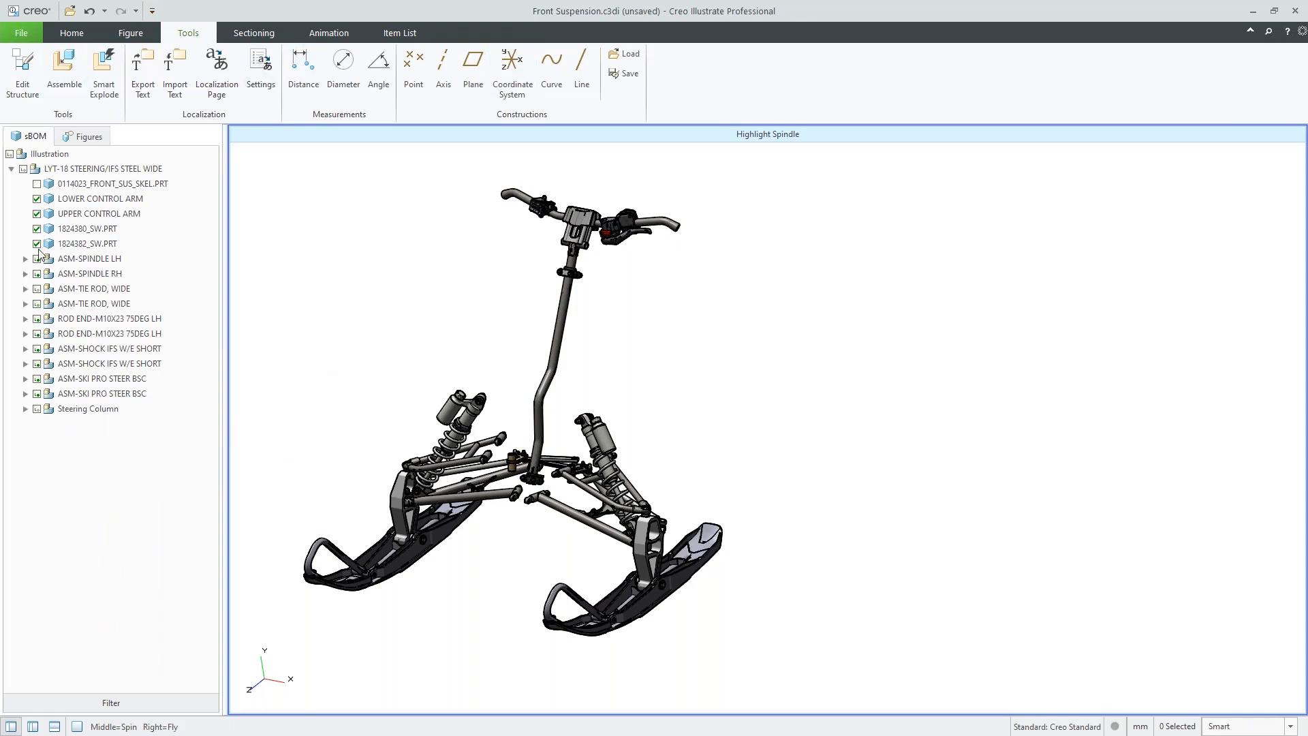
Confirm the figure colour for the whole LYT-18 assembly
{"action": "left_click", "coordinate": [103, 168]}
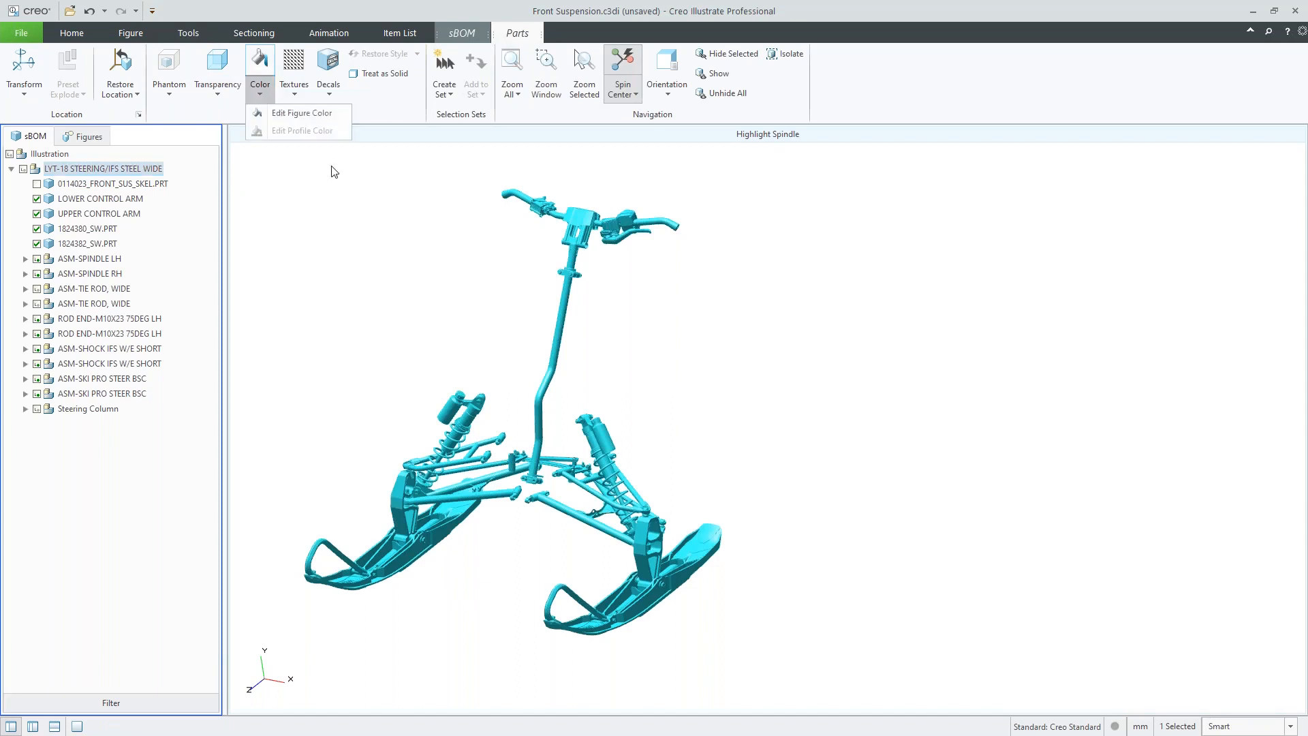
{"action": "left_click", "coordinate": [301, 113]}
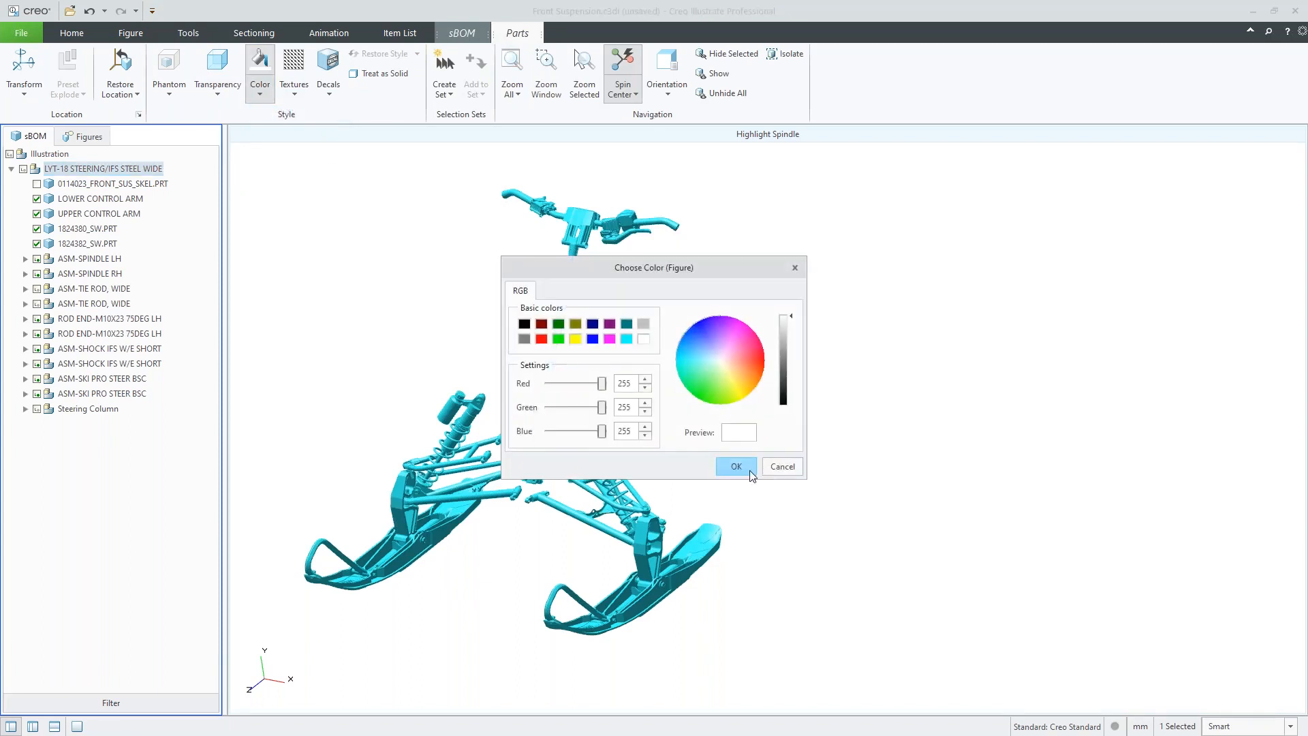
{"action": "left_click", "coordinate": [736, 466]}
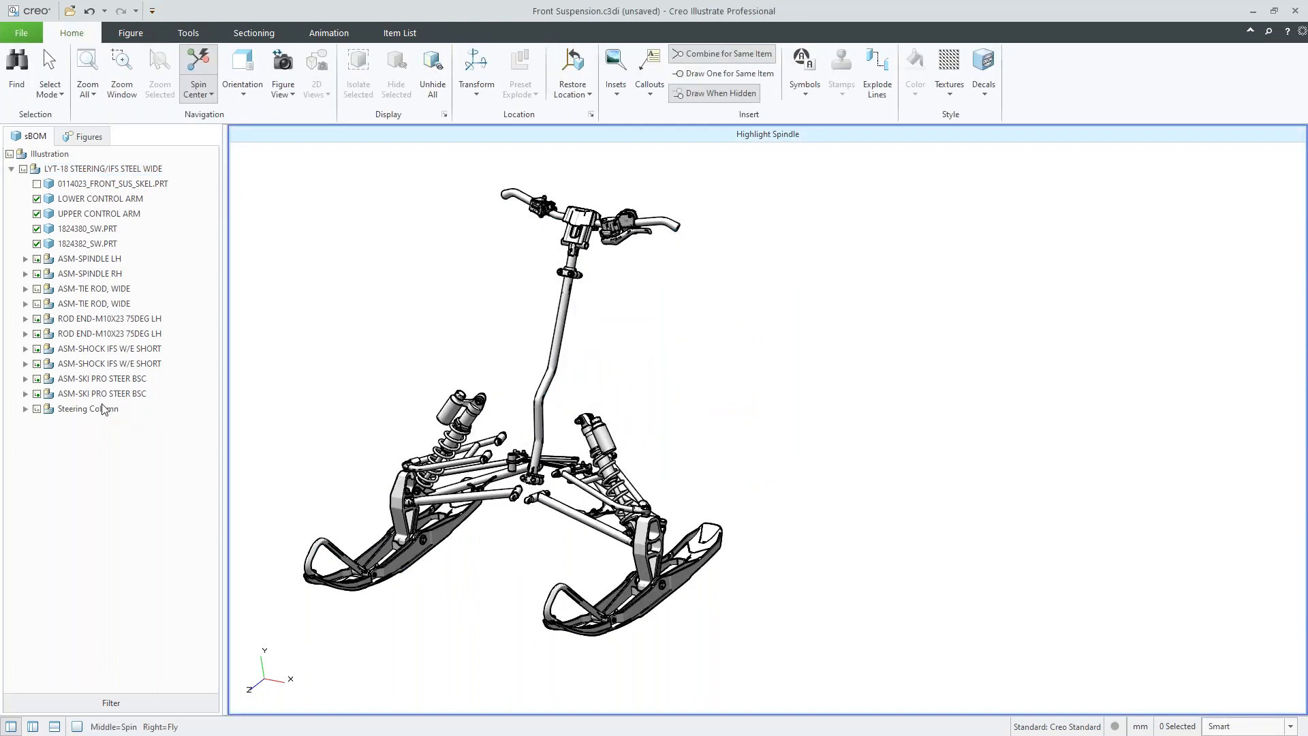
Apply RGB 128, 128, 128 as the Steering Column group's figure colour
{"action": "left_click", "coordinate": [88, 408]}
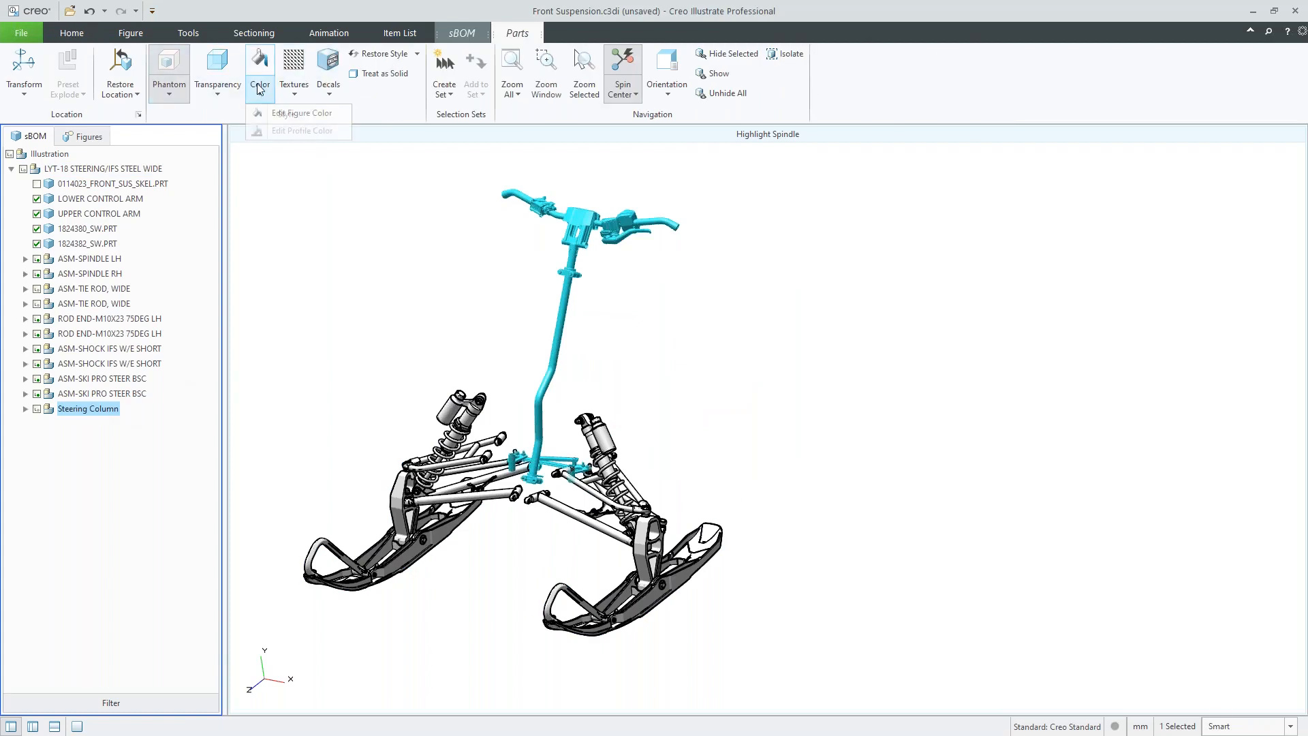
{"action": "left_click", "coordinate": [301, 112]}
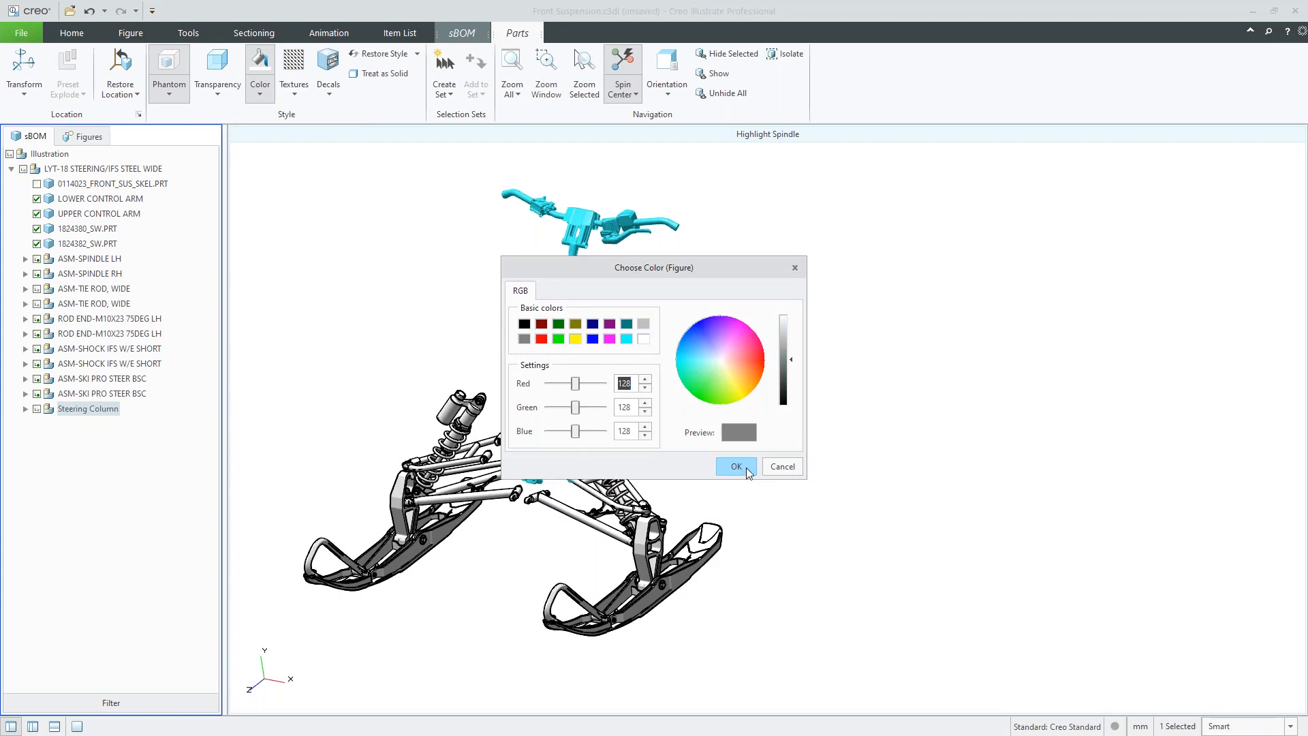
{"action": "left_click", "coordinate": [736, 466]}
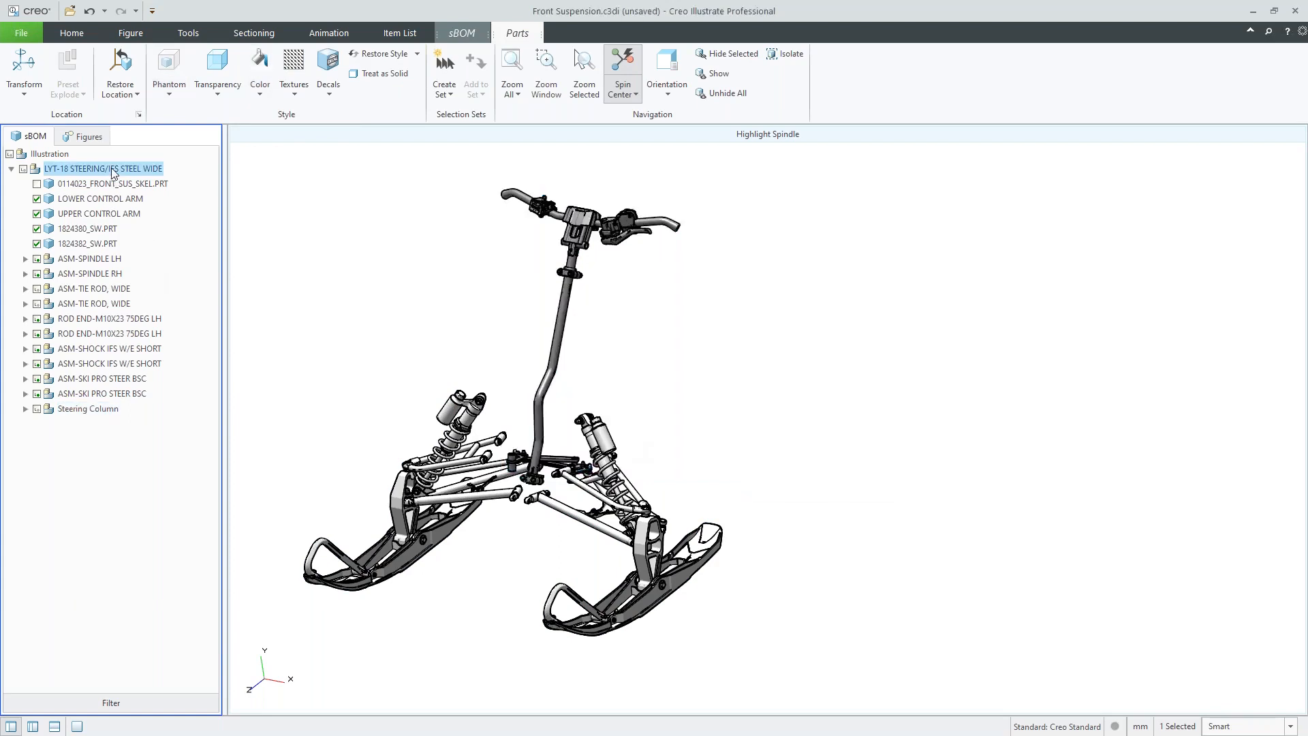
{"action": "left_click", "coordinate": [260, 65]}
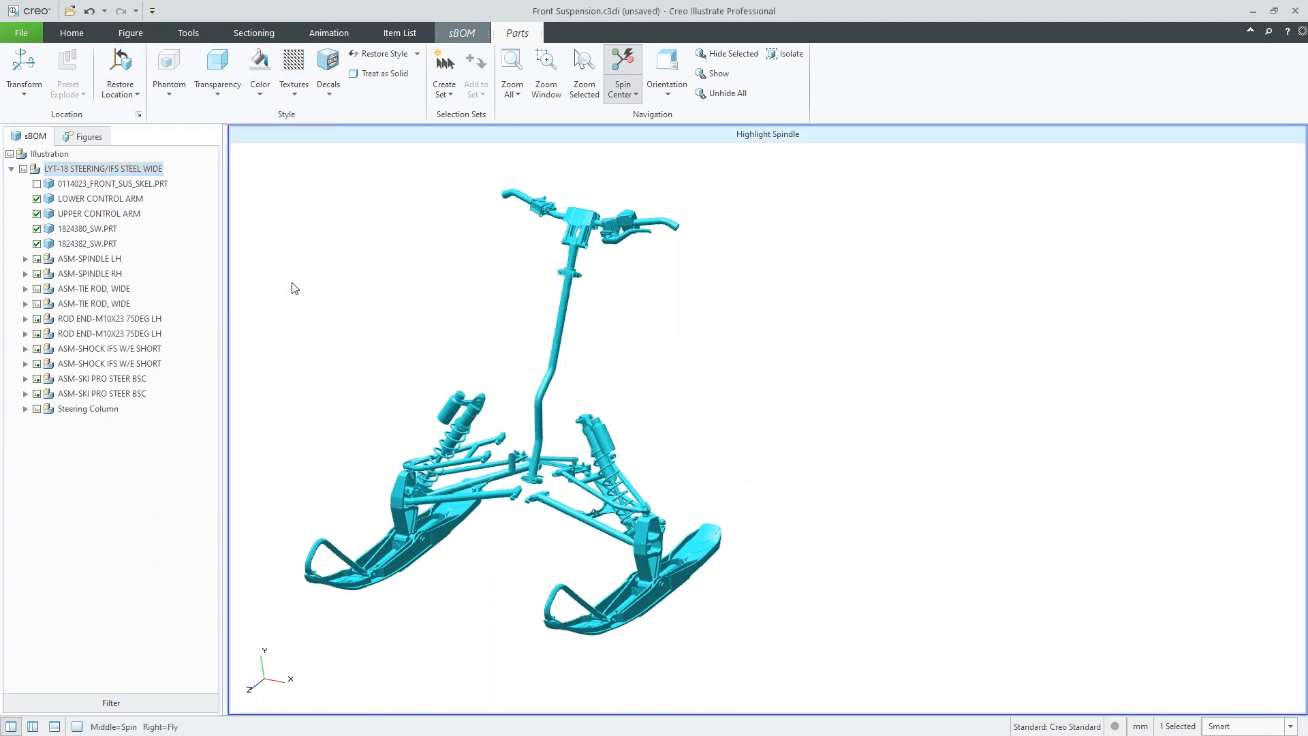
{"action": "left_click", "coordinate": [260, 65]}
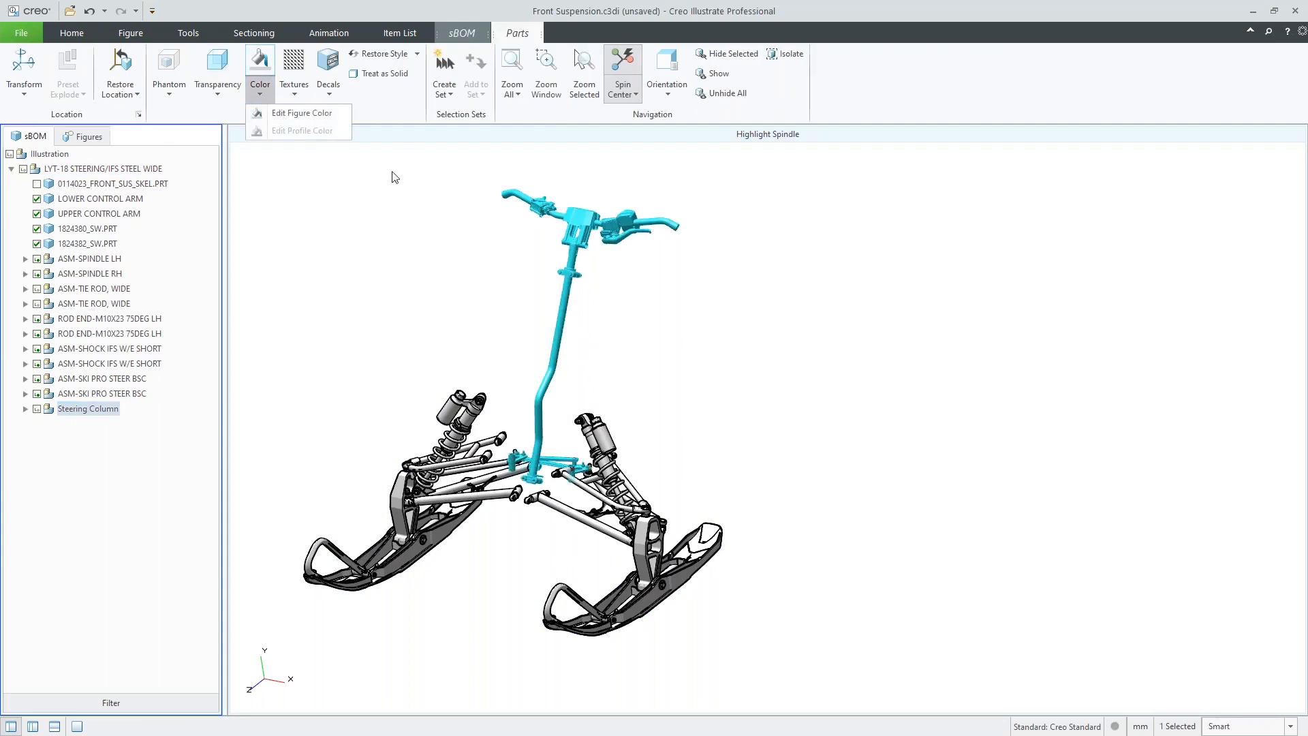
{"action": "left_click", "coordinate": [300, 113]}
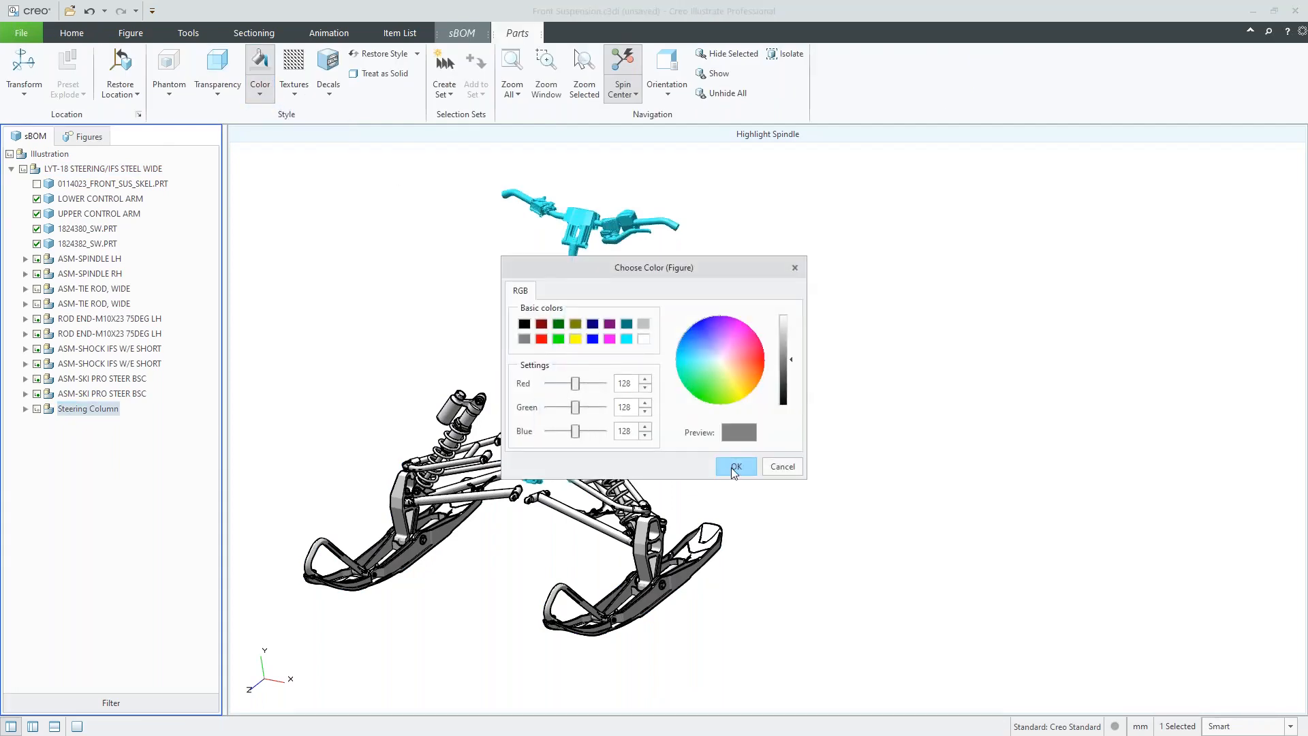
{"action": "left_click", "coordinate": [735, 466]}
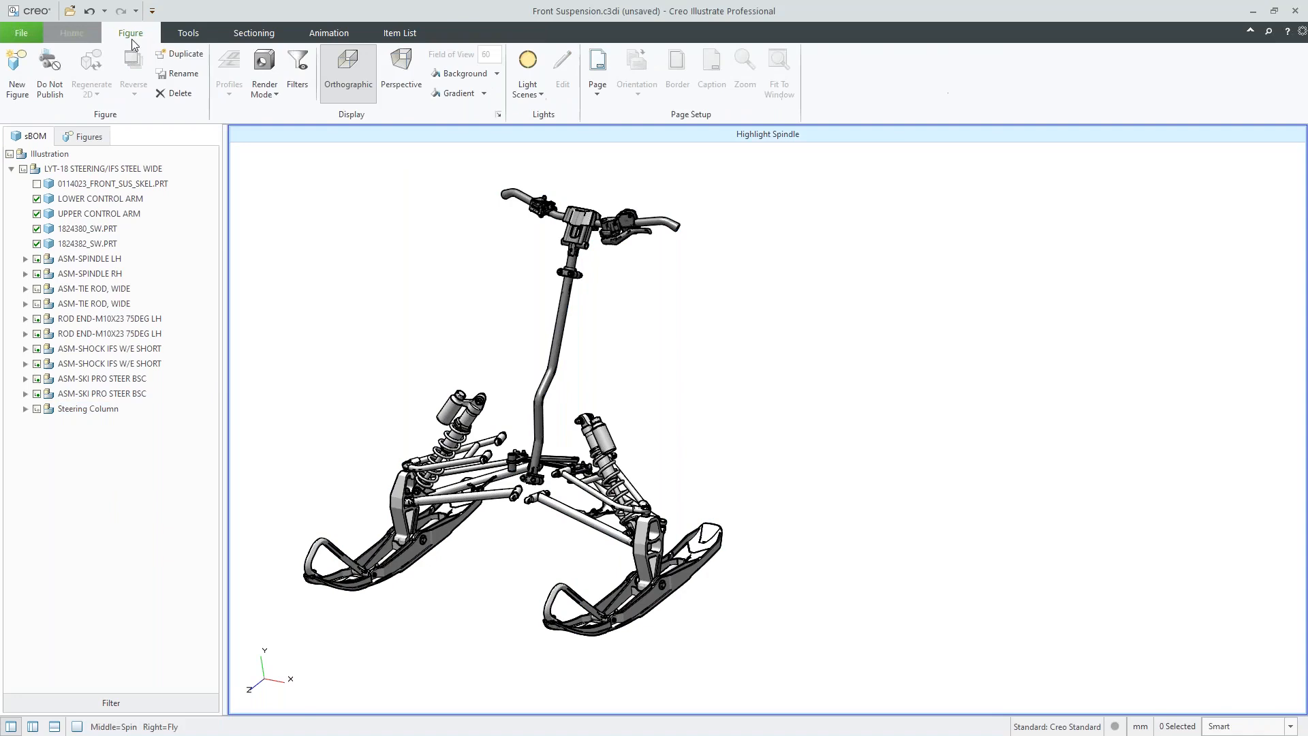
Render the Highlight Spindle figure in the coloured hidden-line style
{"action": "left_click", "coordinate": [264, 68]}
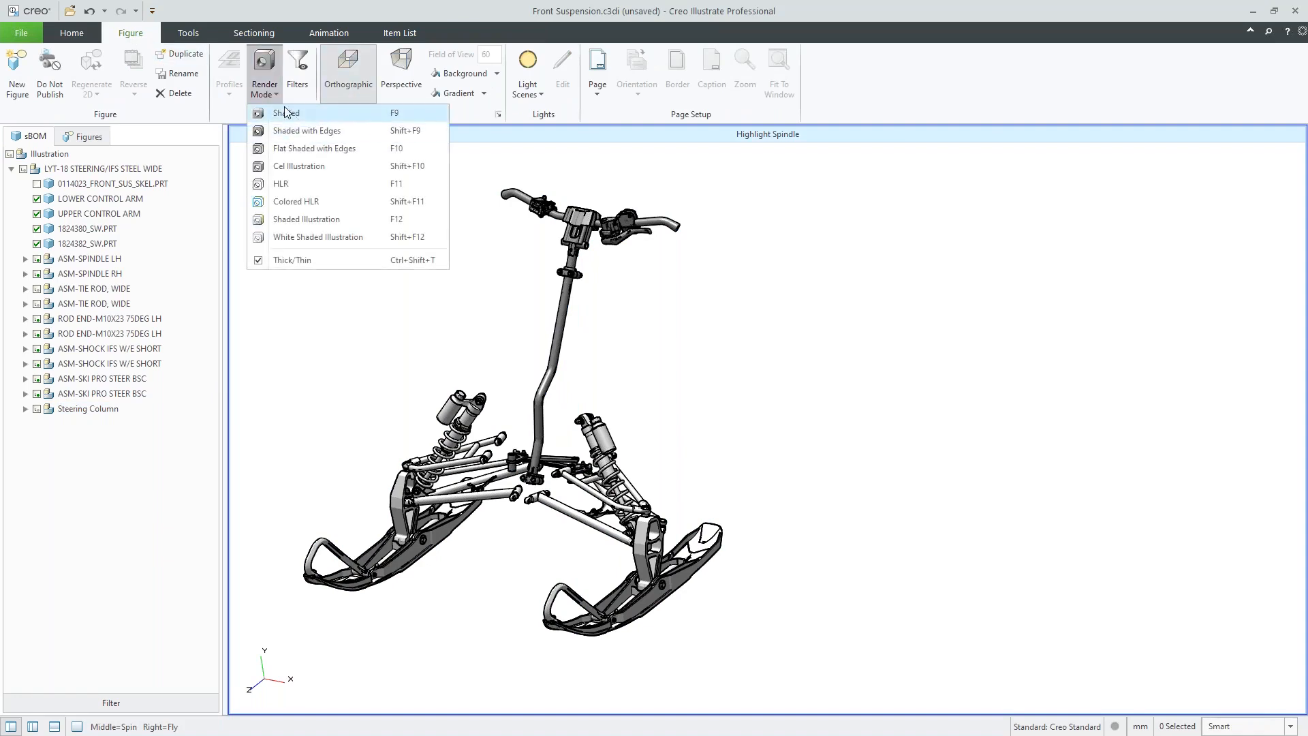
{"action": "mouse_move", "coordinate": [302, 206]}
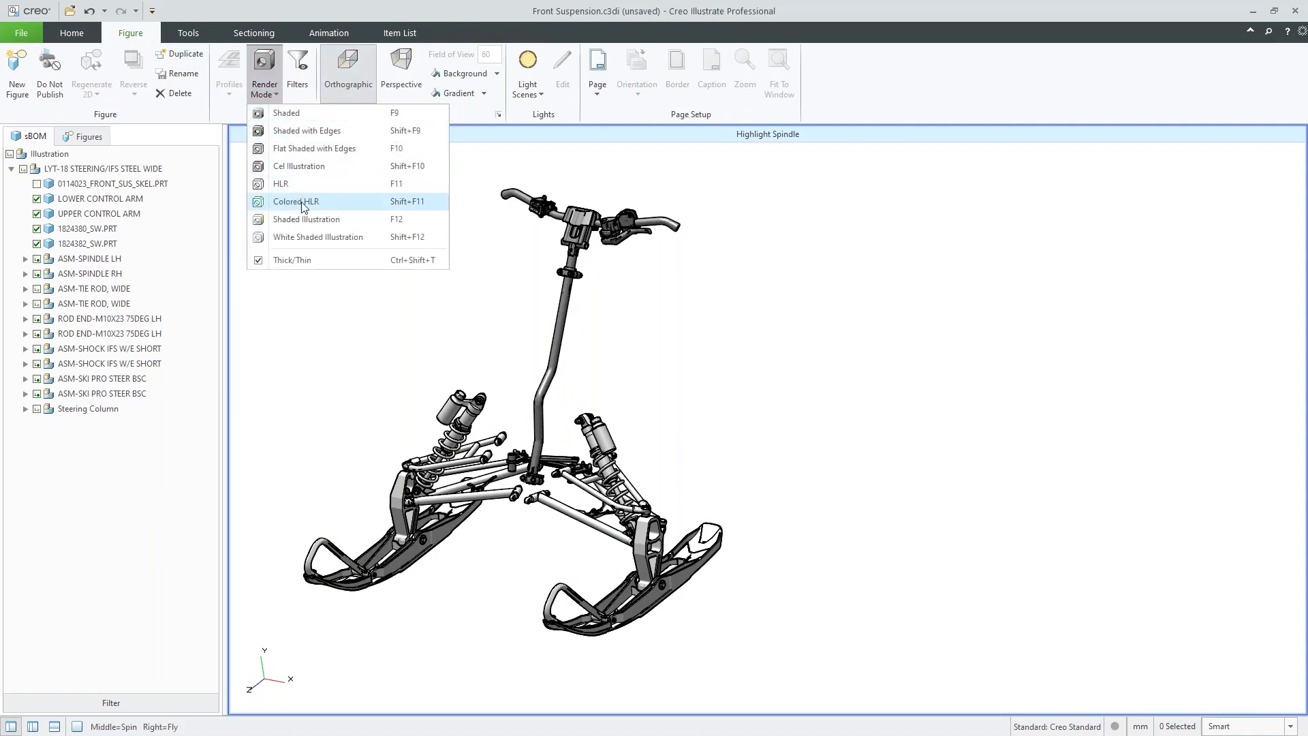
{"action": "left_click", "coordinate": [295, 202]}
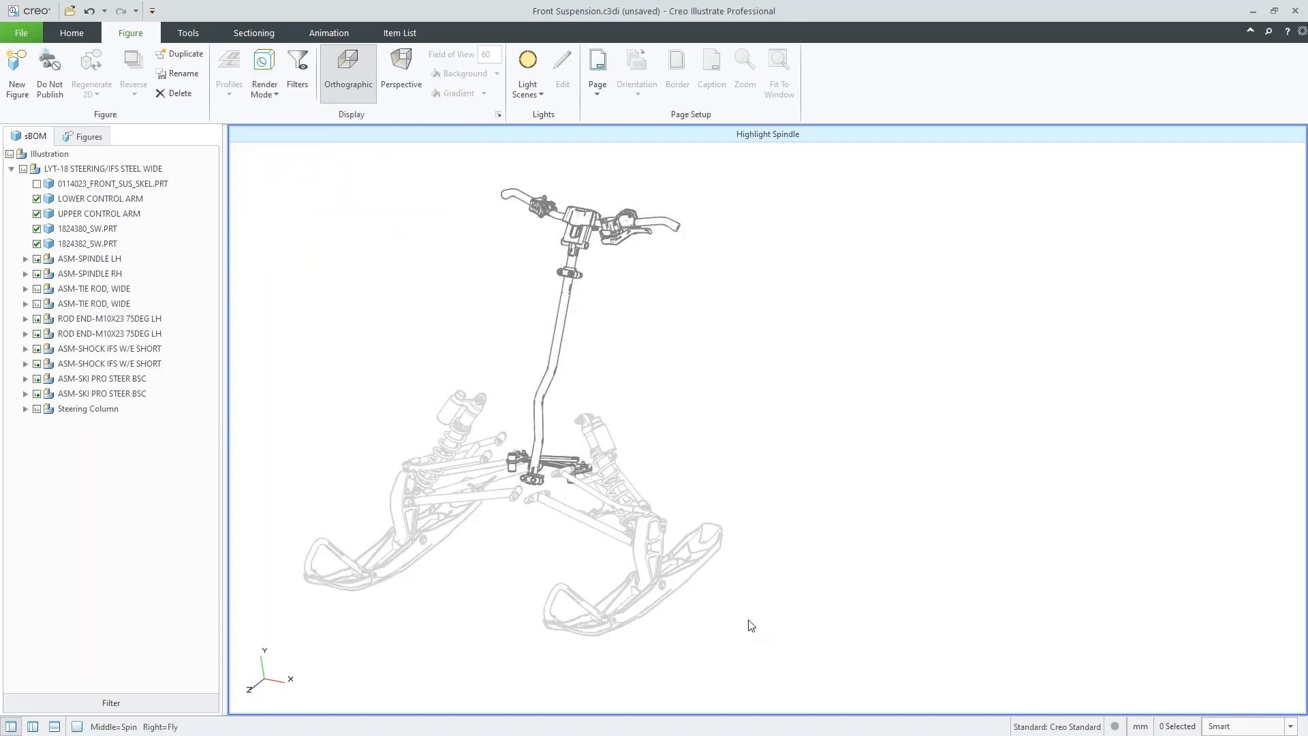
{"action": "mouse_move", "coordinate": [834, 635]}
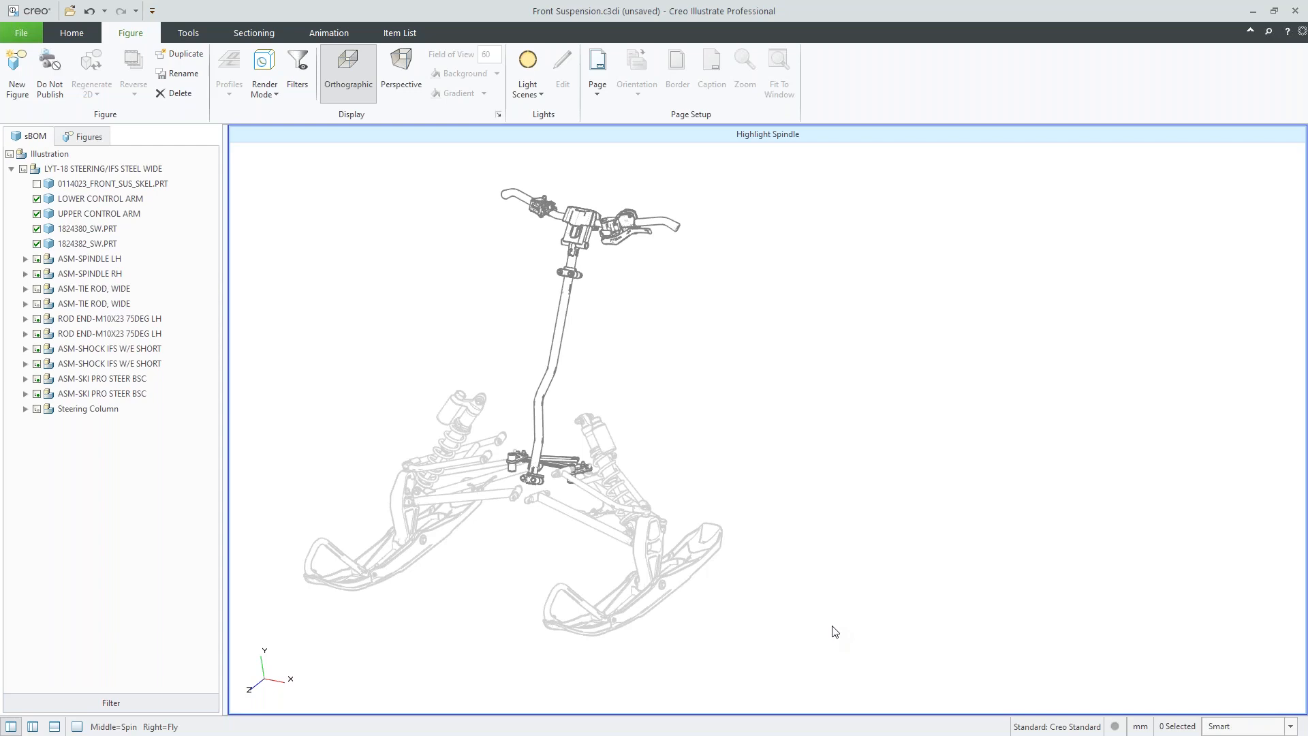
{"action": "mouse_move", "coordinate": [689, 379]}
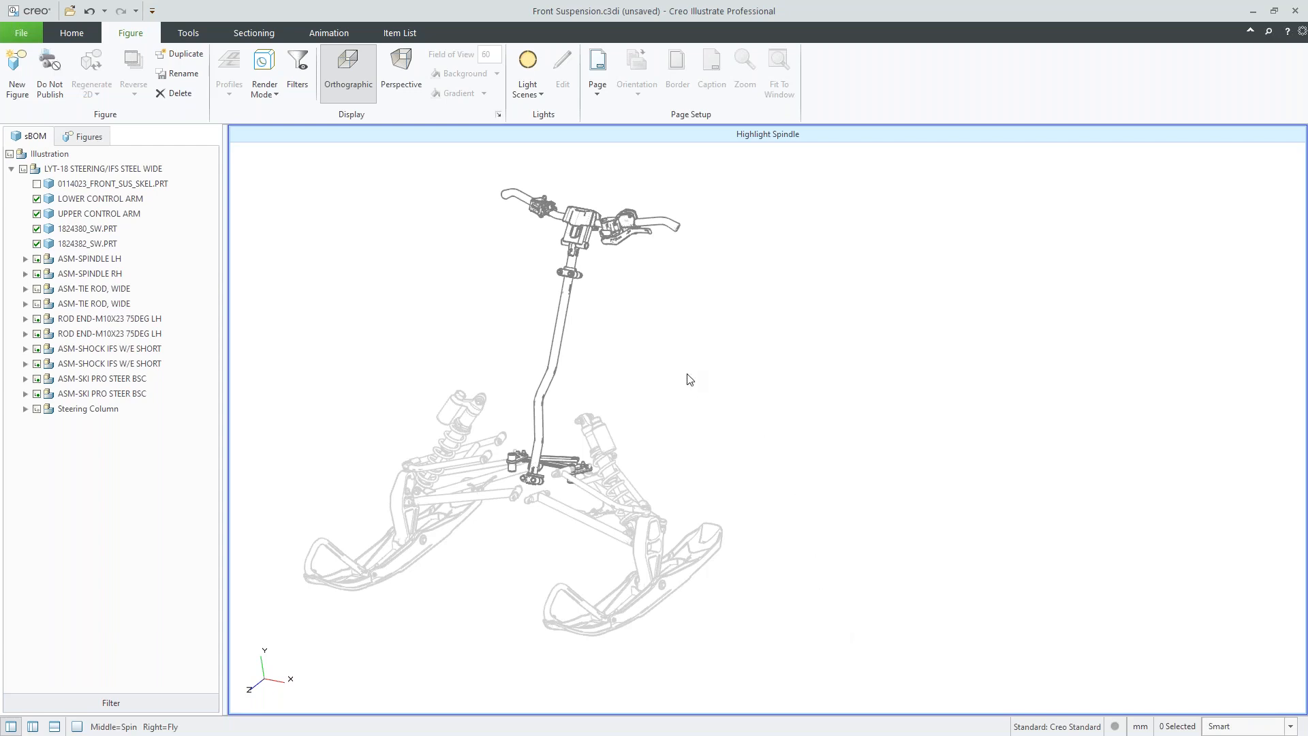
{"action": "mouse_move", "coordinate": [669, 371]}
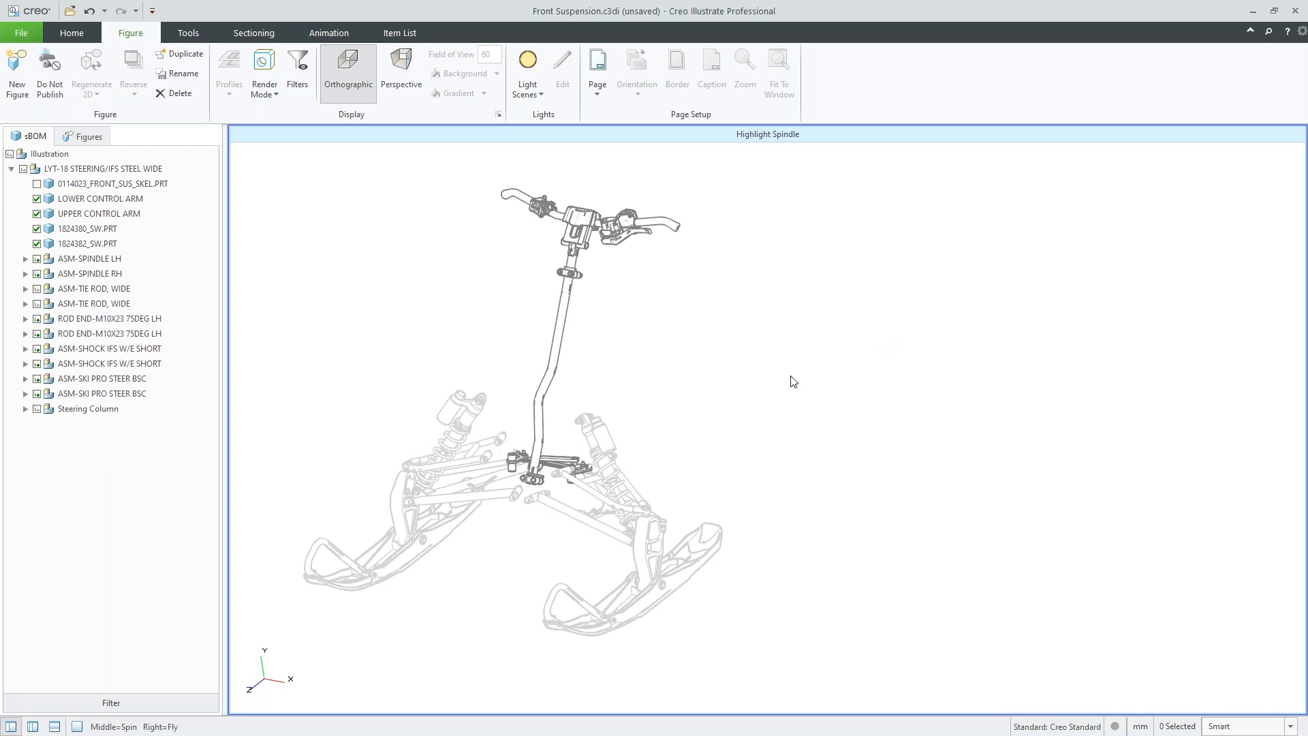
{"action": "mouse_move", "coordinate": [457, 333]}
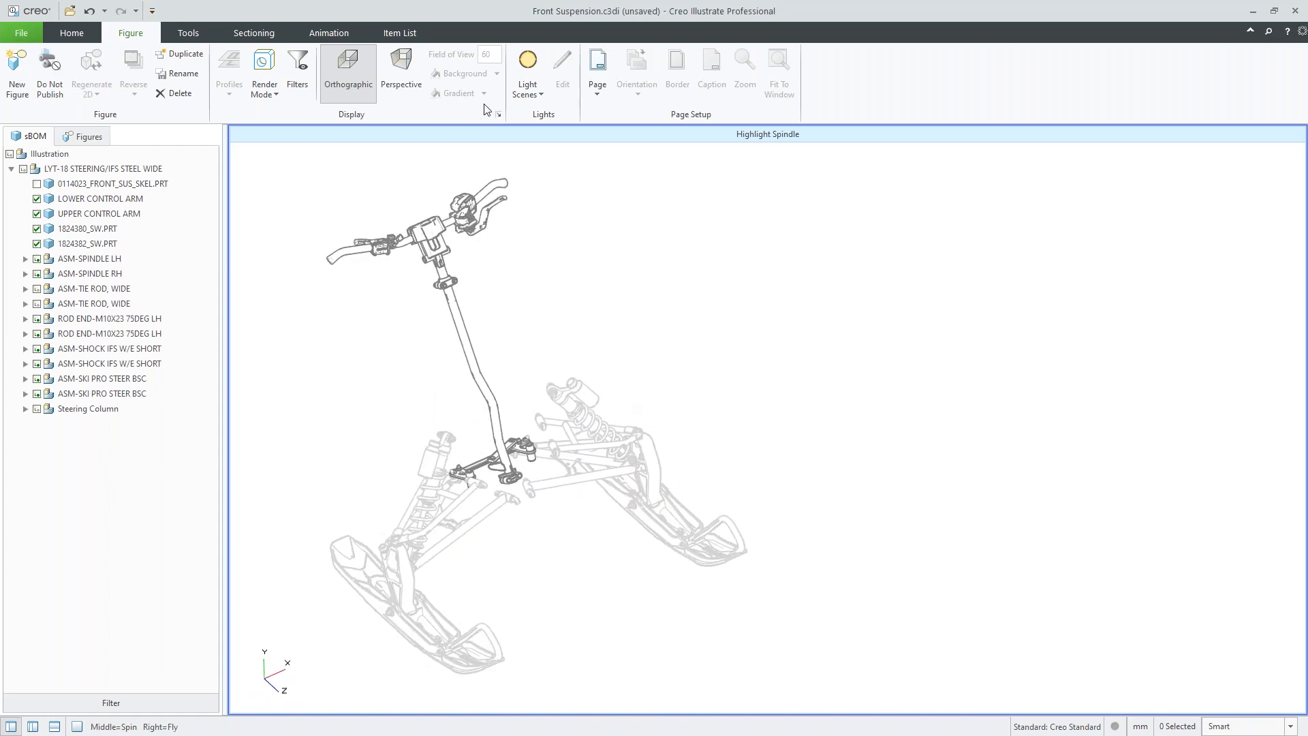
{"action": "left_click", "coordinate": [71, 32]}
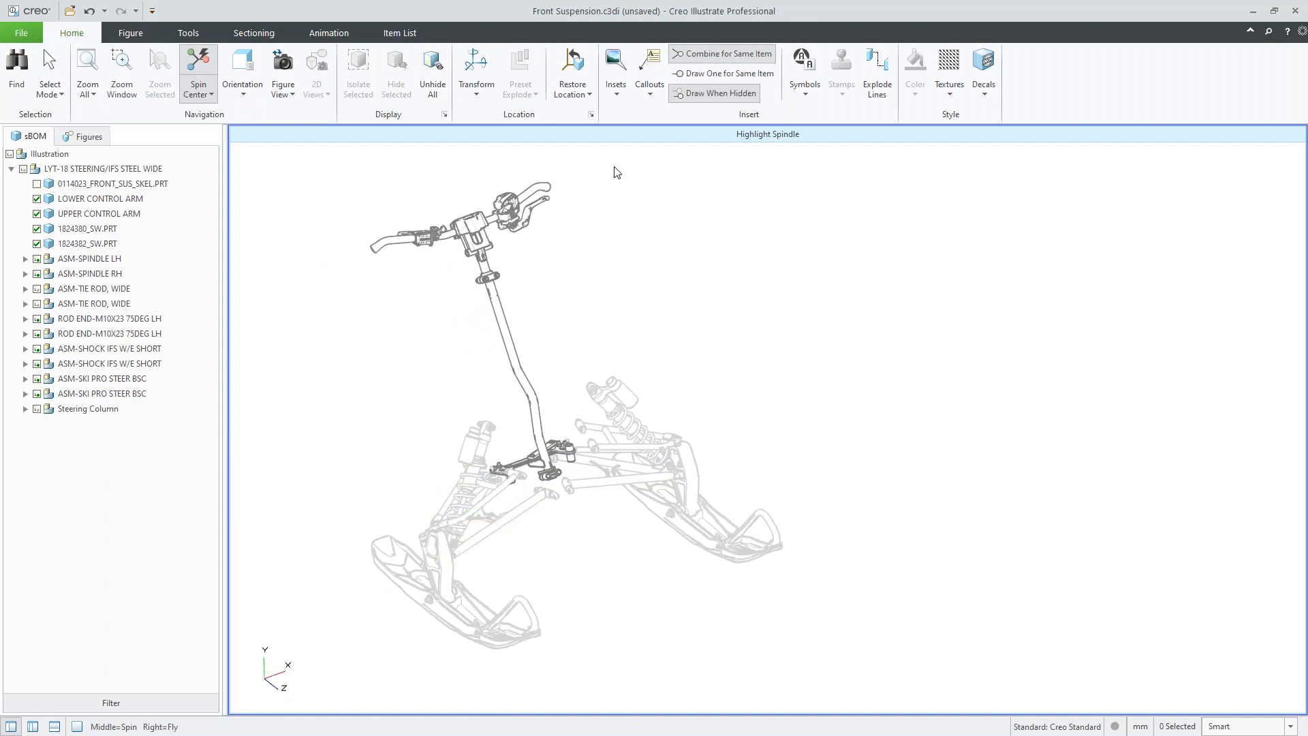
Place a circular Inset B detail with a leader around the spindle area
{"action": "left_click", "coordinate": [615, 61]}
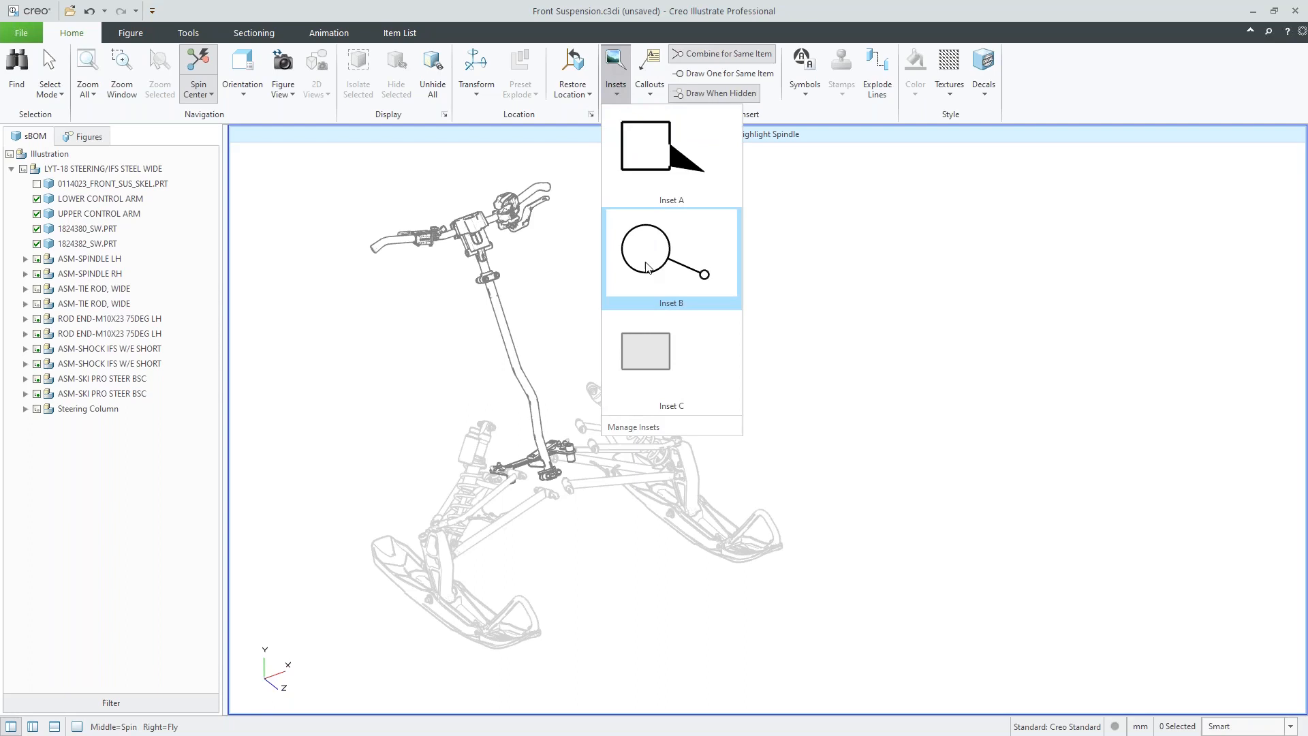
{"action": "left_click", "coordinate": [672, 252]}
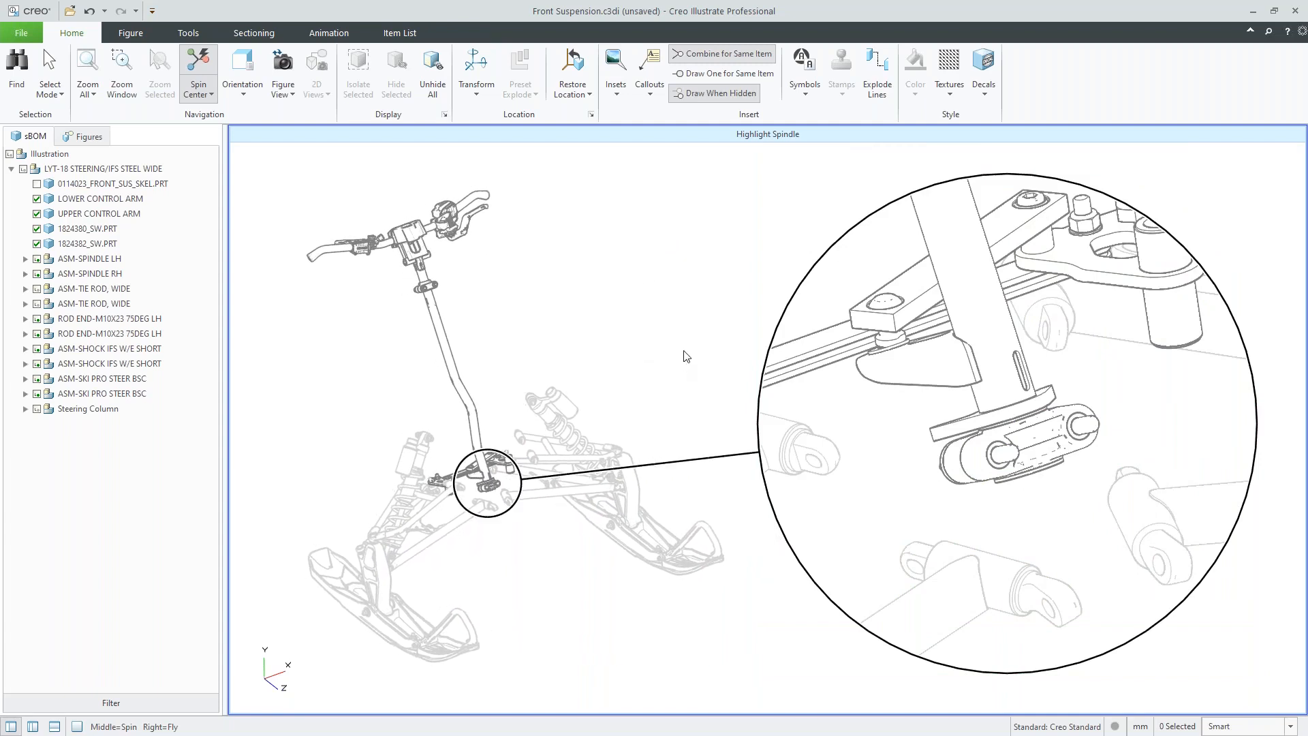
{"action": "left_click", "coordinate": [650, 65]}
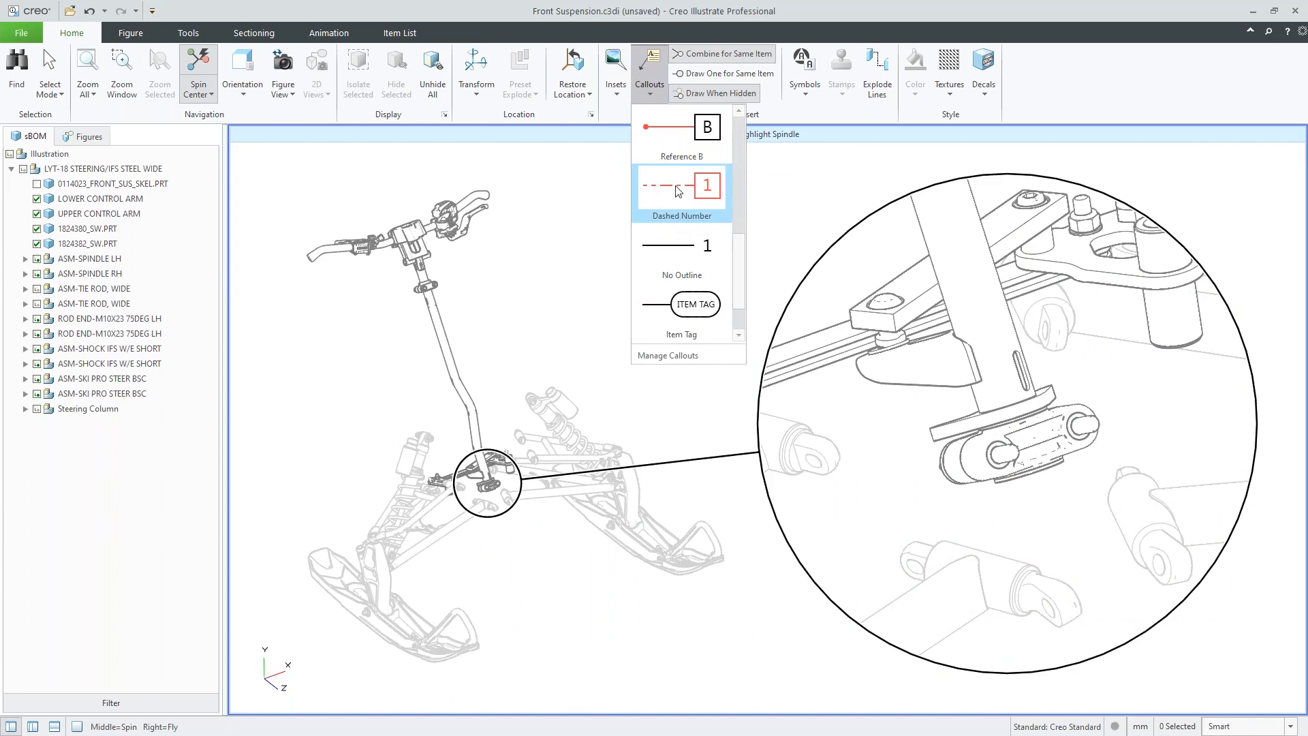
{"action": "mouse_move", "coordinate": [684, 304]}
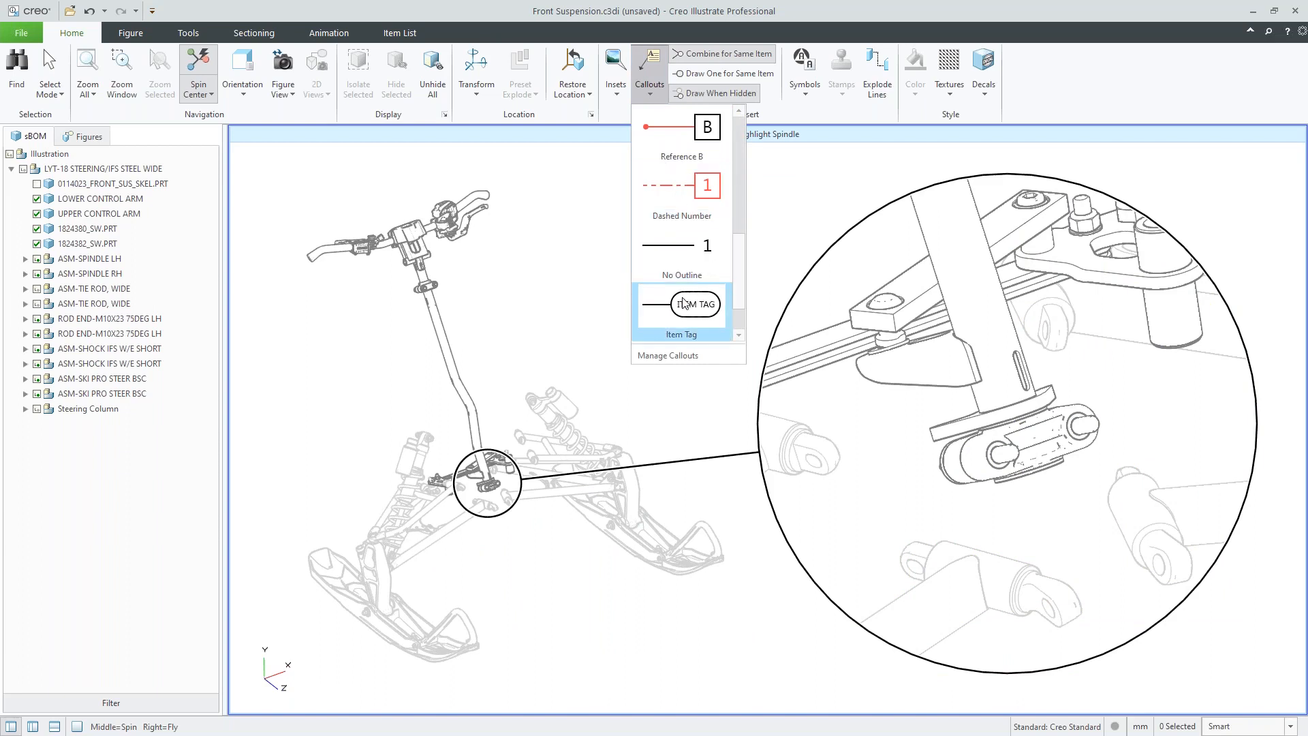
Choose the oval item-tag callout style for labelling inset parts
{"action": "scroll", "scroll_direction": "down", "scroll_amount": 3}
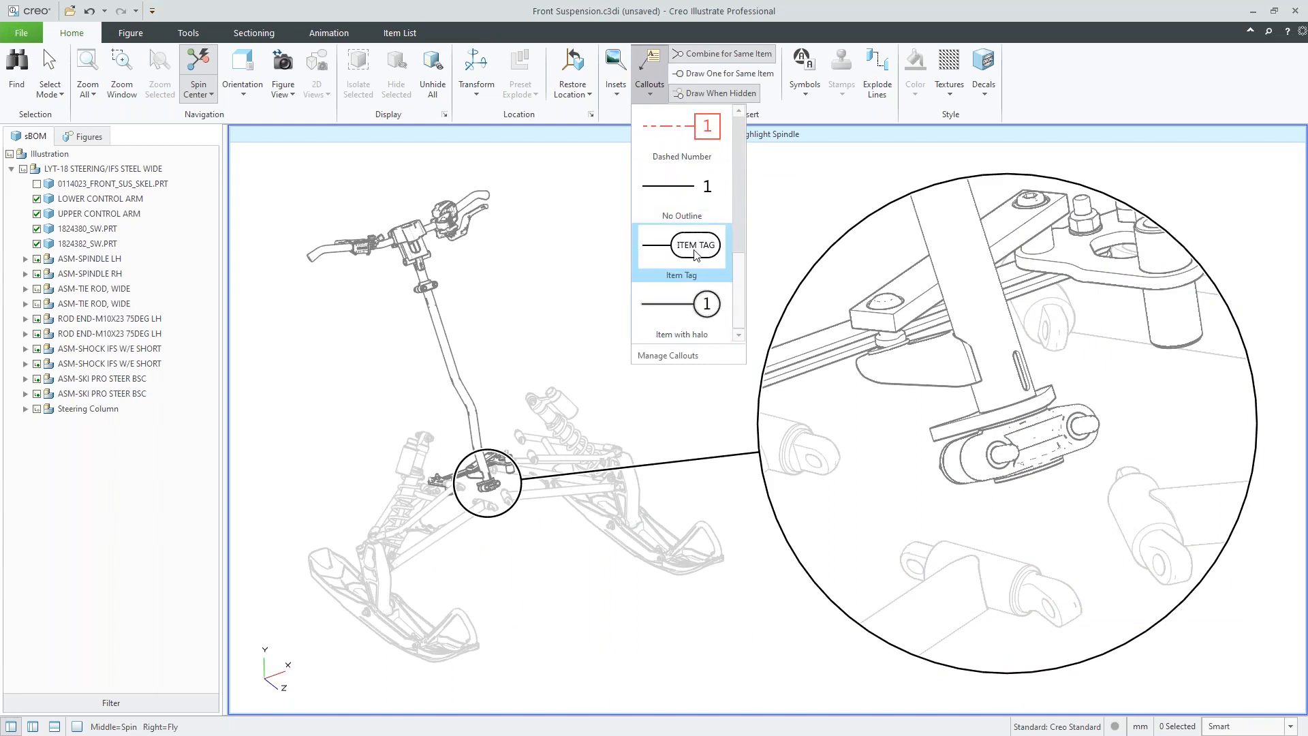
{"action": "left_click", "coordinate": [695, 245]}
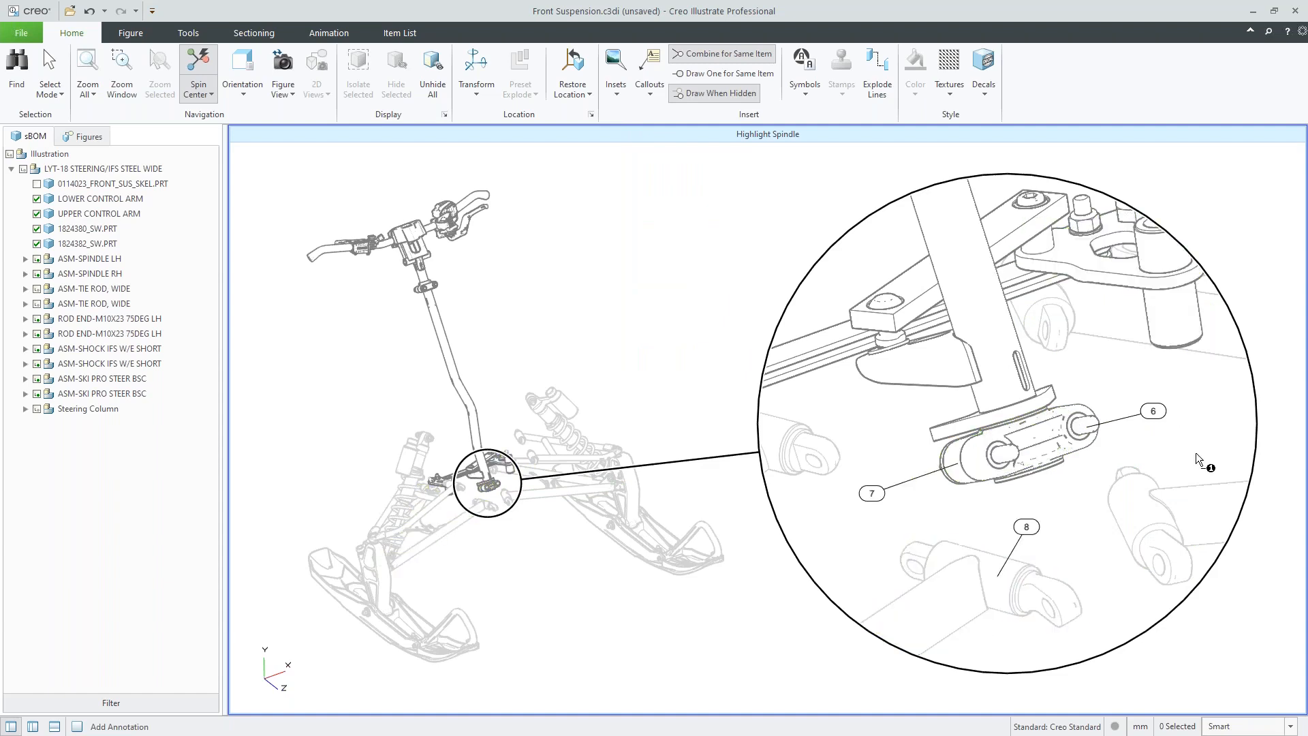
{"action": "mouse_move", "coordinate": [1200, 440]}
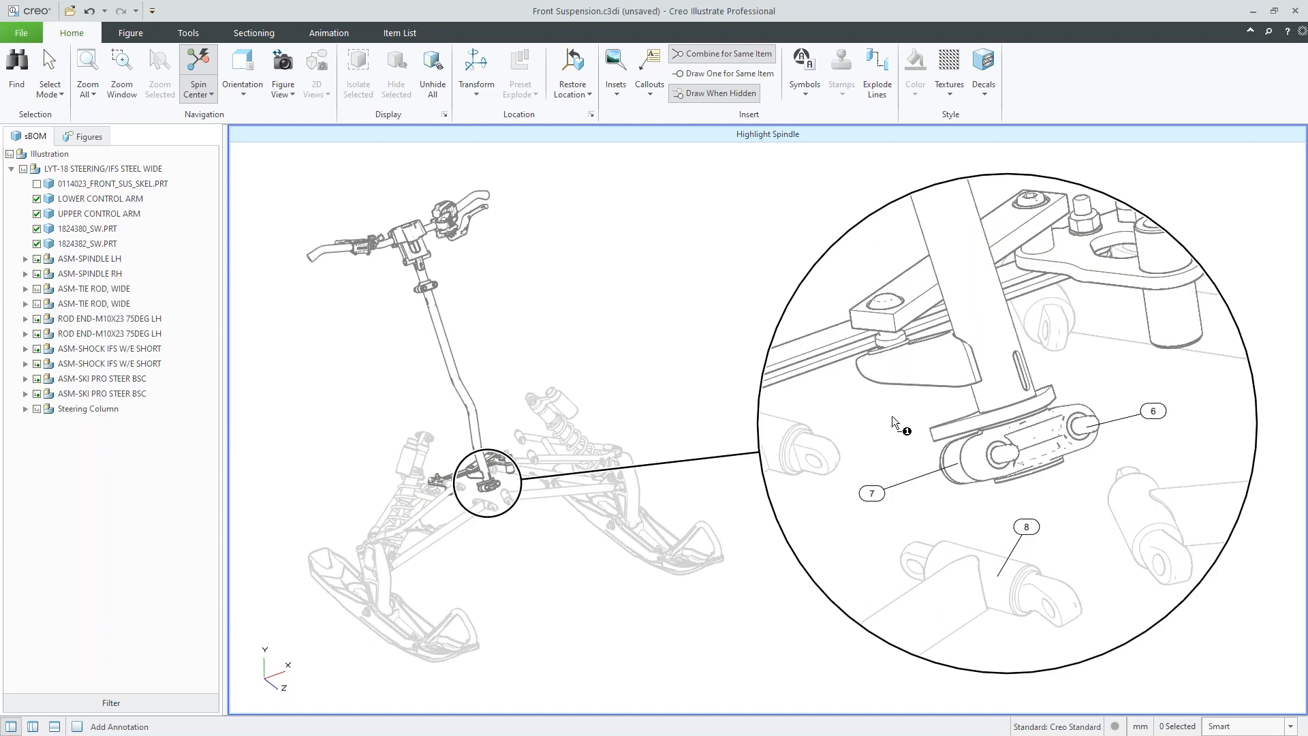
{"action": "mouse_move", "coordinate": [913, 444]}
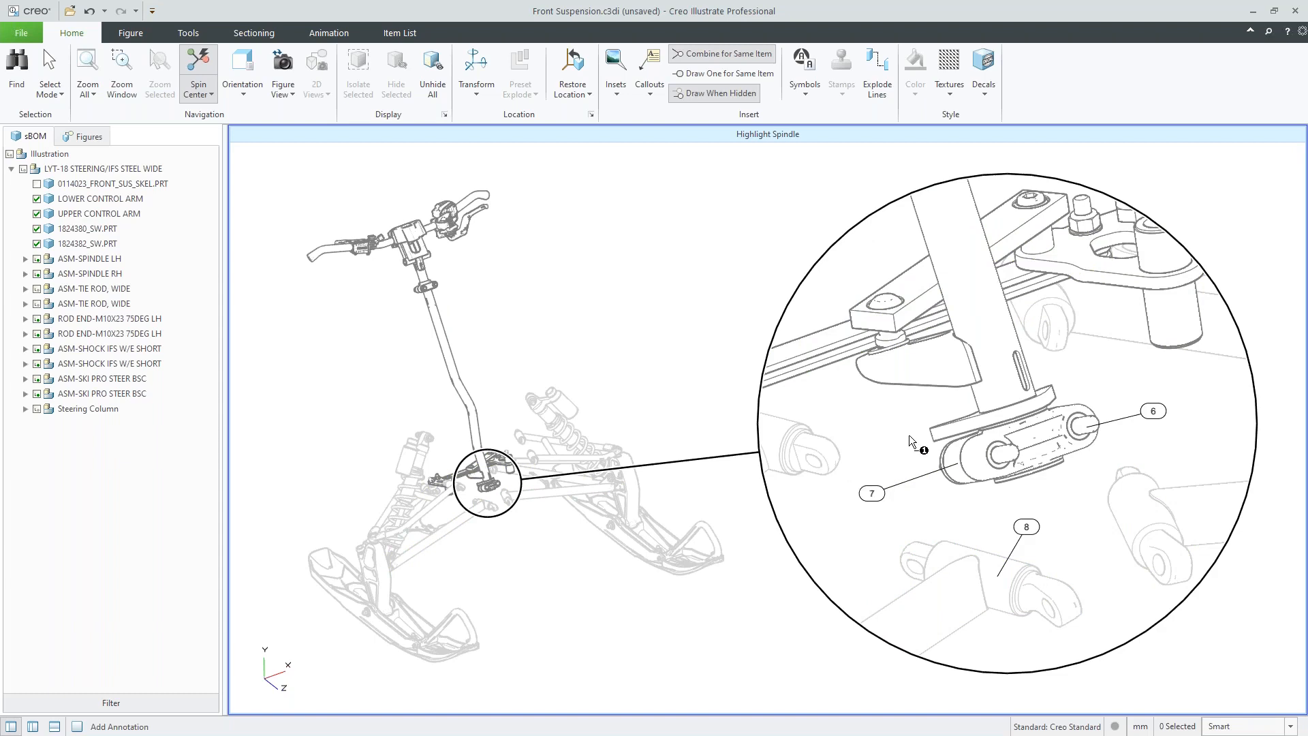
{"action": "mouse_move", "coordinate": [910, 458]}
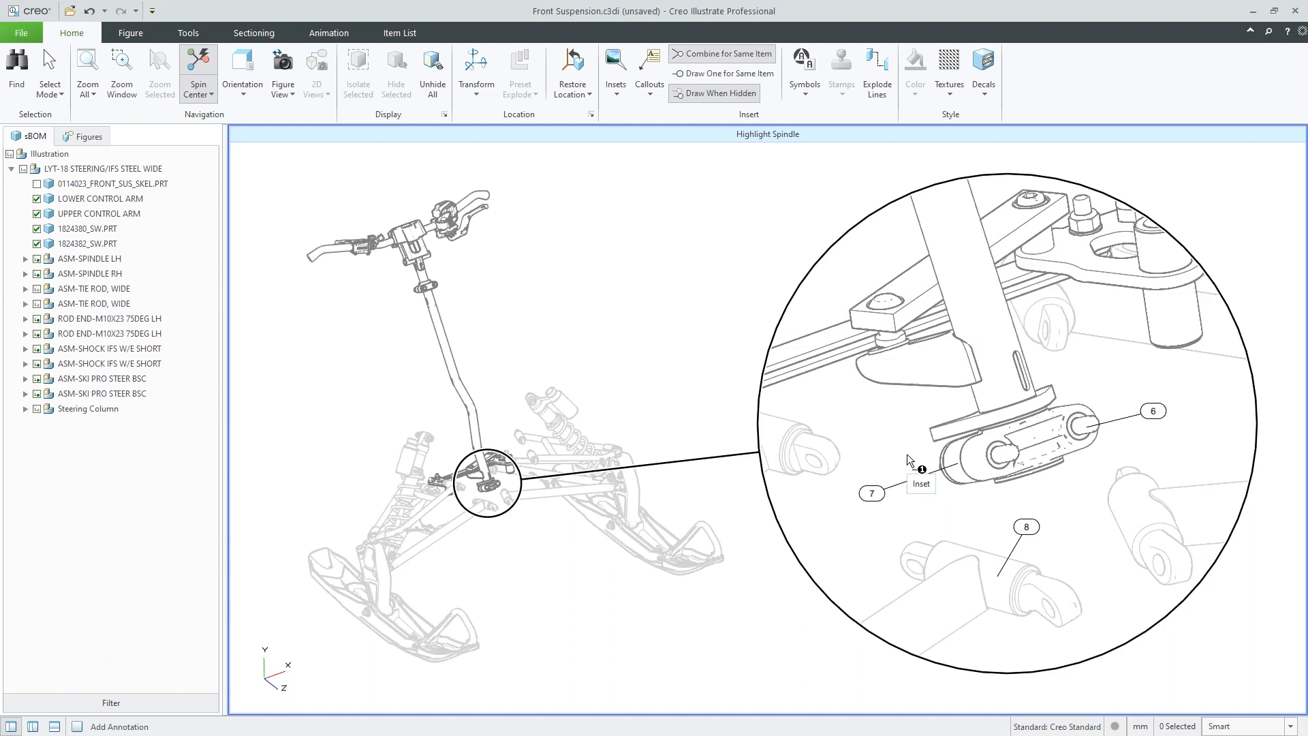
{"action": "mouse_move", "coordinate": [906, 481]}
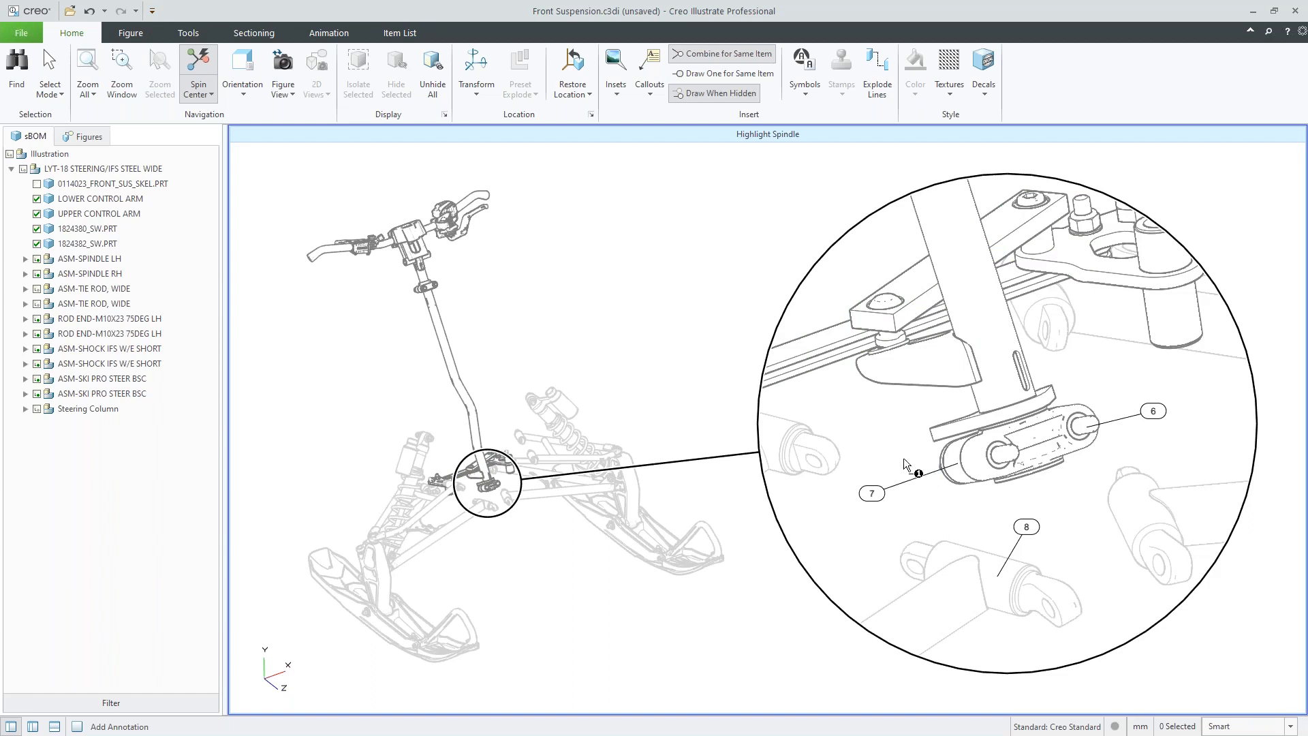
{"action": "mouse_move", "coordinate": [906, 463]}
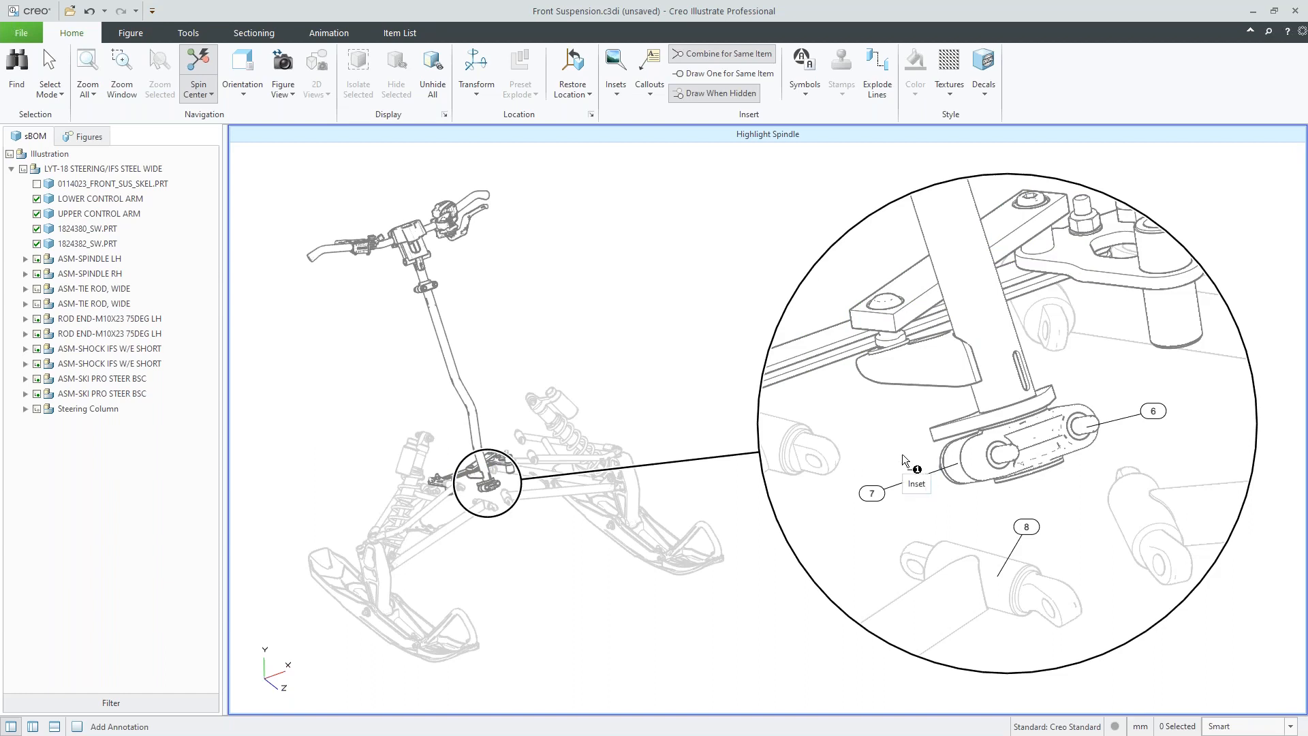
{"action": "mouse_move", "coordinate": [811, 500]}
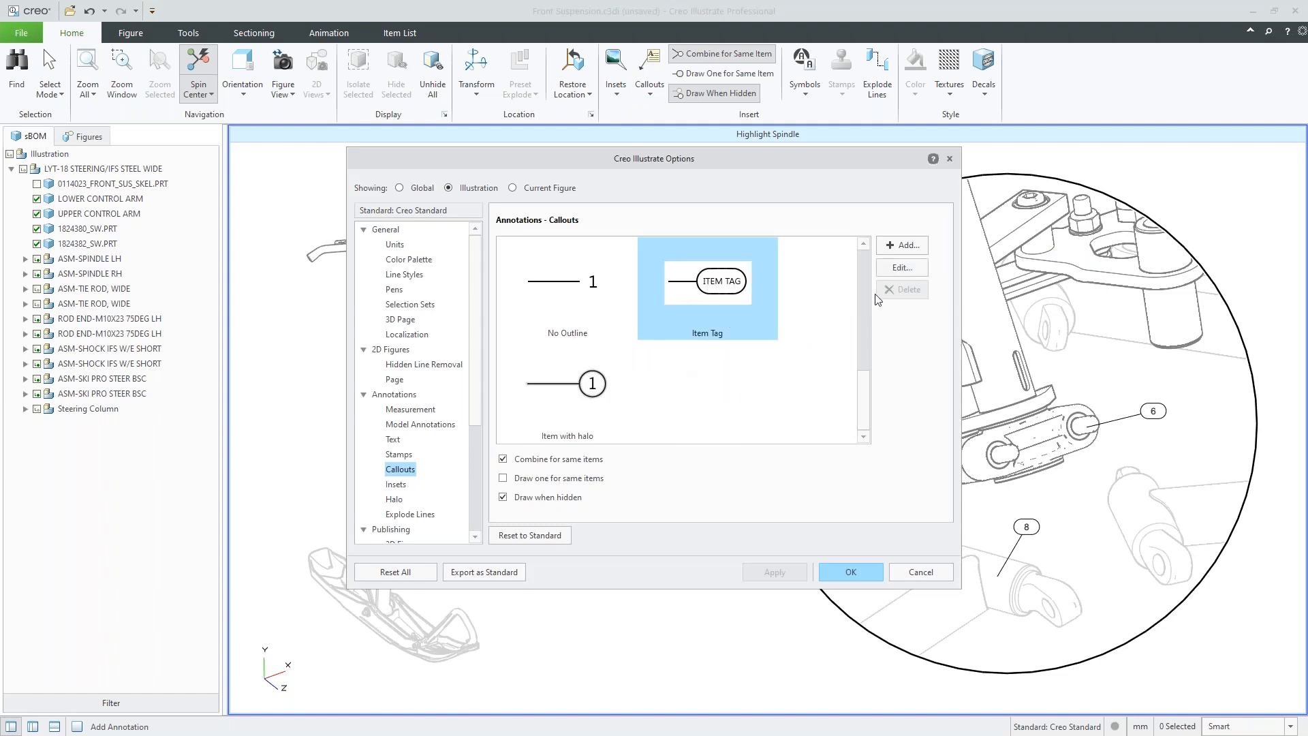
Insert the PTC_WM_PART_NUMBER value into the Item Tag callout template and apply it
{"action": "left_click", "coordinate": [902, 268]}
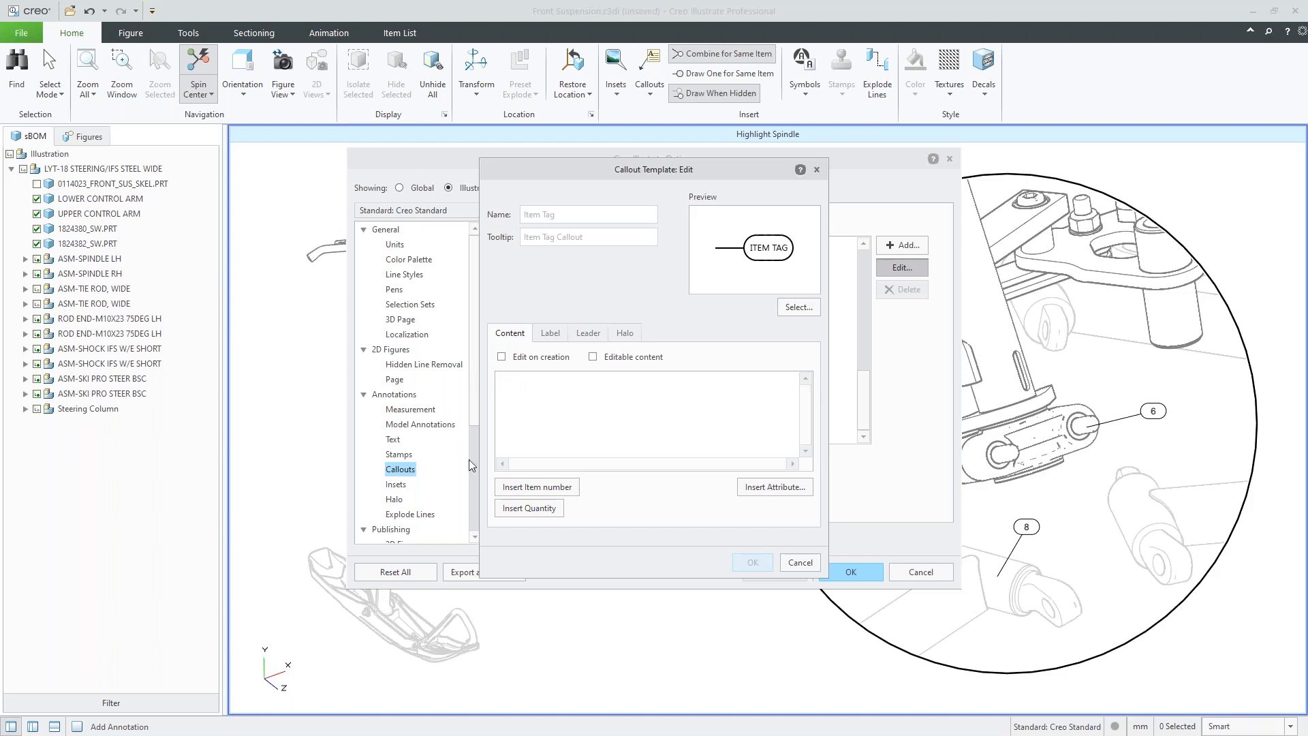
{"action": "mouse_move", "coordinate": [752, 501]}
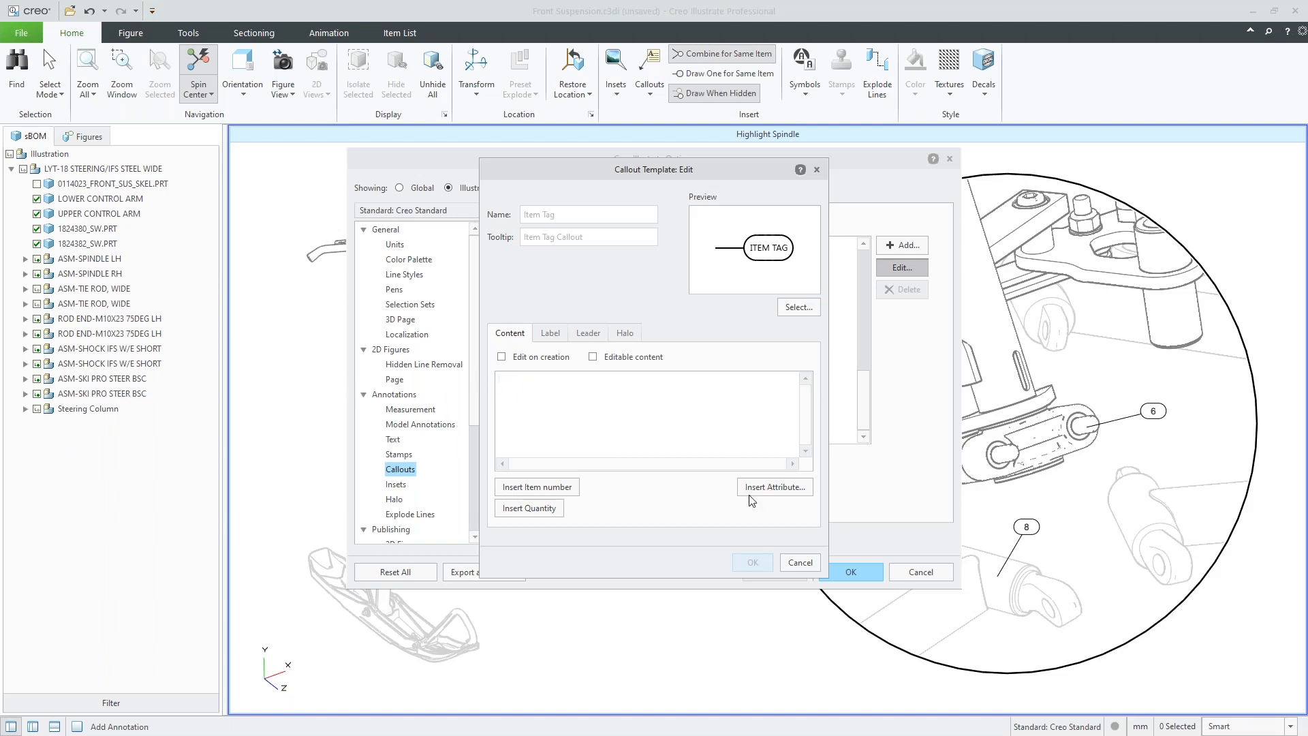
{"action": "left_click", "coordinate": [775, 487]}
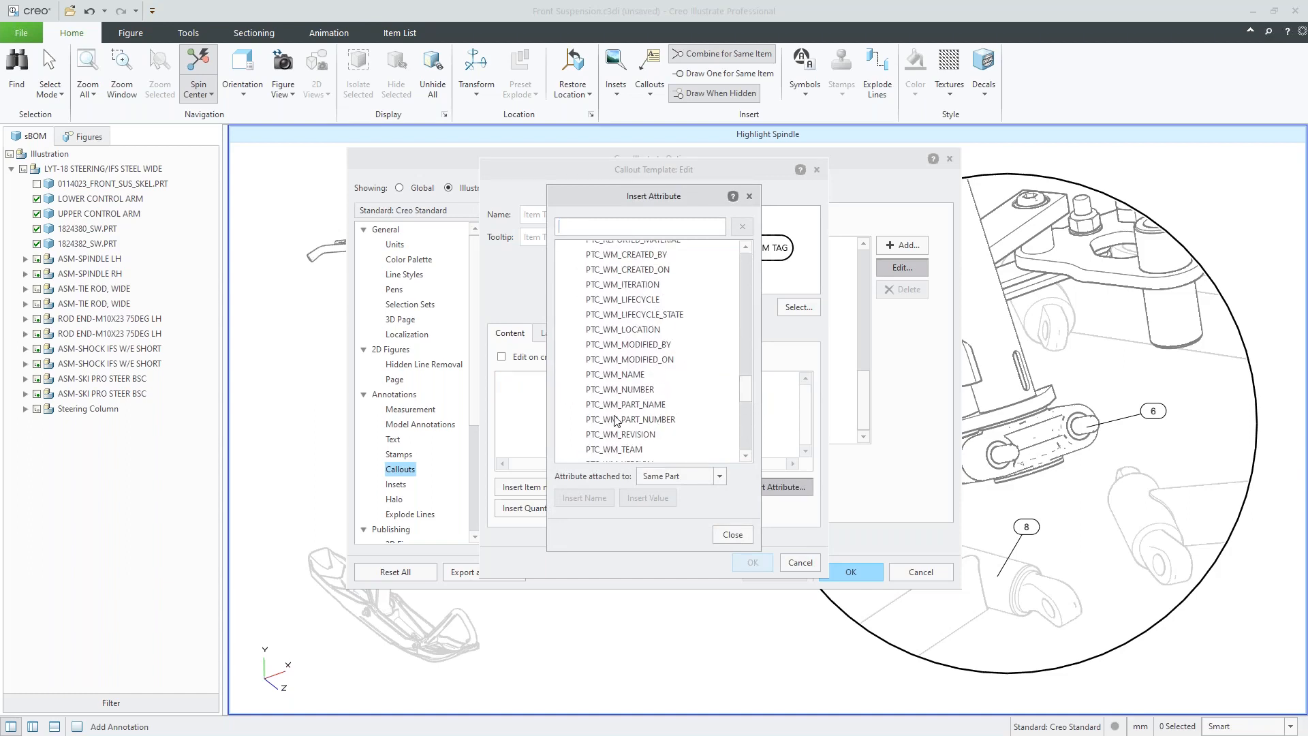
{"action": "left_click", "coordinate": [631, 419]}
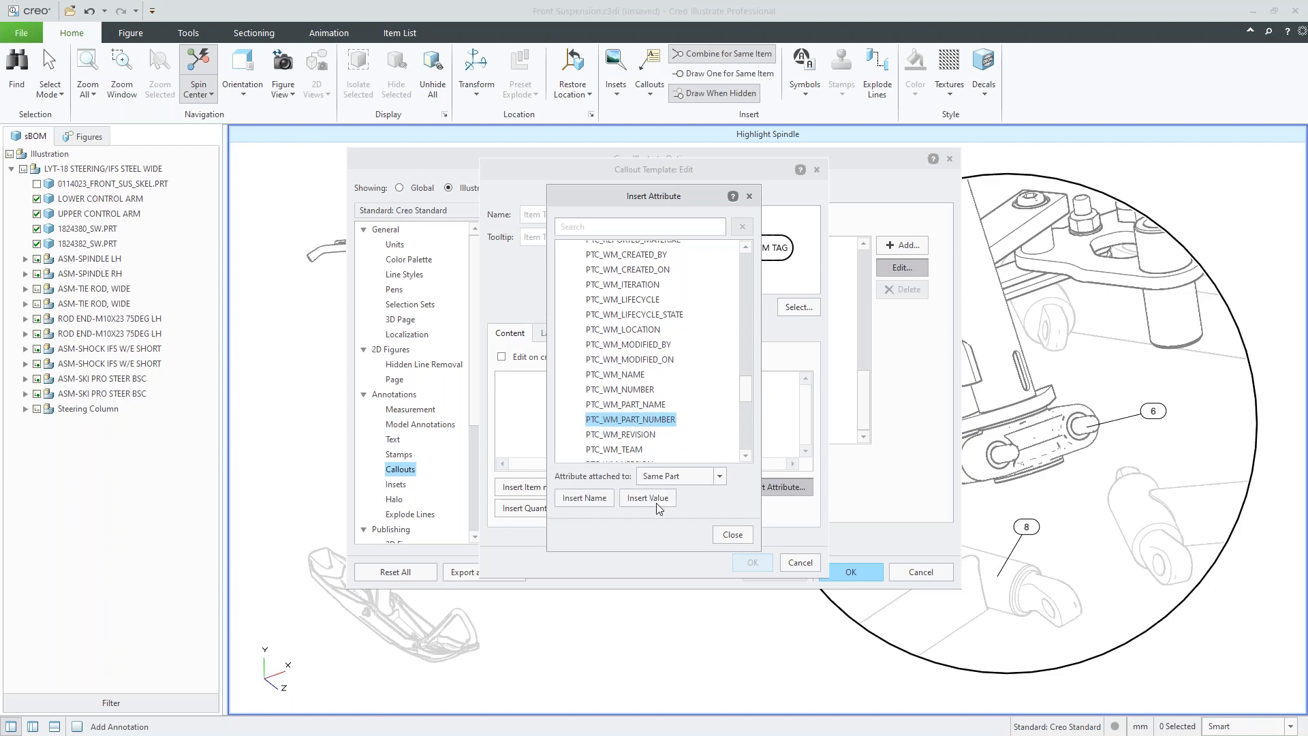
{"action": "left_click", "coordinate": [647, 497]}
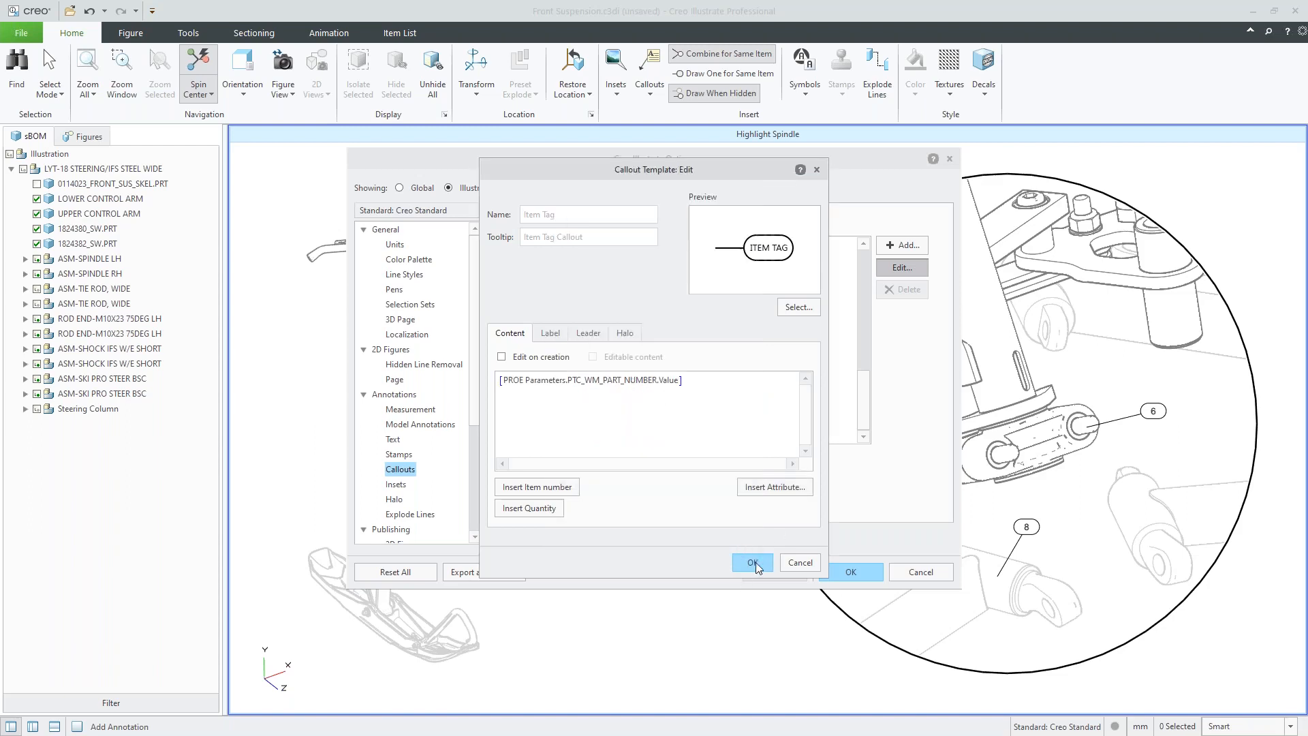
{"action": "left_click", "coordinate": [752, 562]}
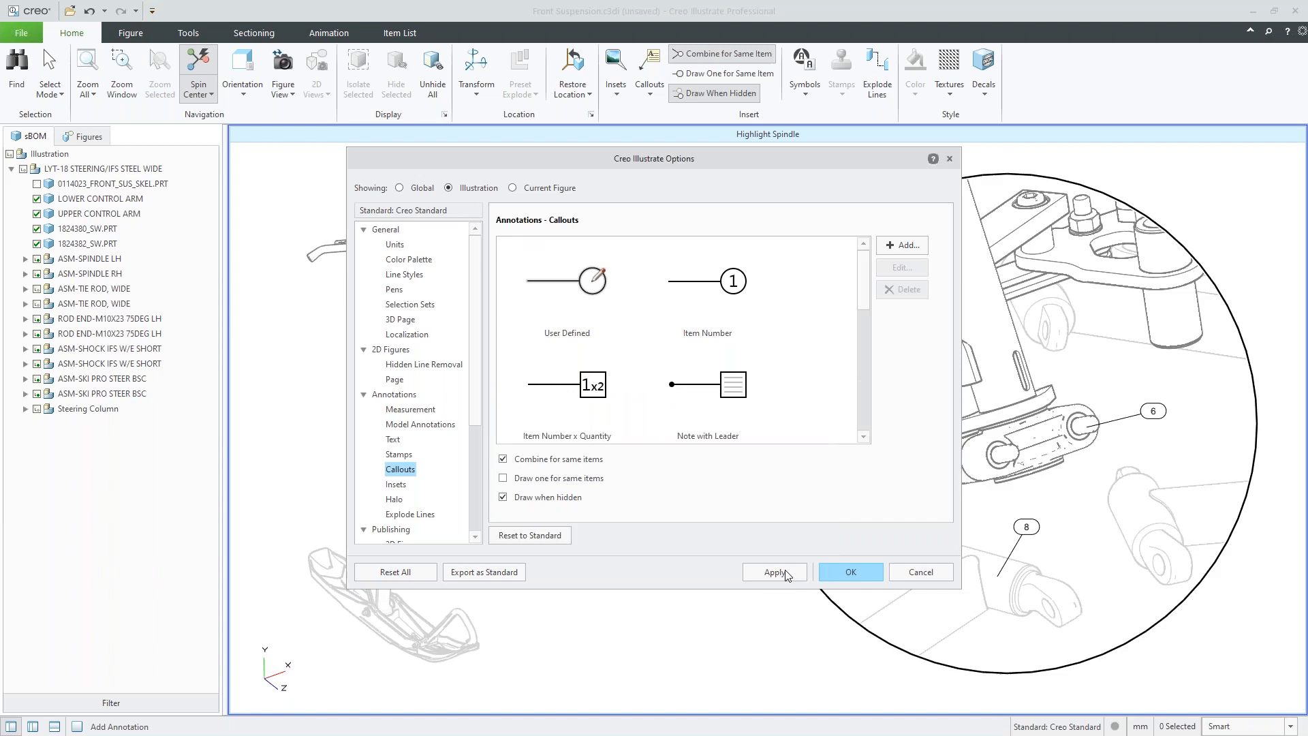
{"action": "left_click", "coordinate": [851, 572]}
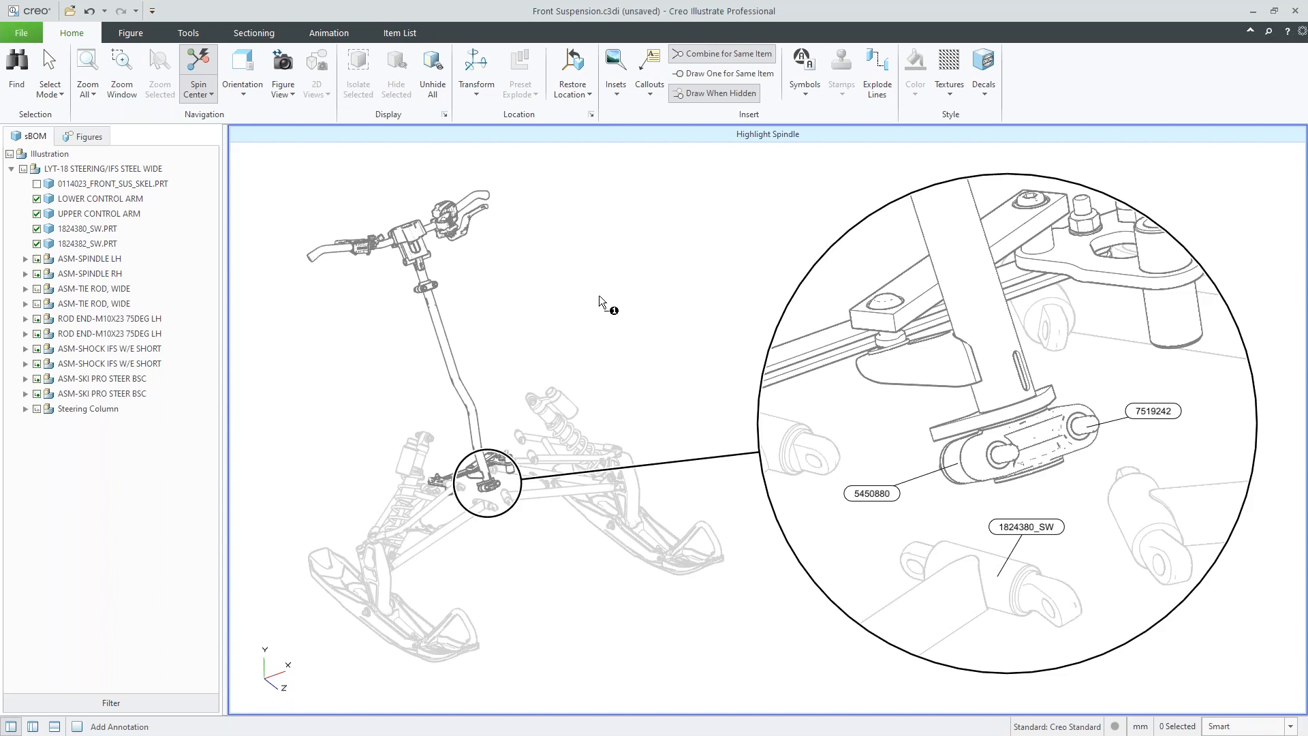
{"action": "mouse_move", "coordinate": [660, 413]}
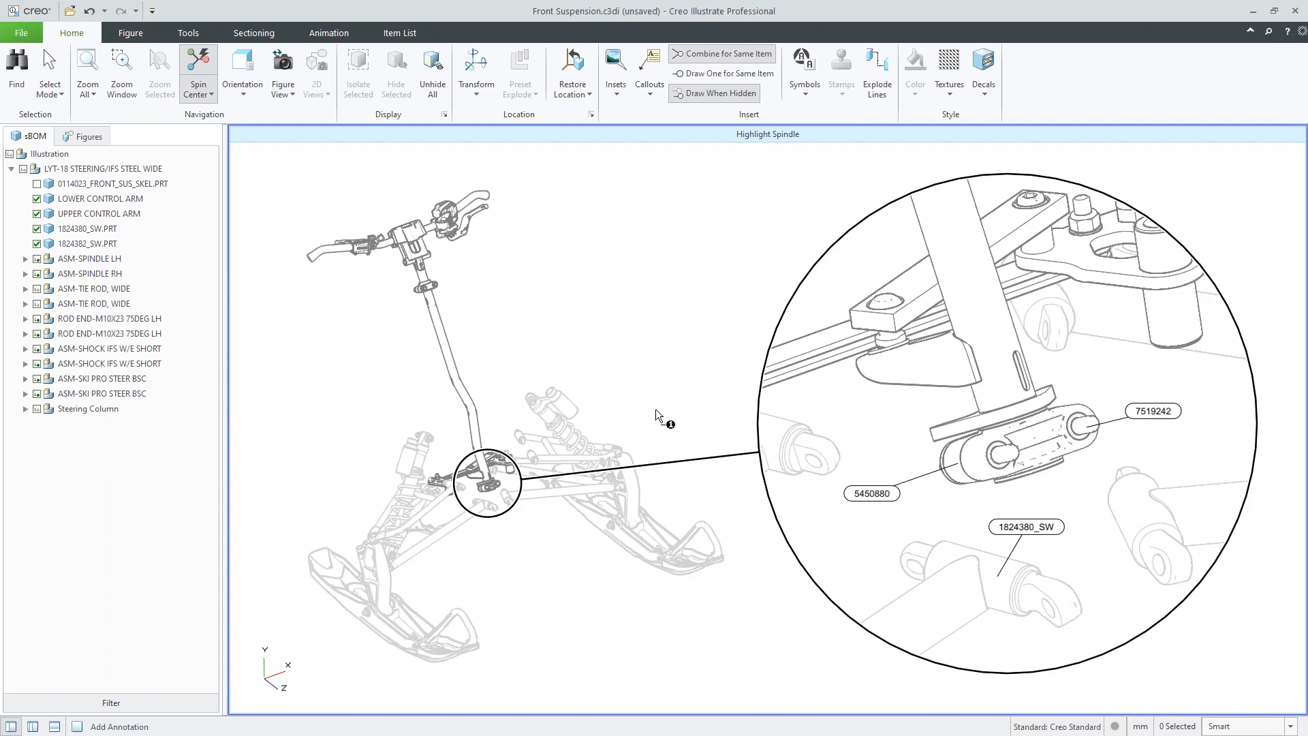
{"action": "mouse_move", "coordinate": [672, 387]}
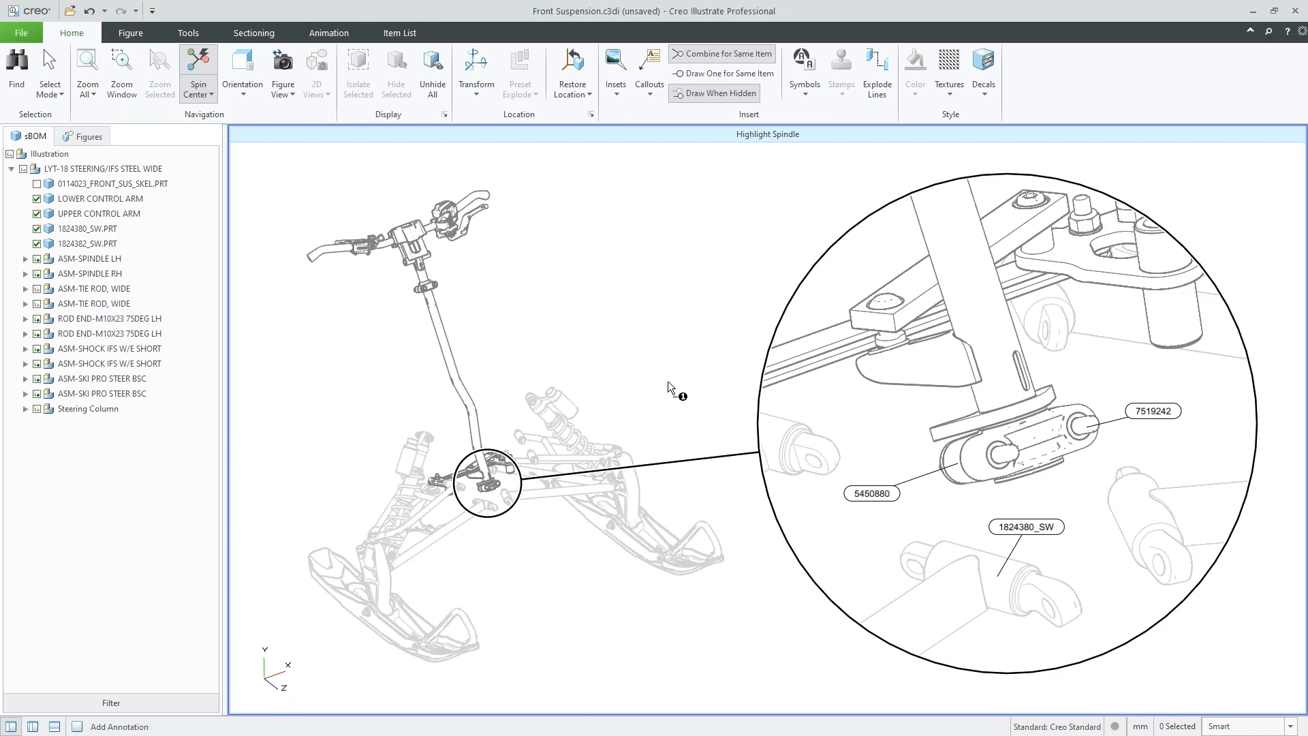
{"action": "mouse_move", "coordinate": [641, 407]}
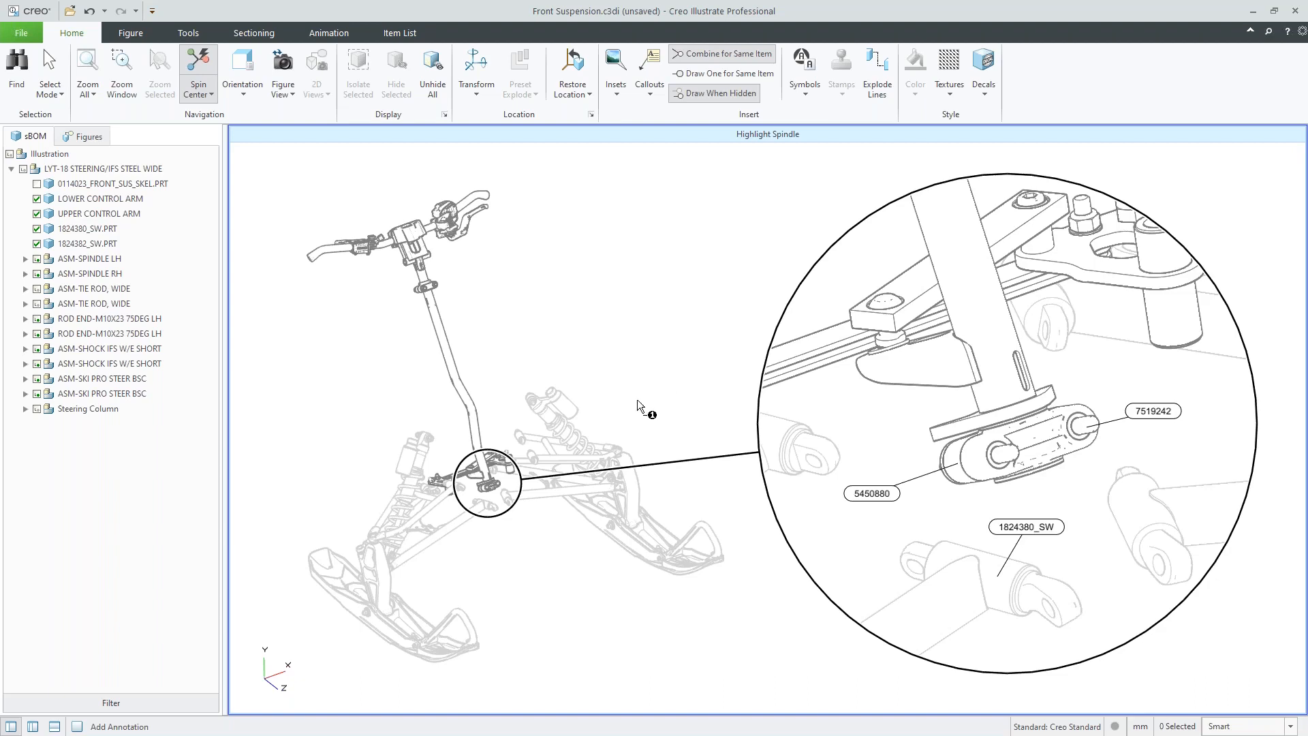
With callouts reading 7519242, 5450880 and 1824380_SW, bring up the Save Figure As options
{"action": "left_click", "coordinate": [26, 32]}
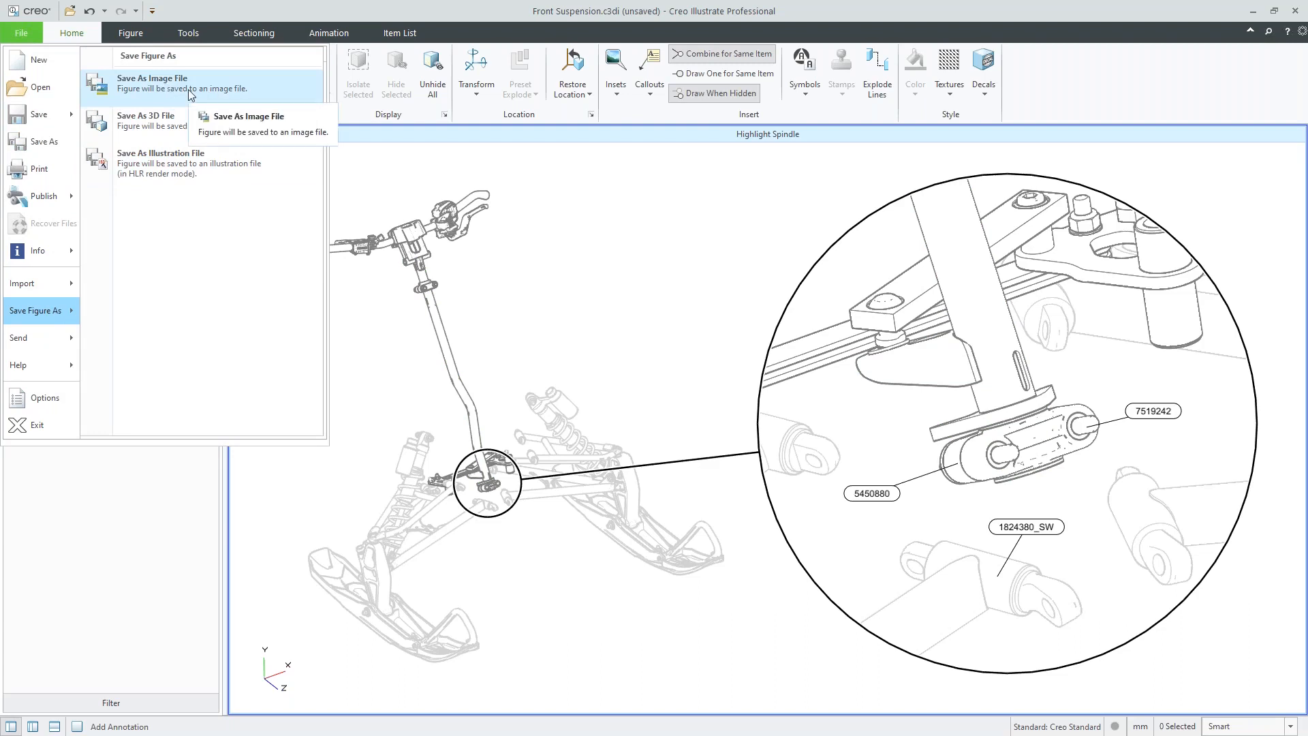
{"action": "mouse_move", "coordinate": [188, 90]}
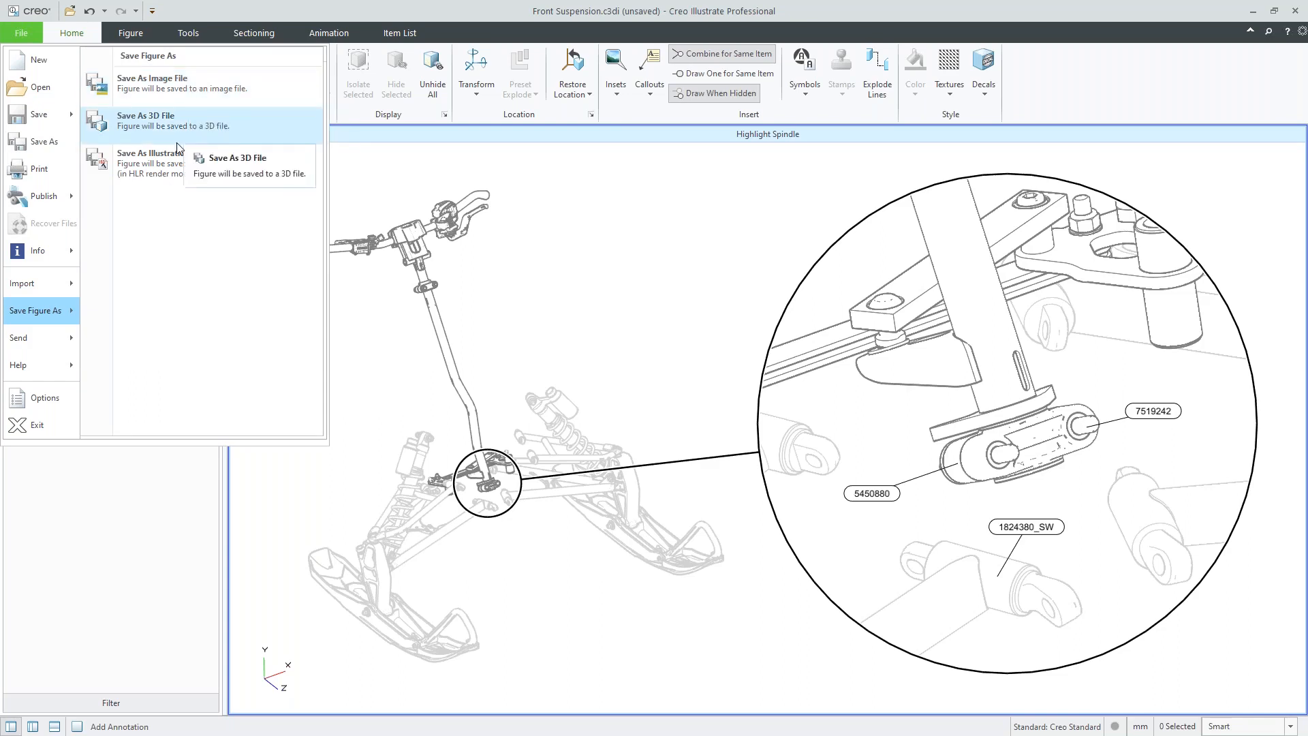
Check the Save As Illustration file types, dismiss the dialog, and return to the four-figure list
{"action": "left_click", "coordinate": [145, 153]}
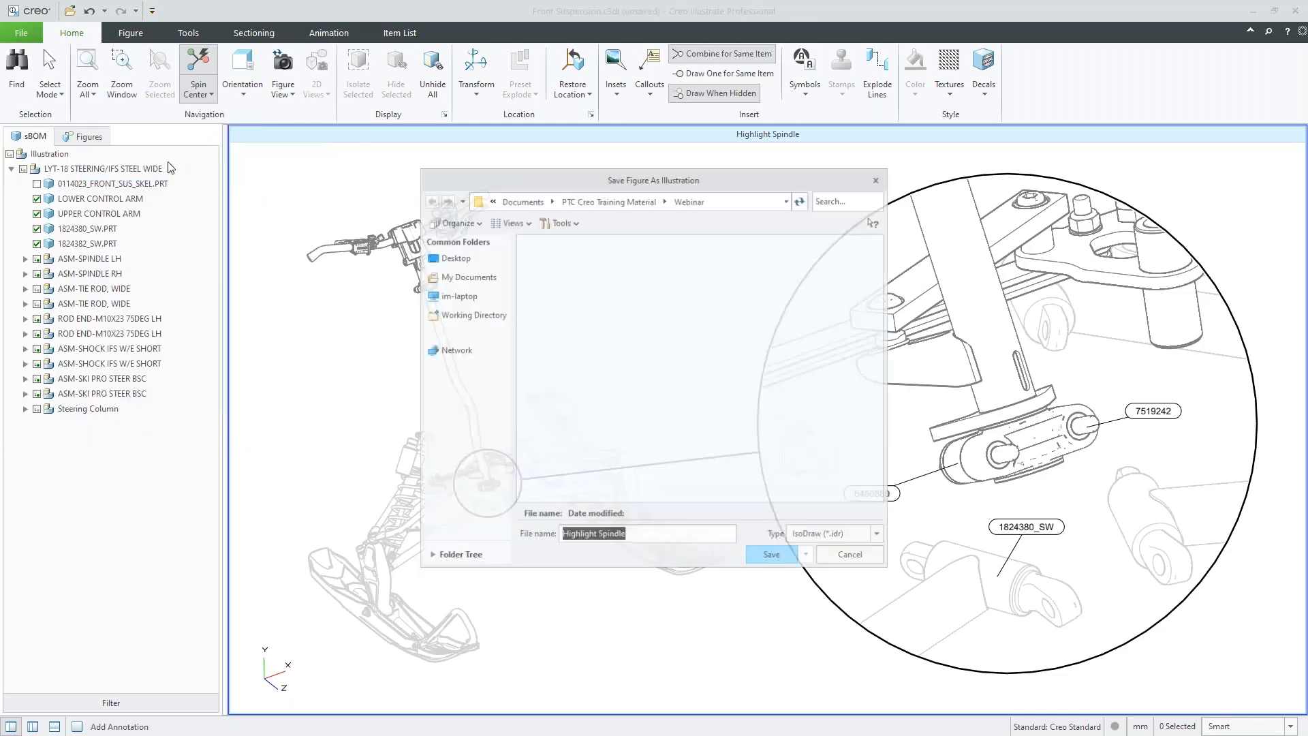
{"action": "left_click", "coordinate": [876, 534]}
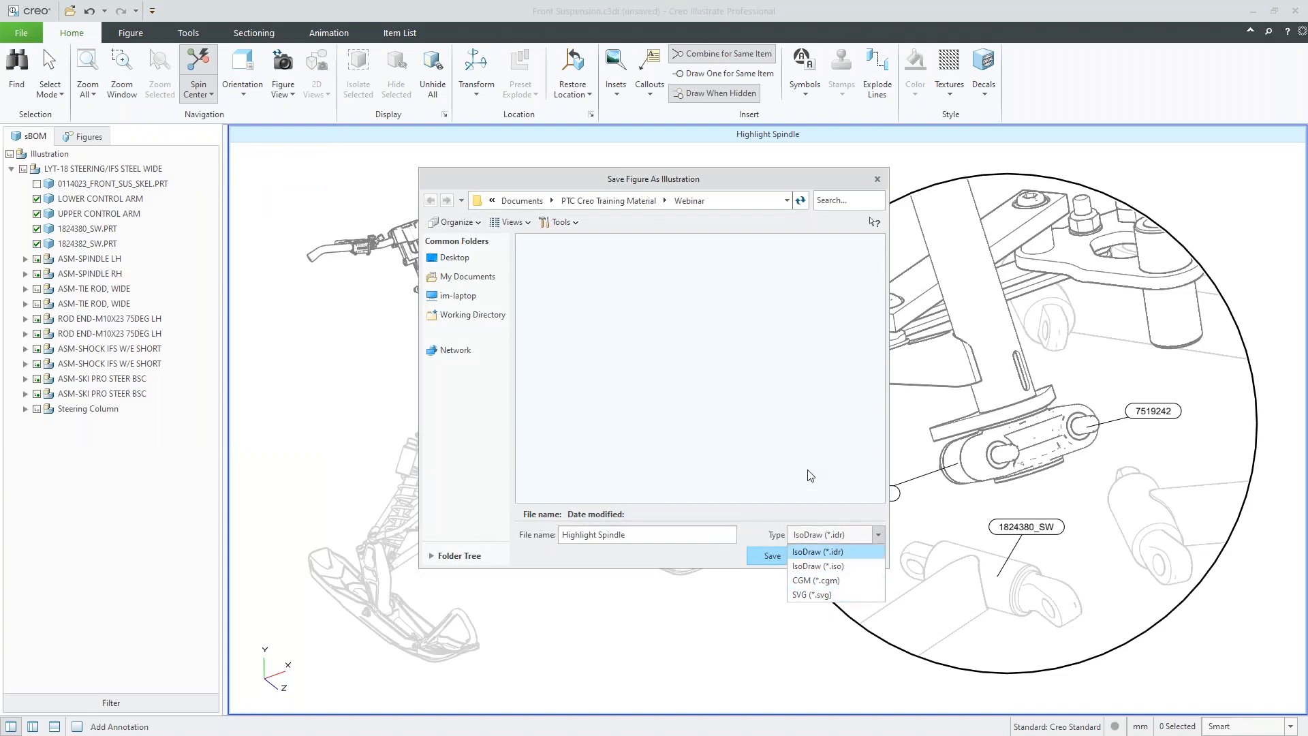
{"action": "left_click", "coordinate": [772, 556]}
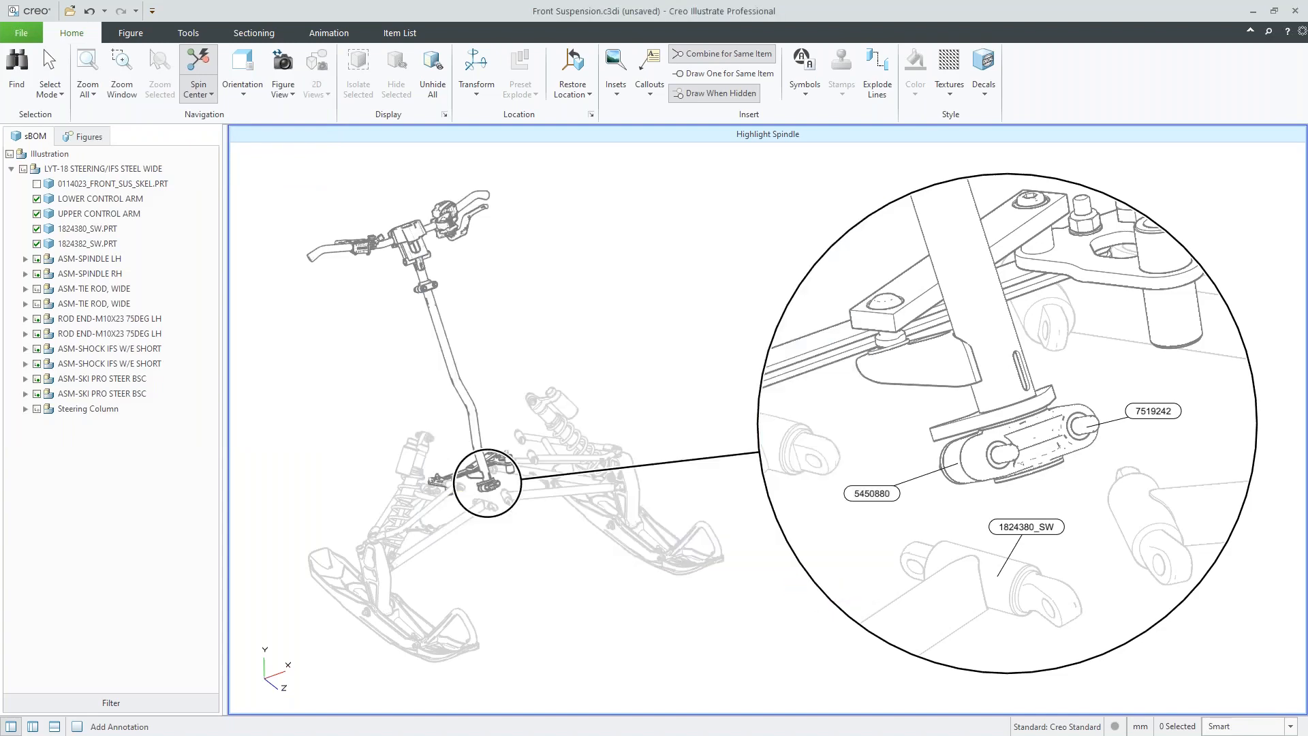
{"action": "left_click", "coordinate": [87, 136]}
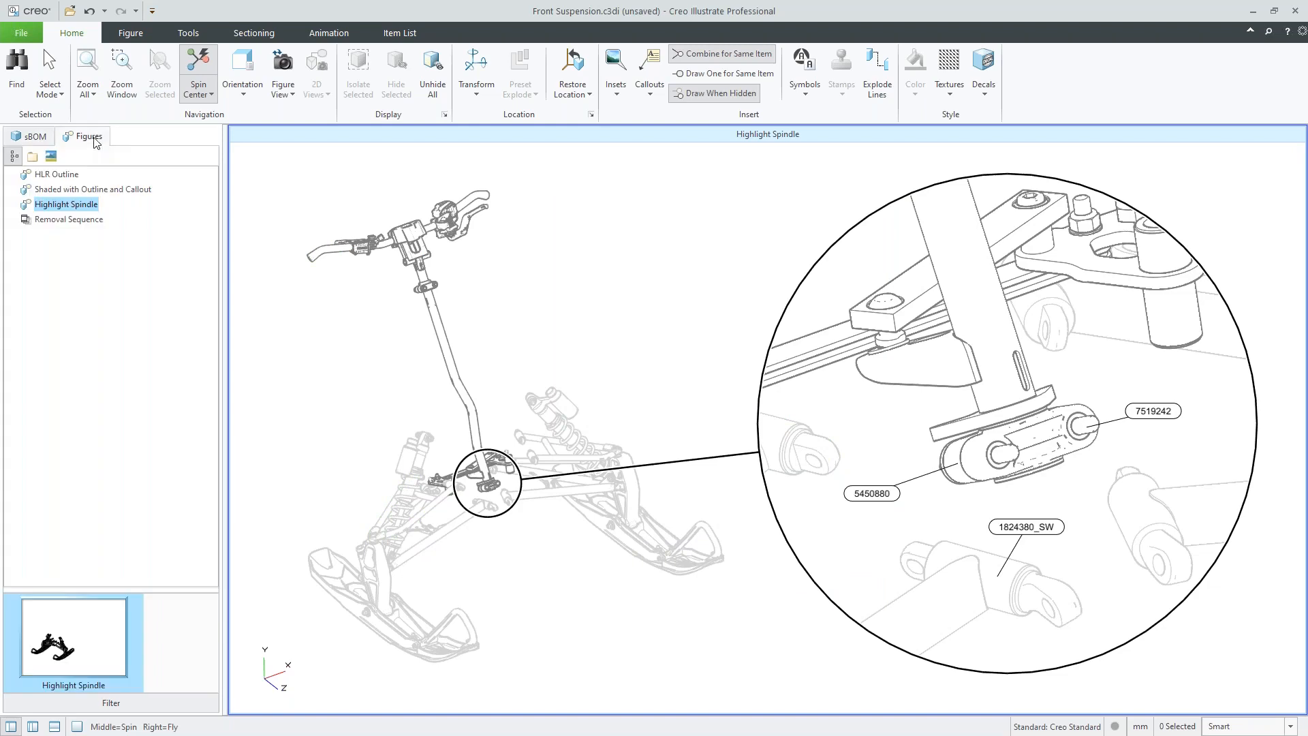
{"action": "mouse_move", "coordinate": [274, 319]}
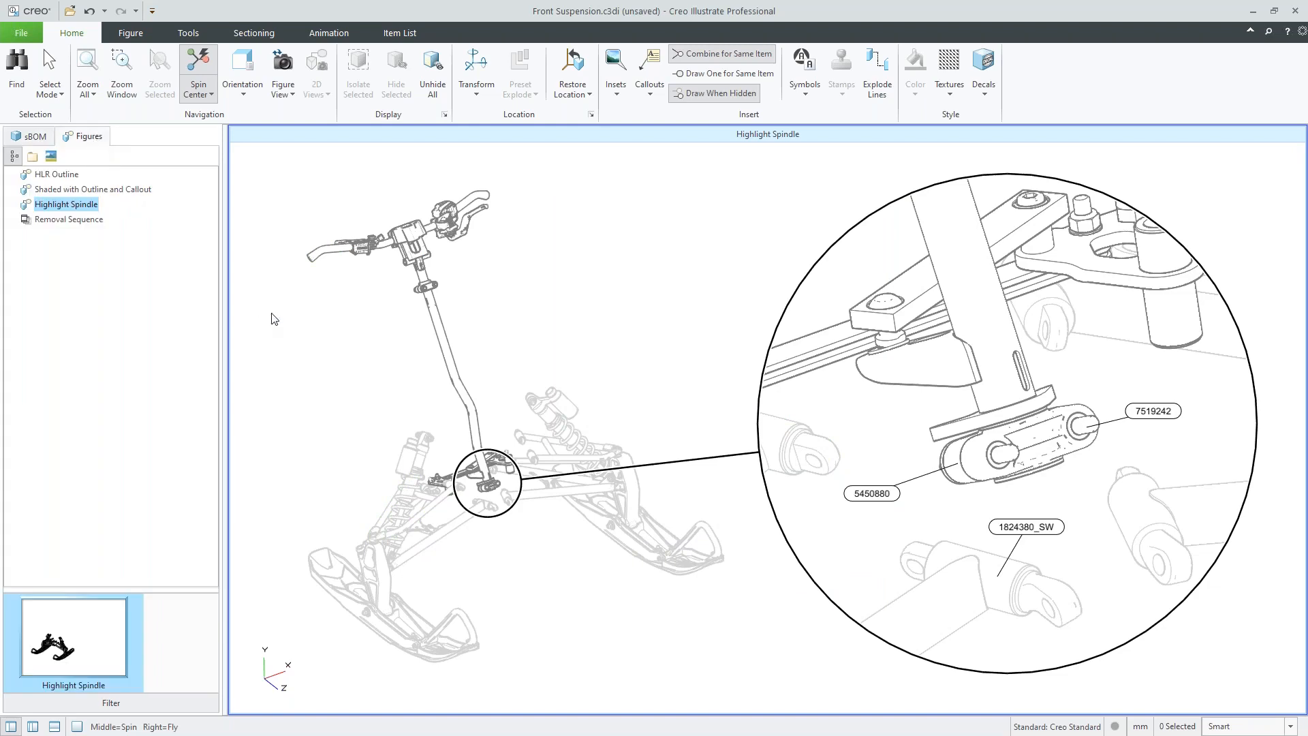
{"action": "mouse_move", "coordinate": [570, 345]}
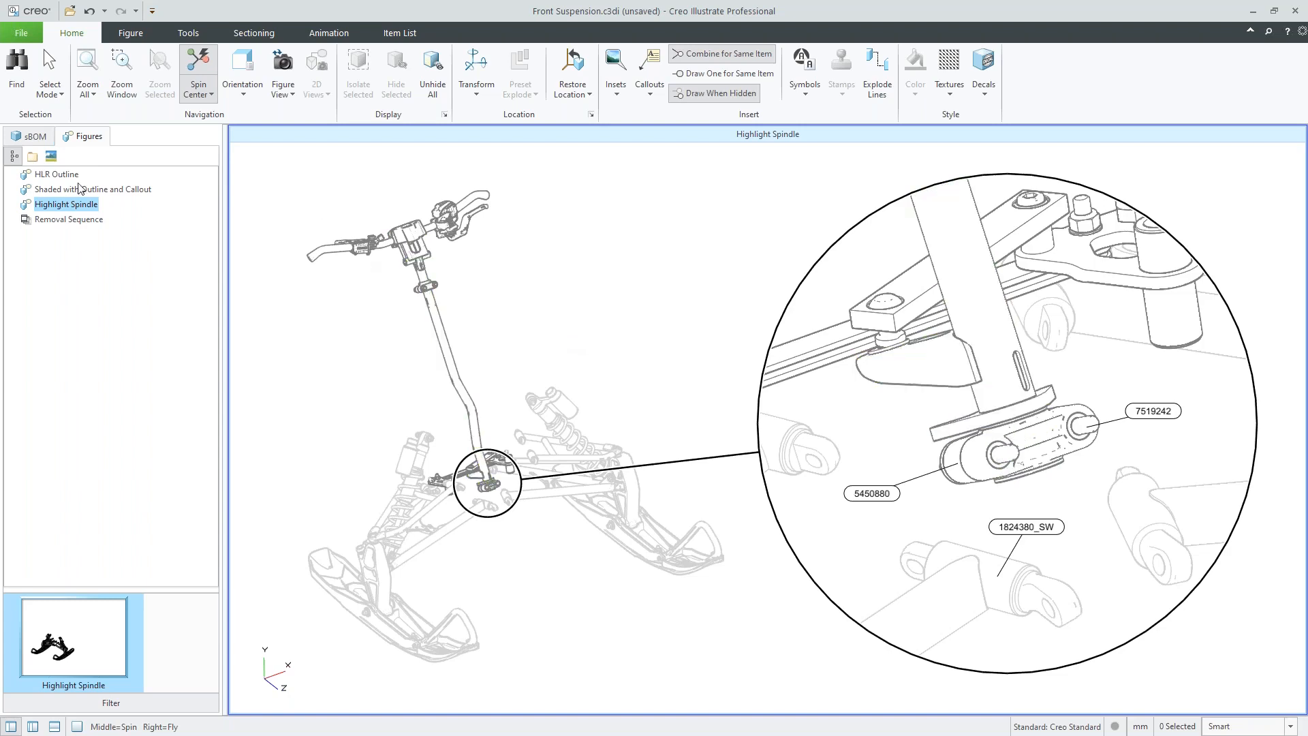
Activate the Removal Sequence figure and show the assembly's part structure
{"action": "left_click", "coordinate": [68, 219]}
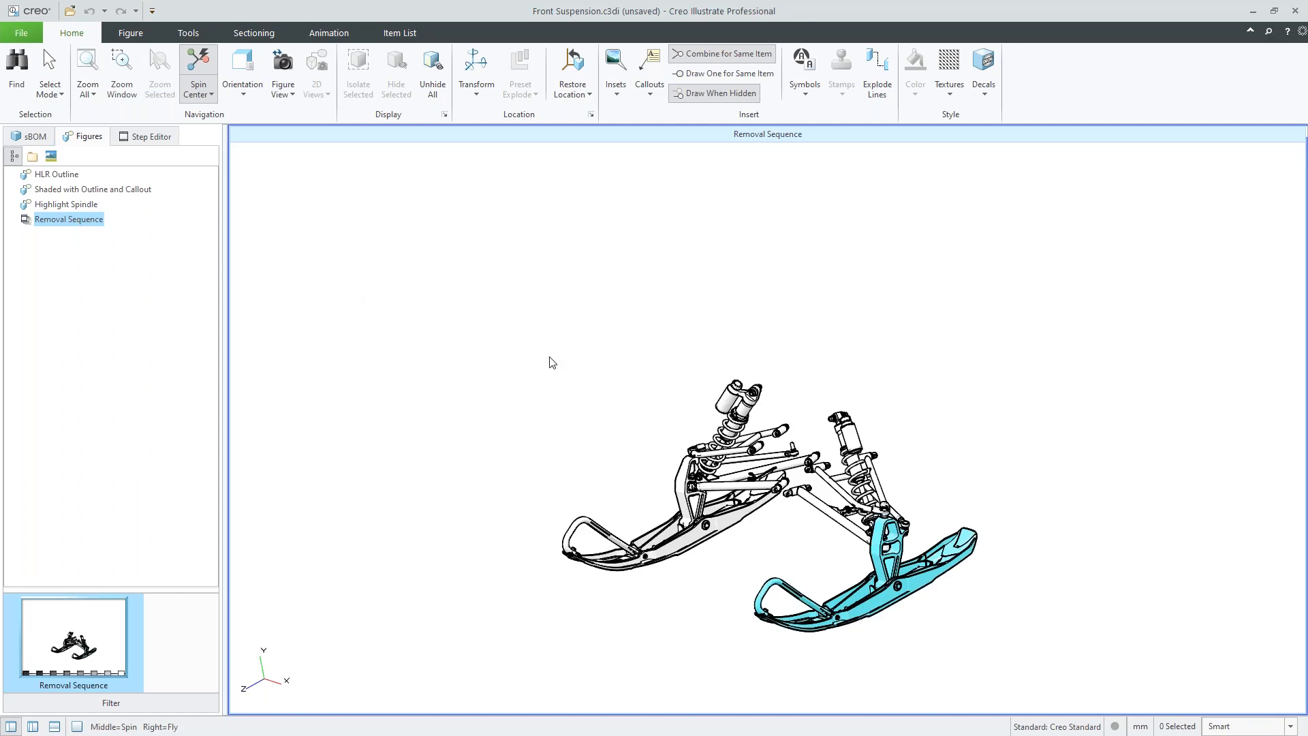
{"action": "left_click", "coordinate": [30, 136]}
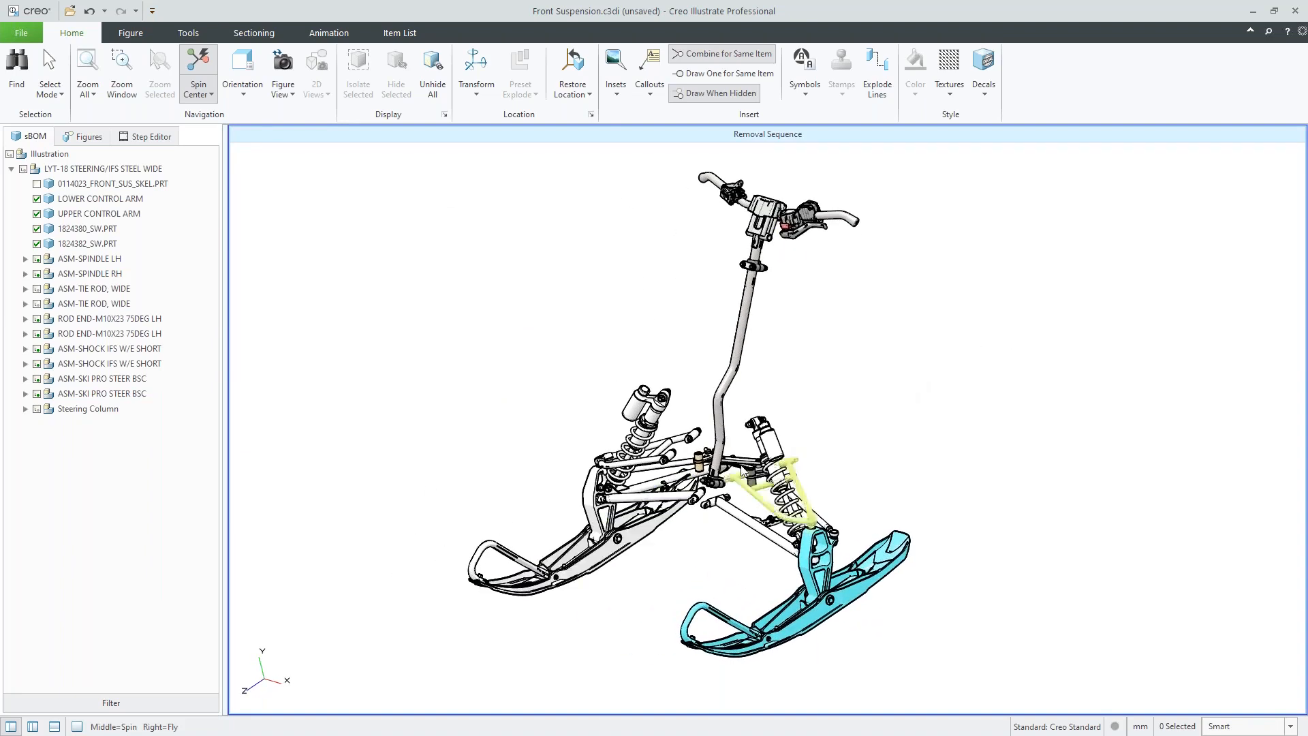
List the Remove Bolt, Remove Ski and Rear Bolt steps and show the Animation tools
{"action": "left_click", "coordinate": [150, 136]}
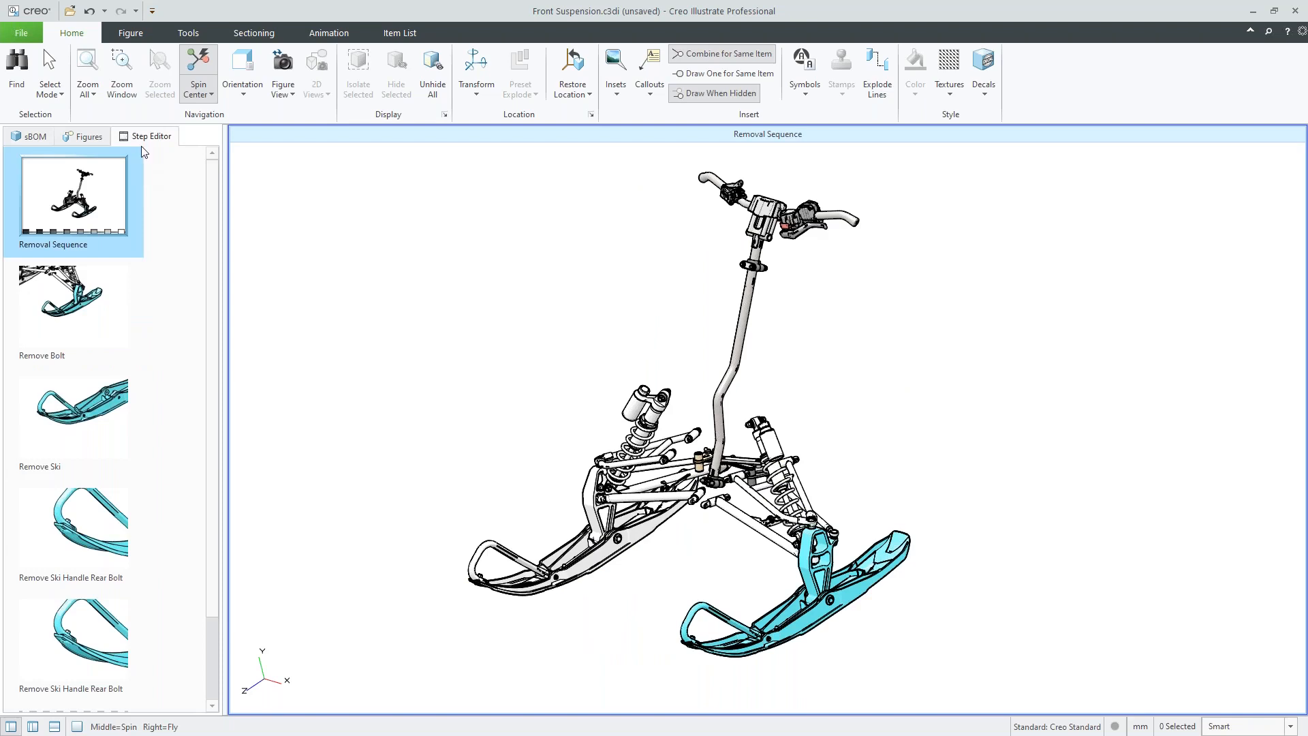
{"action": "mouse_move", "coordinate": [169, 155]}
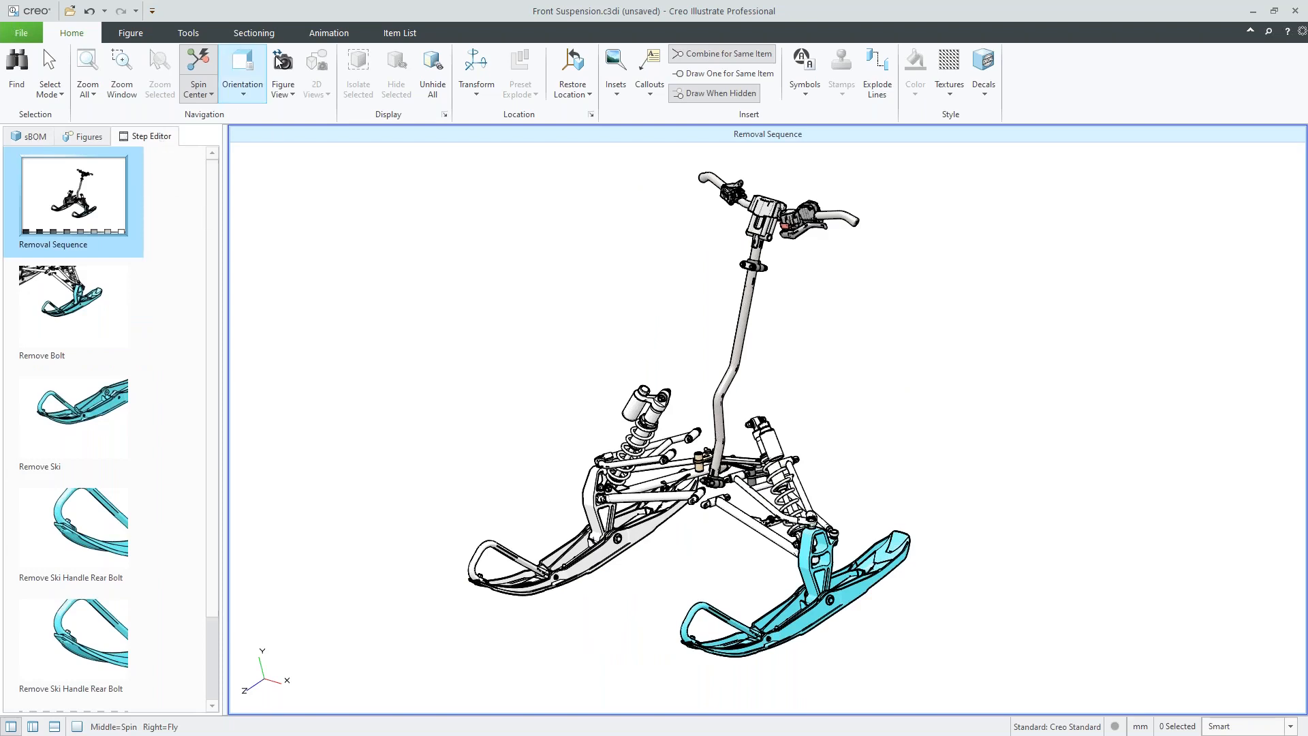
{"action": "left_click", "coordinate": [329, 33]}
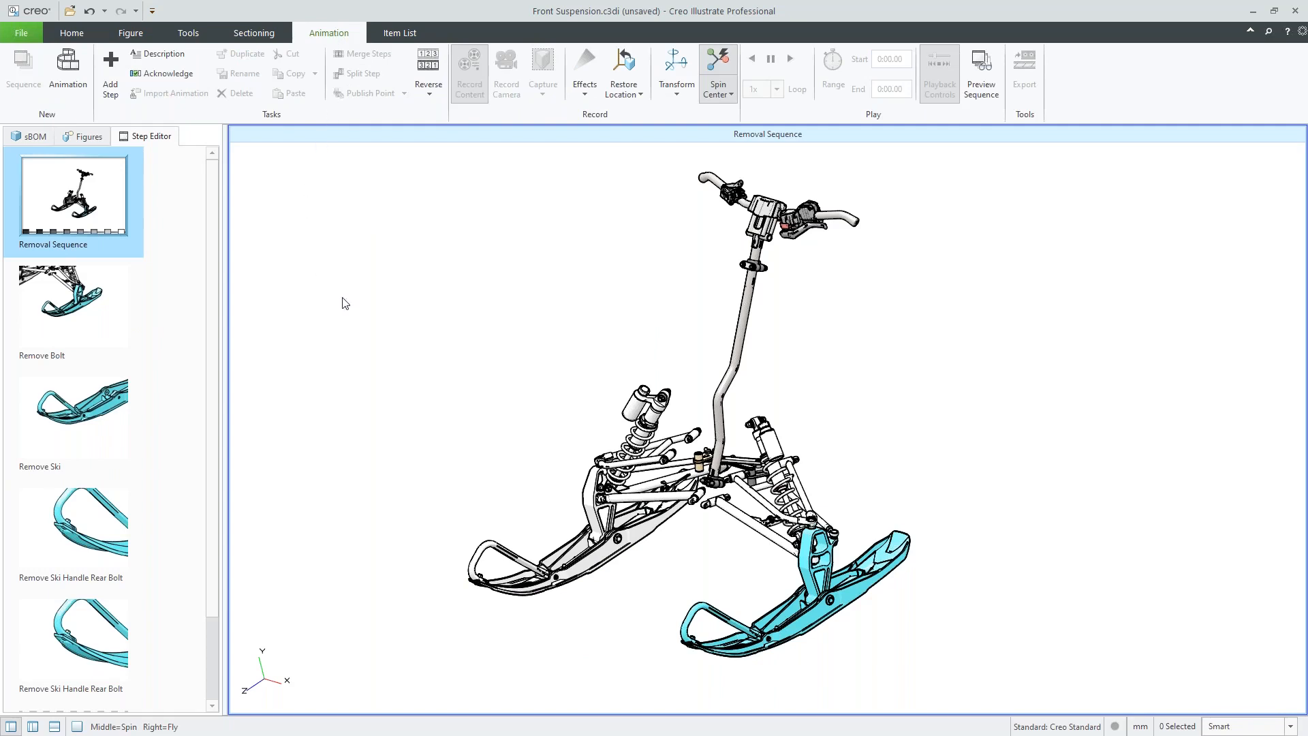
{"action": "mouse_move", "coordinate": [354, 274]}
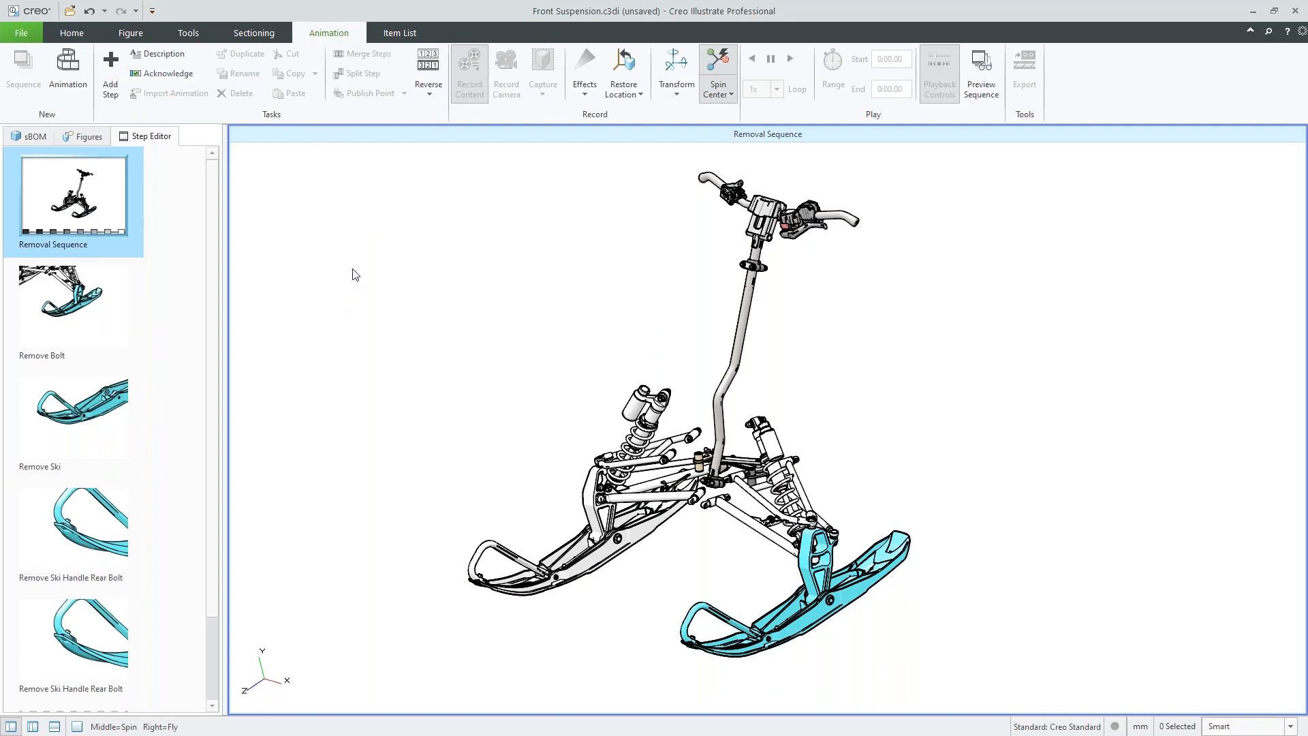
{"action": "mouse_move", "coordinate": [377, 268]}
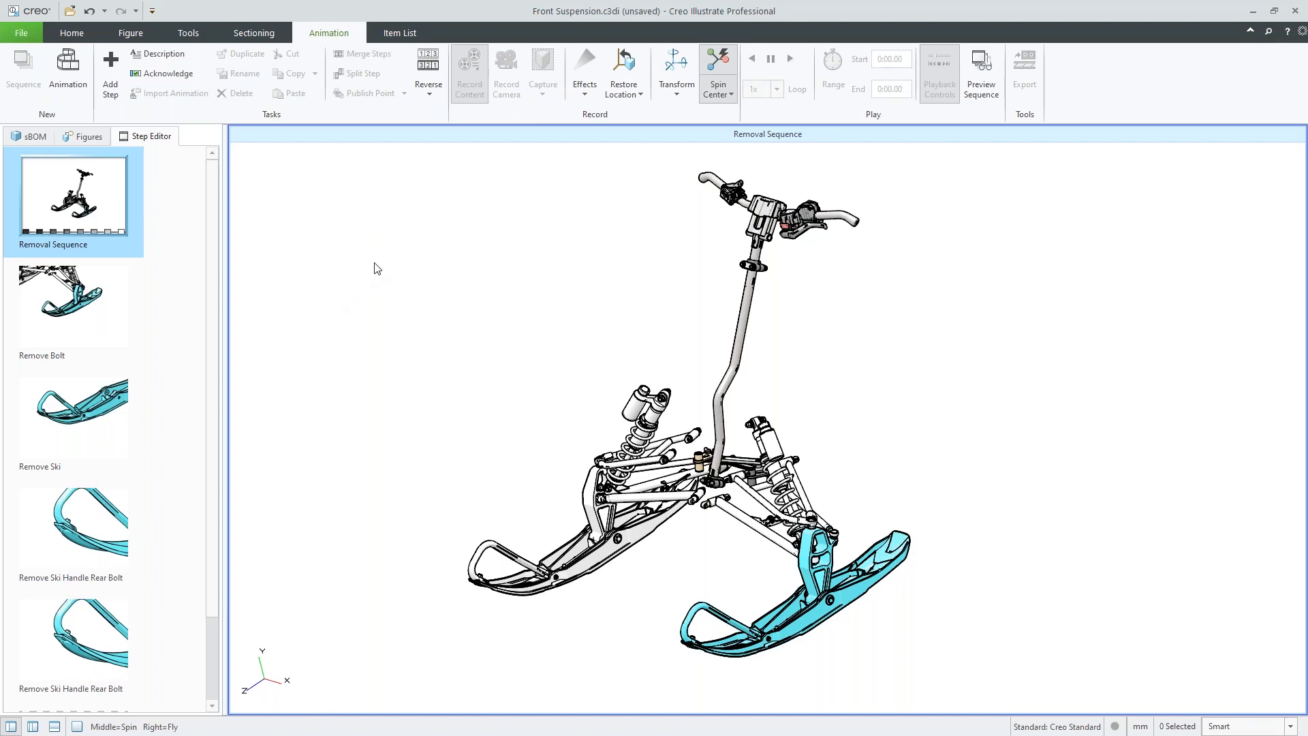
Open the Remove Bolt step, showing the blue ski close up on its keyframe timeline
{"action": "left_click", "coordinate": [72, 306]}
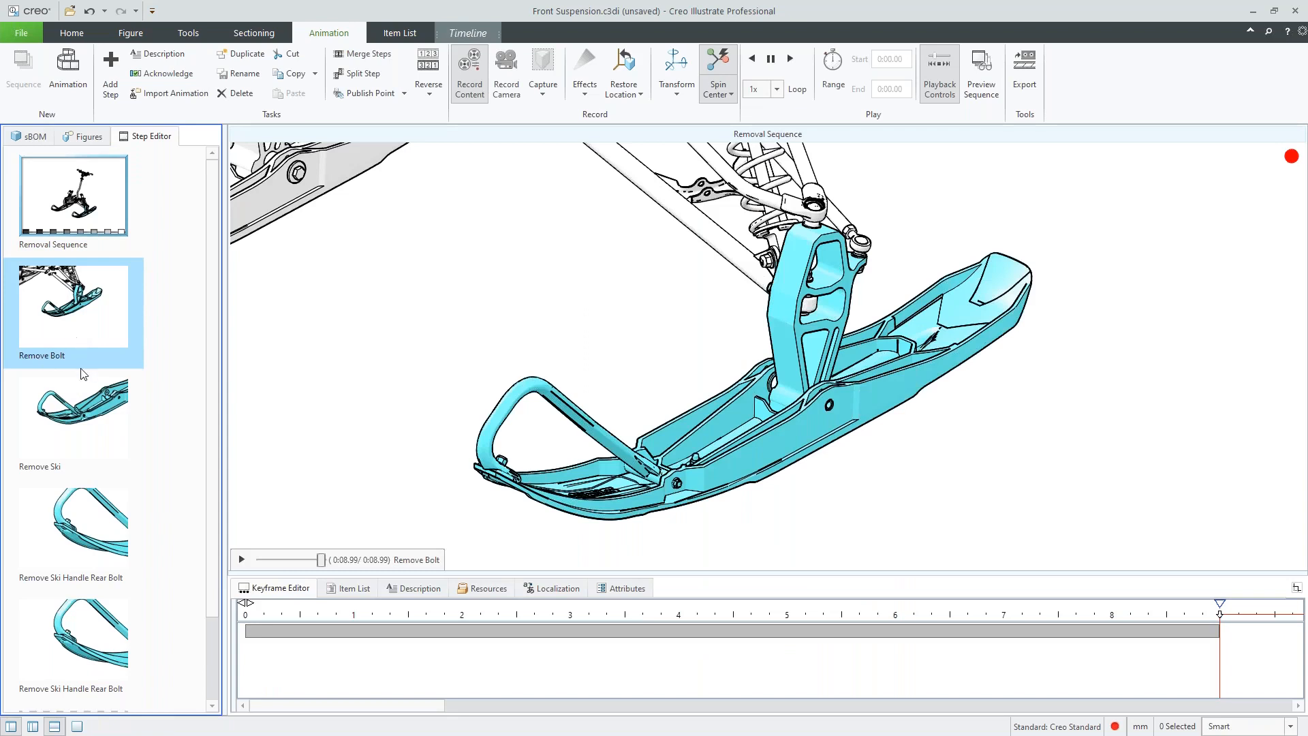
{"action": "mouse_move", "coordinate": [1005, 689]}
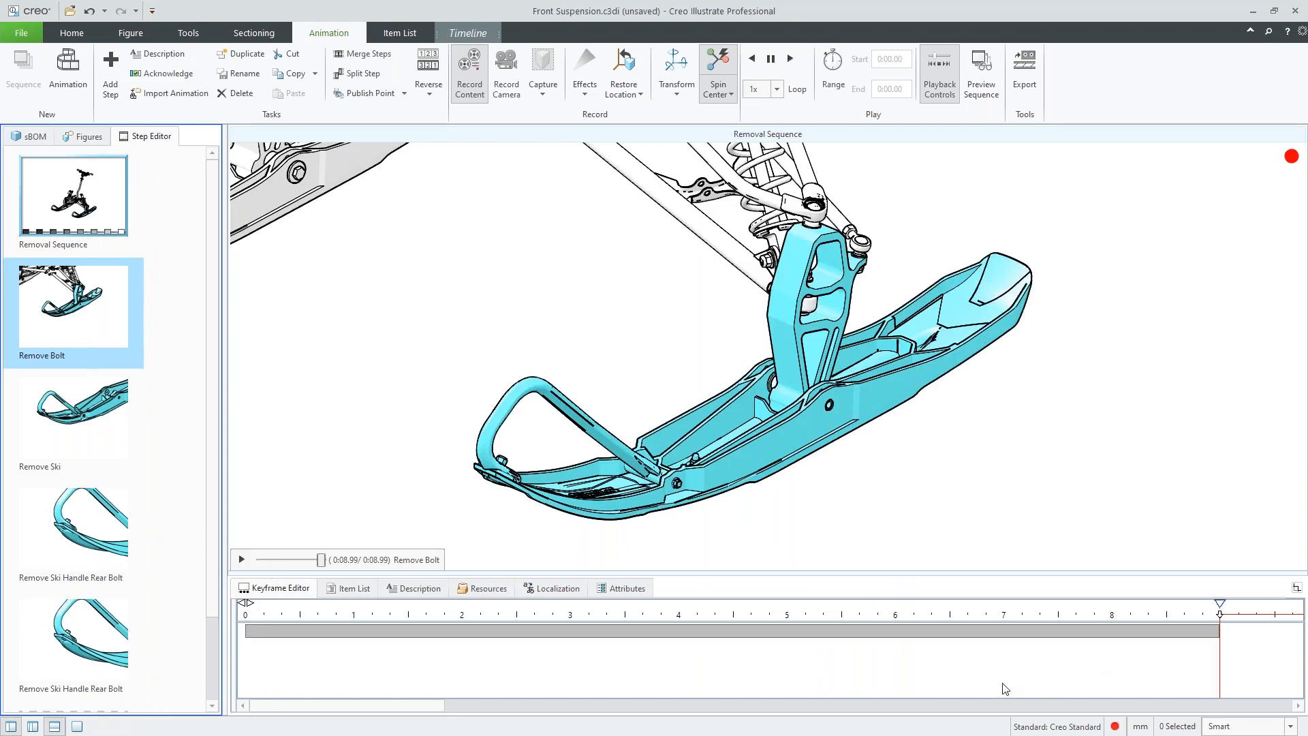
{"action": "mouse_move", "coordinate": [984, 684]}
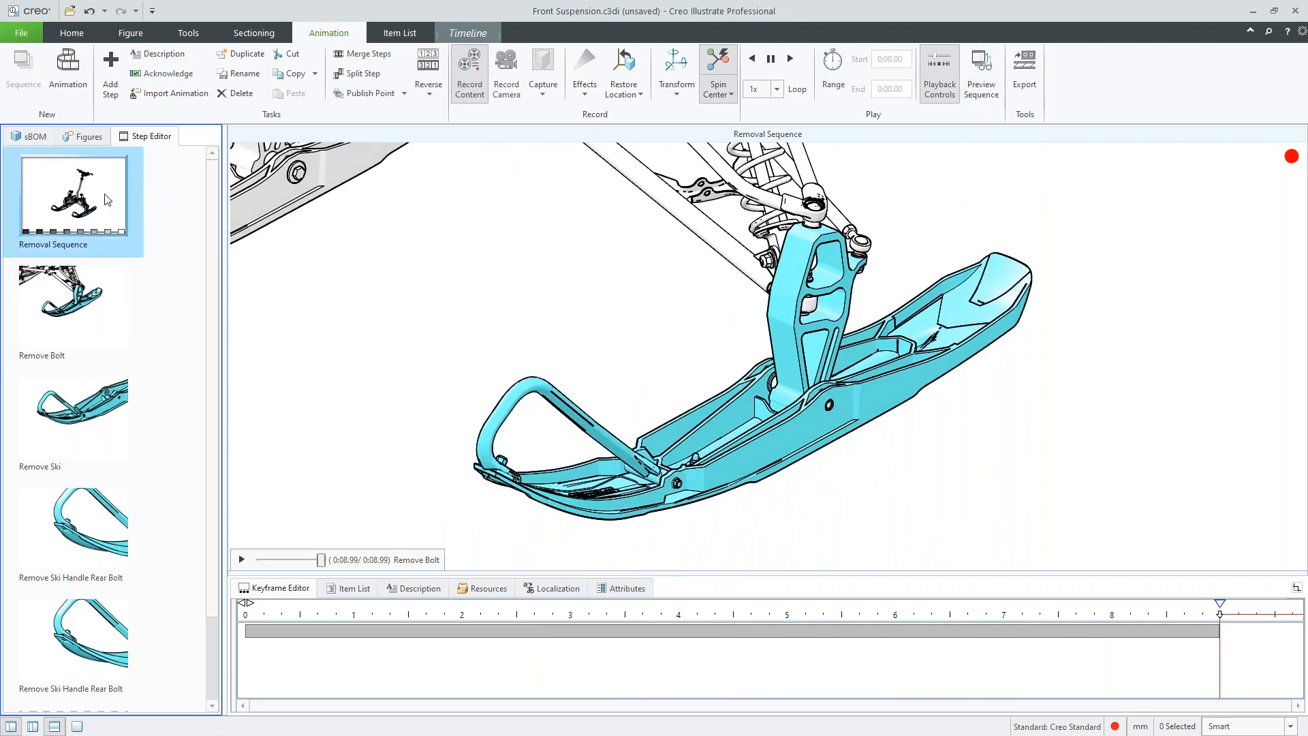
Preview the Removal Sequence, stepping from Remove Ski to Remove Ski Handle Rear Bolt
{"action": "left_click", "coordinate": [982, 61]}
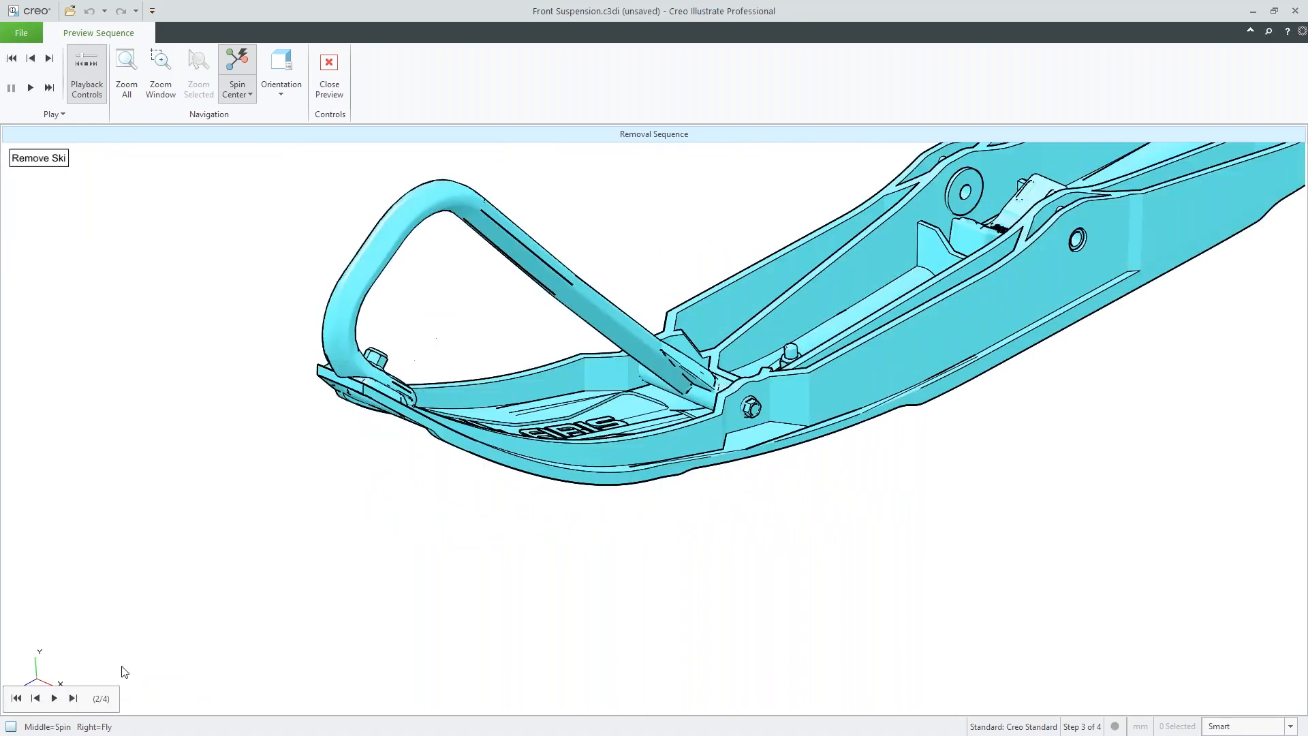
{"action": "mouse_move", "coordinate": [118, 647]}
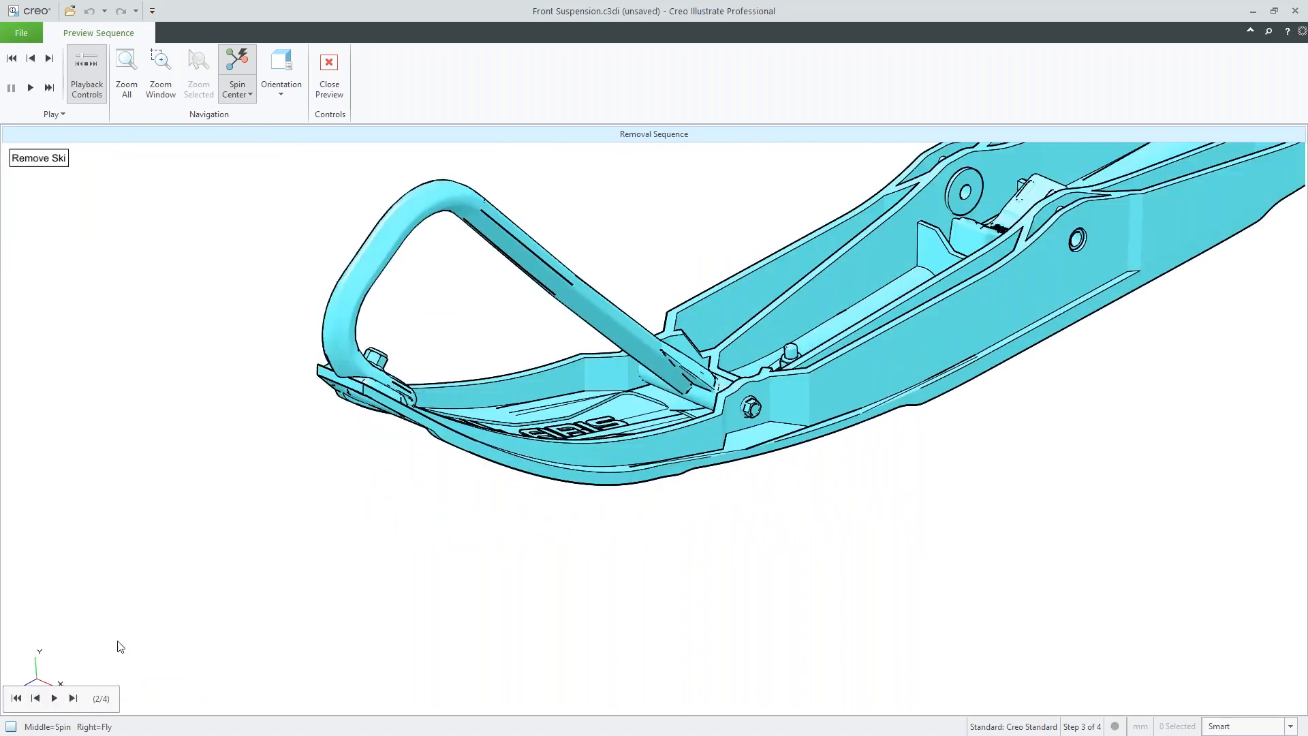
{"action": "left_click", "coordinate": [55, 699]}
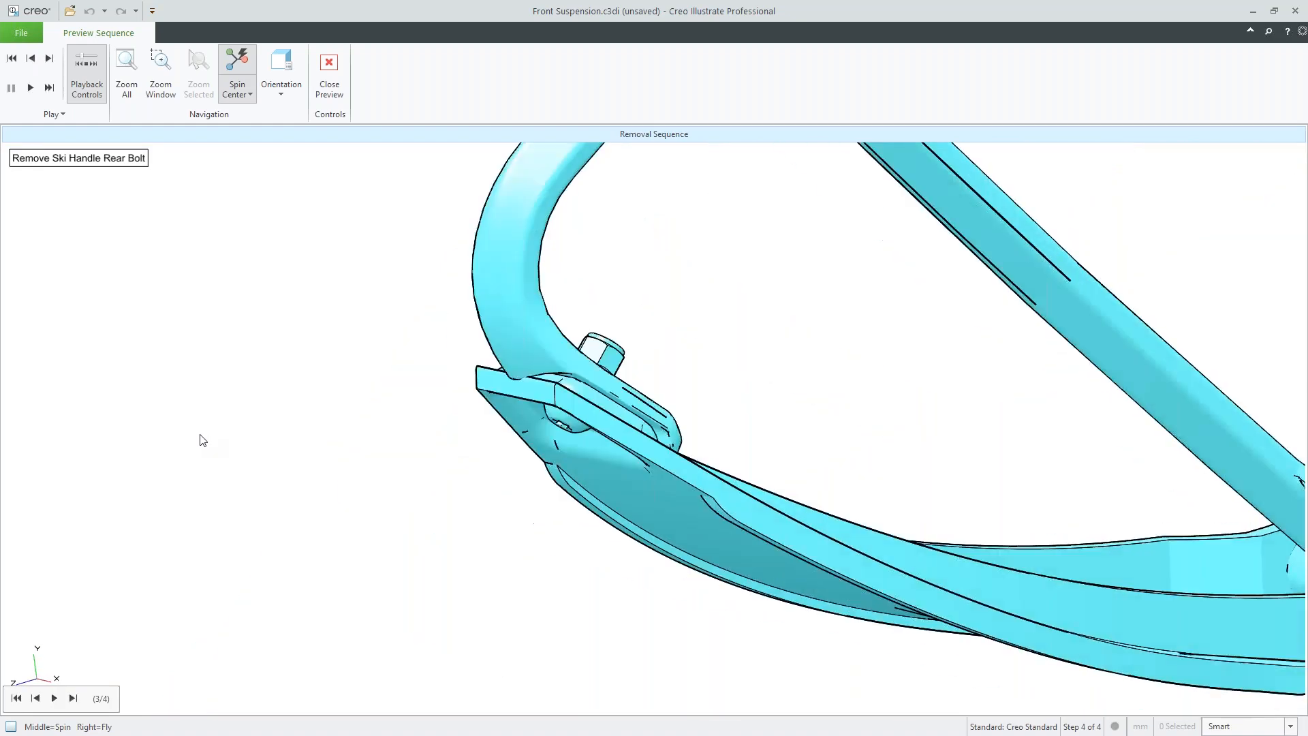
{"action": "mouse_move", "coordinate": [276, 185]}
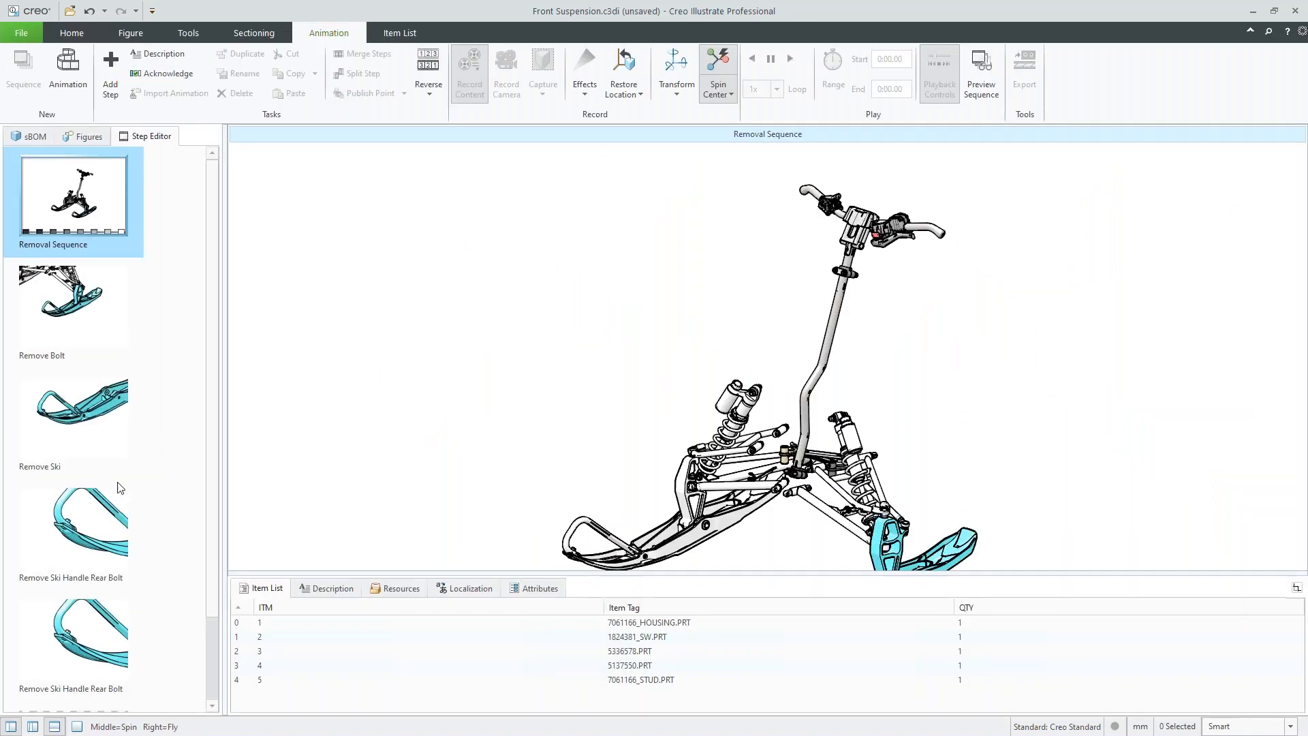
Open the last Remove Ski Handle Rear Bolt step and select its nut for animating
{"action": "scroll", "scroll_direction": "down", "scroll_amount": 3}
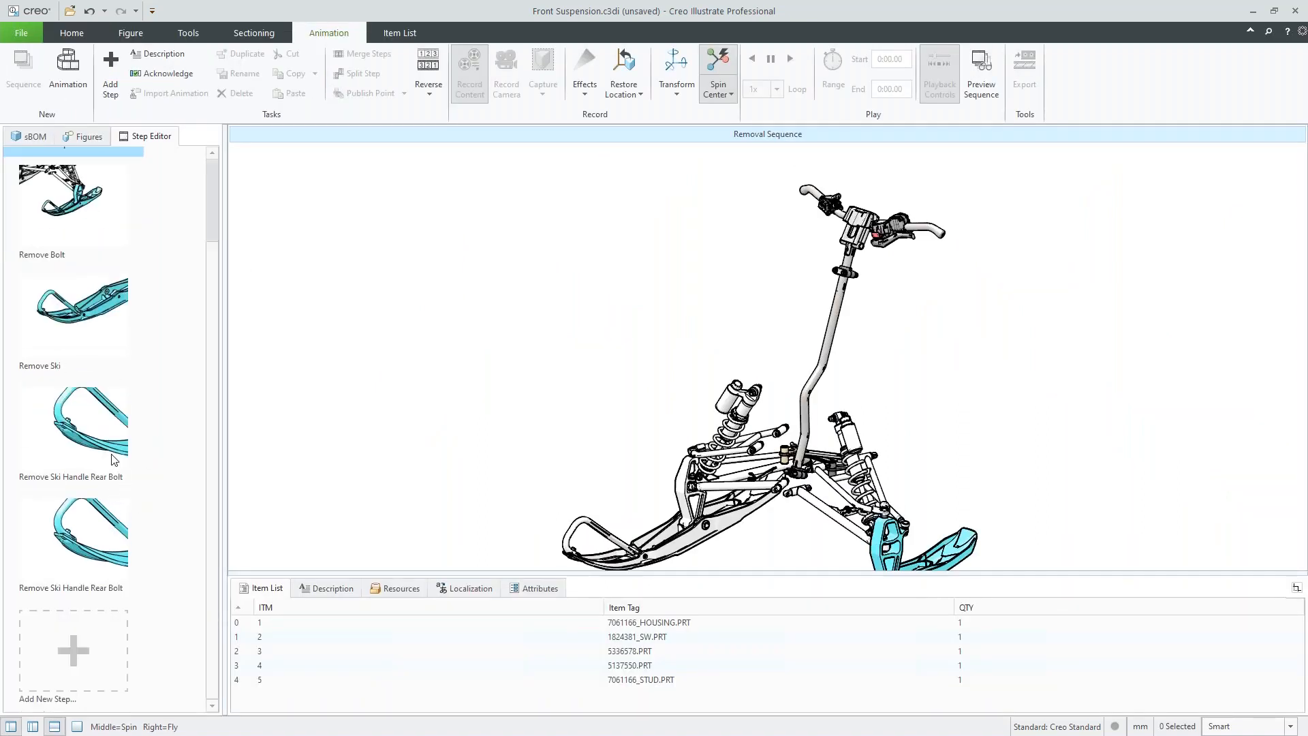
{"action": "left_click", "coordinate": [74, 540]}
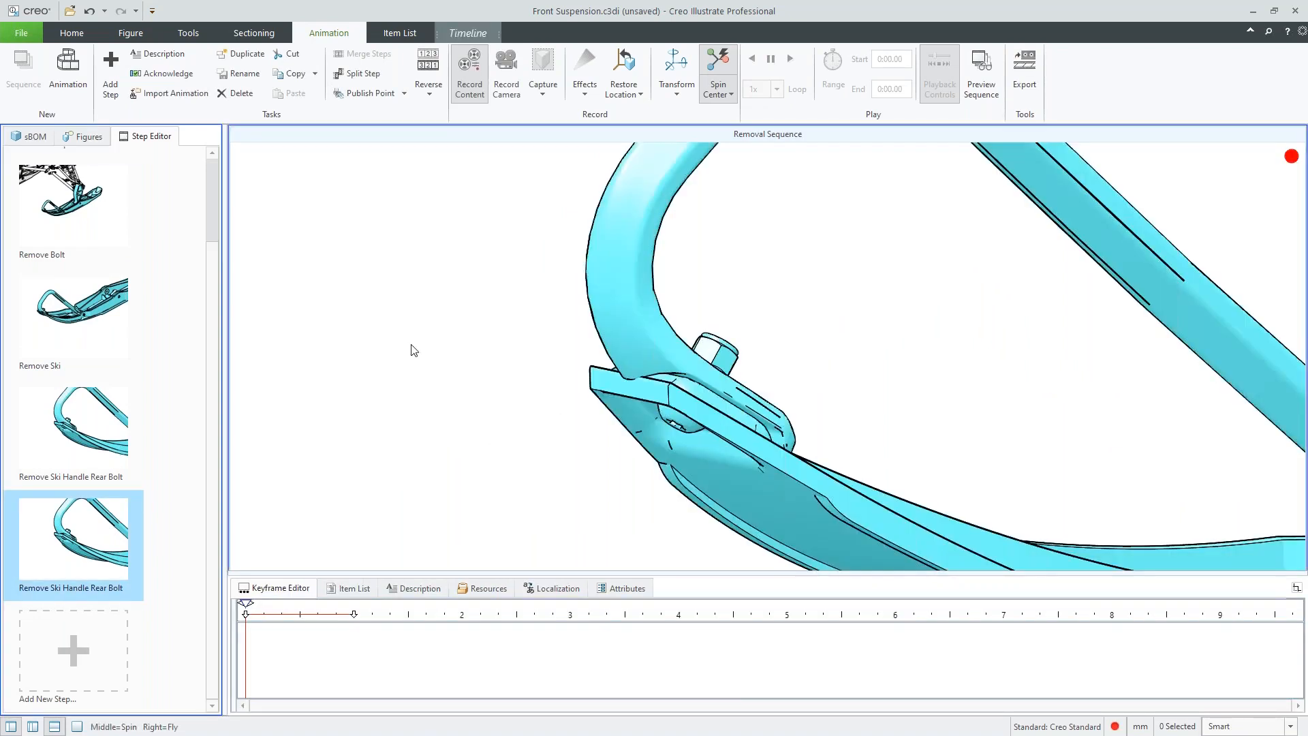
{"action": "left_click", "coordinate": [543, 69]}
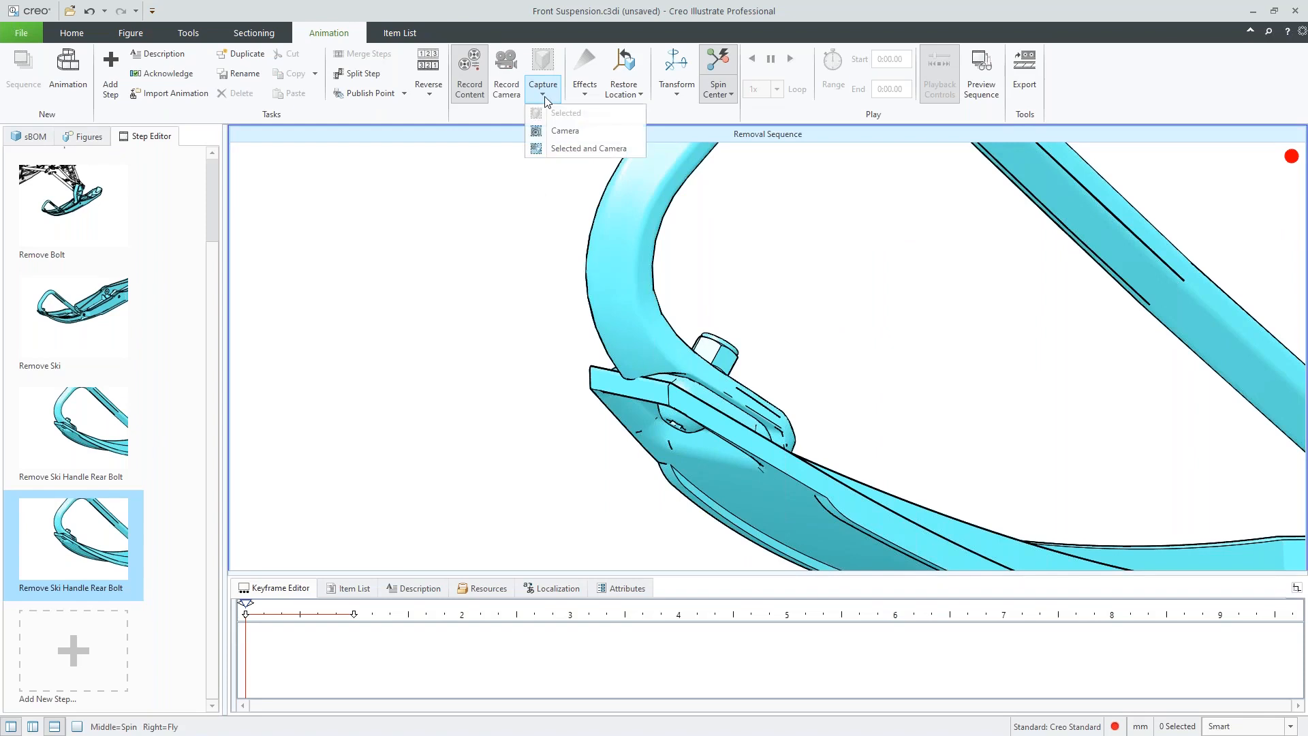
{"action": "left_click", "coordinate": [566, 130]}
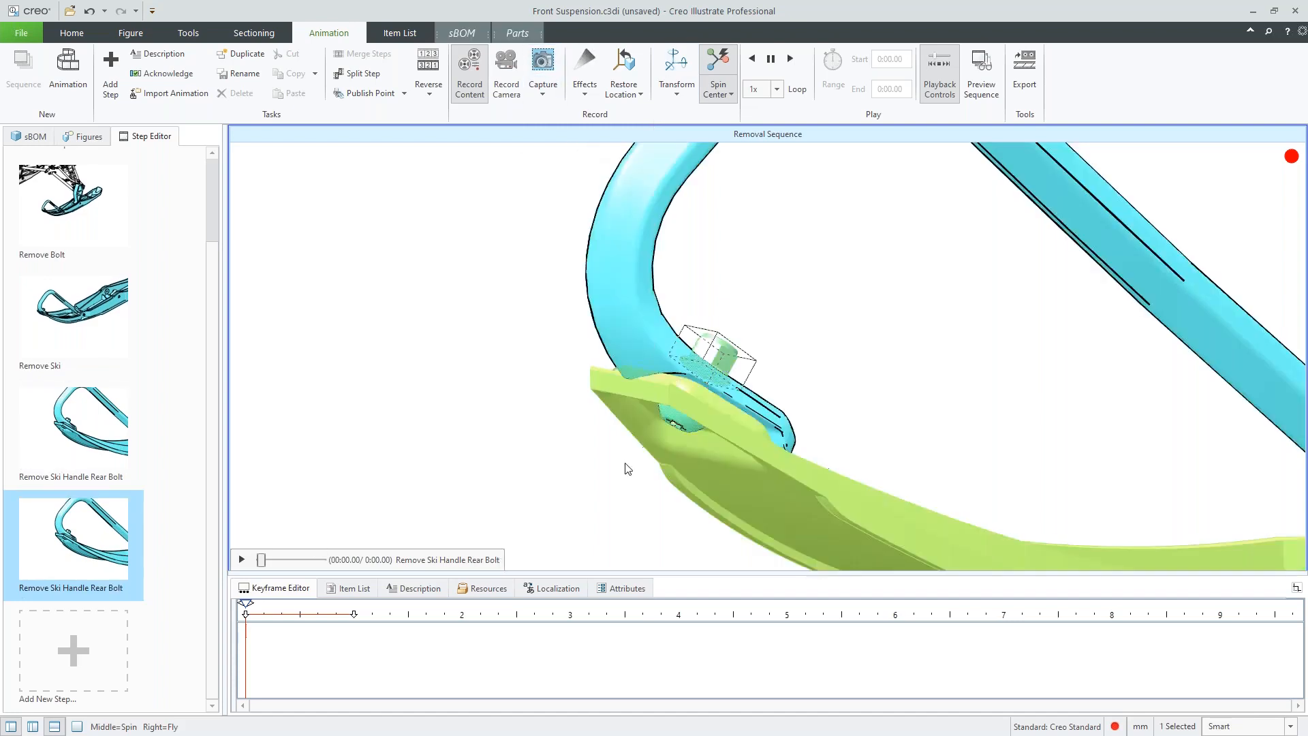
{"action": "left_click", "coordinate": [676, 94]}
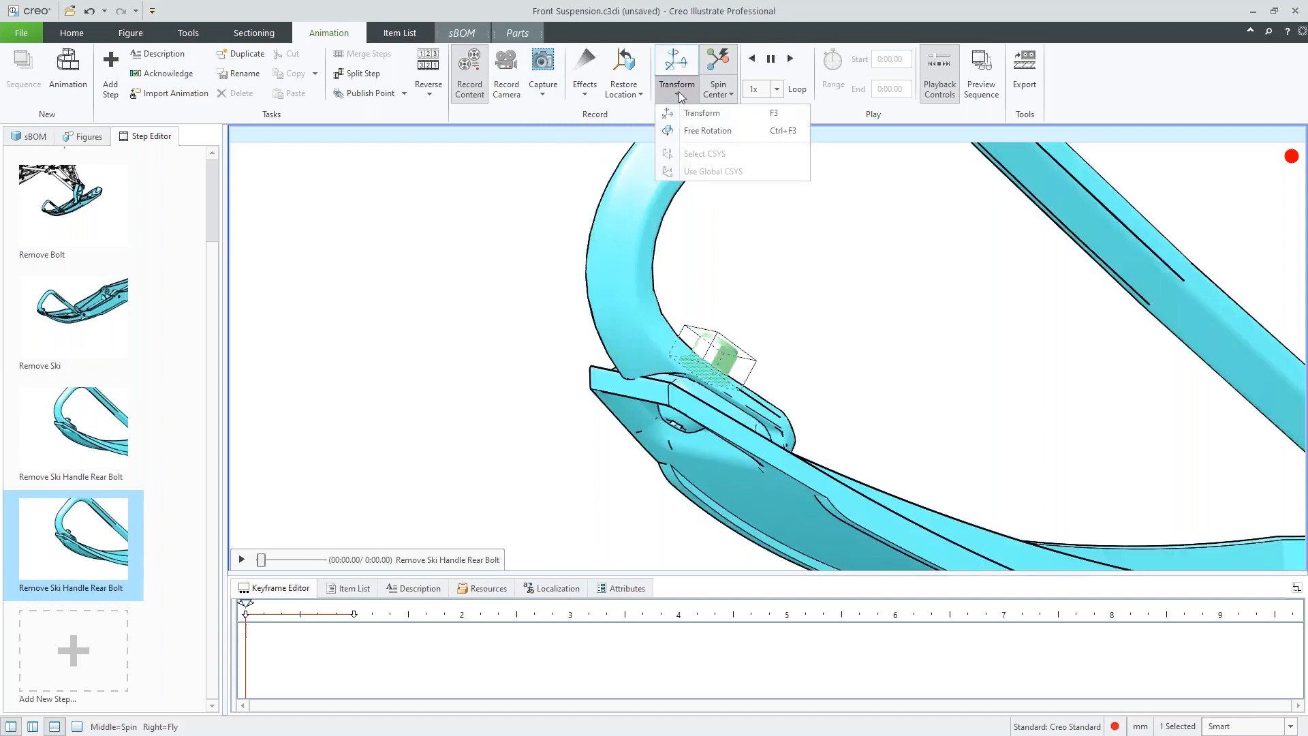
{"action": "left_click", "coordinate": [584, 65]}
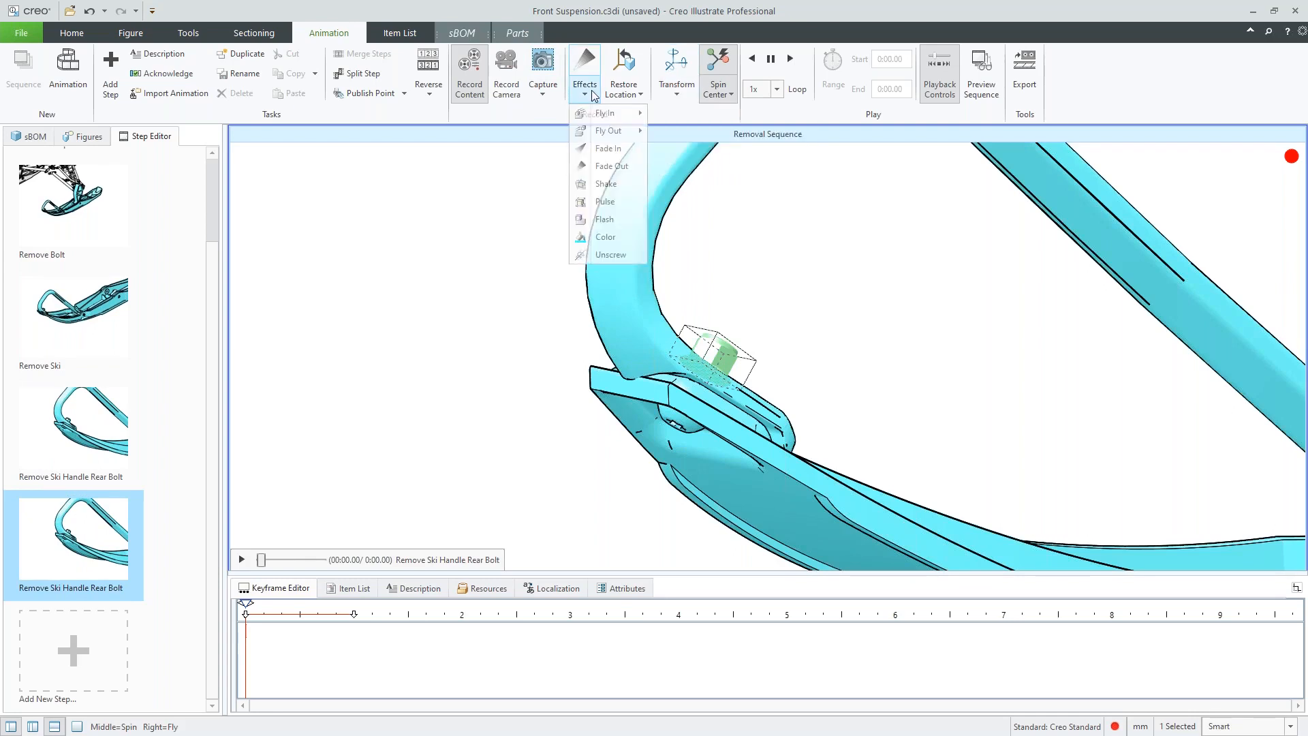
Give the flange nut an unscrew effect: one clockwise turn, travelling 15 mm along +Y
{"action": "left_click", "coordinate": [610, 254]}
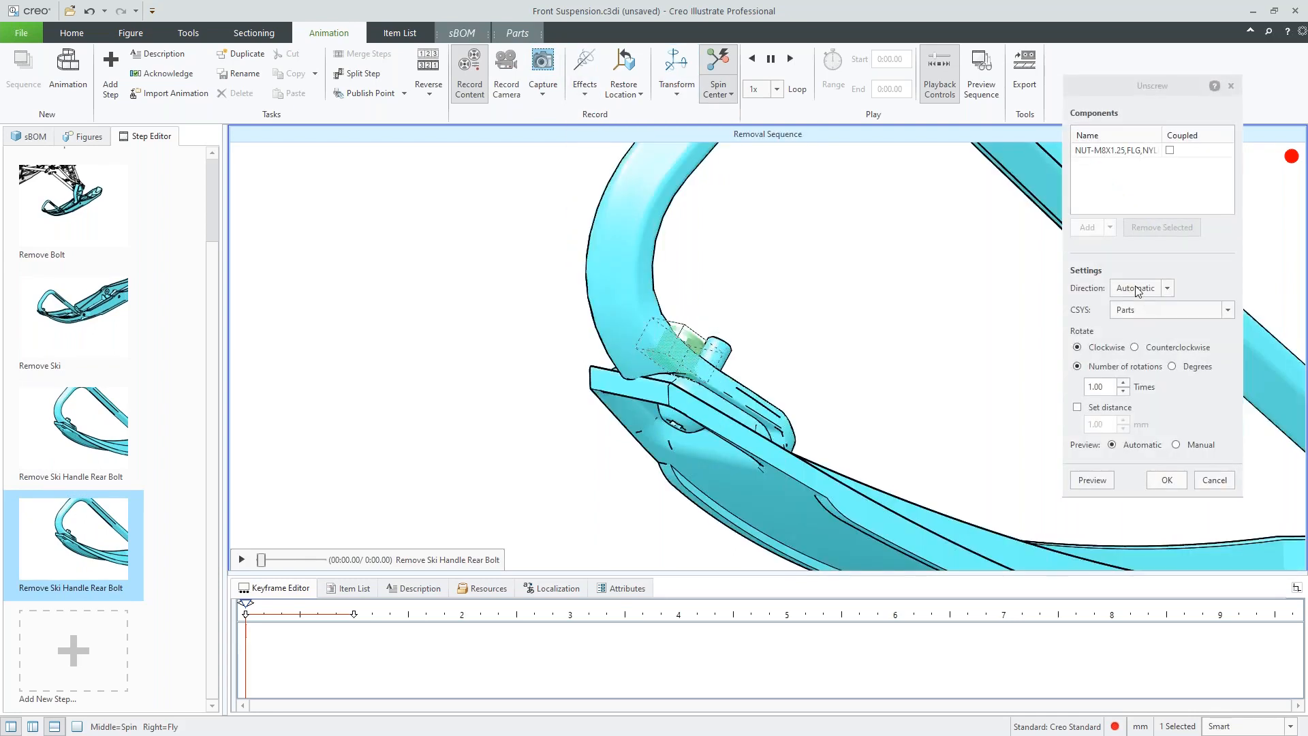
{"action": "left_click", "coordinate": [1167, 288]}
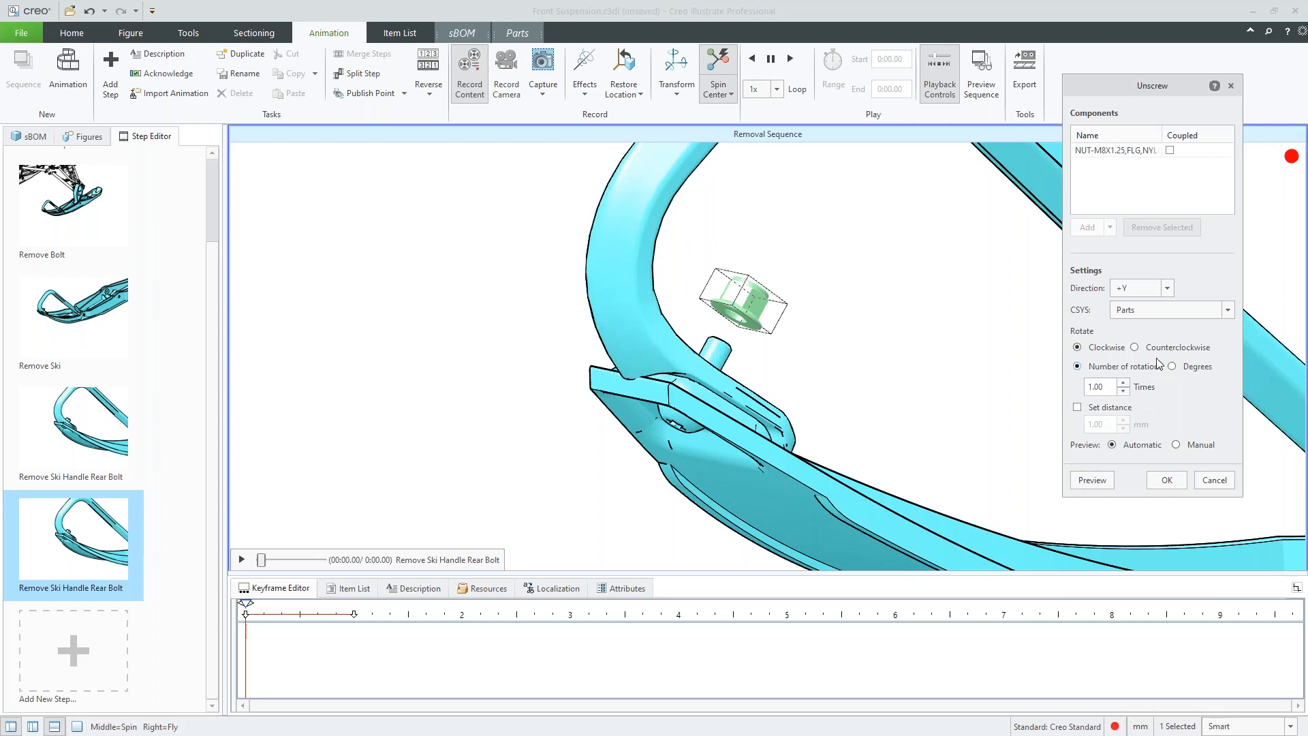
{"action": "mouse_move", "coordinate": [1159, 393]}
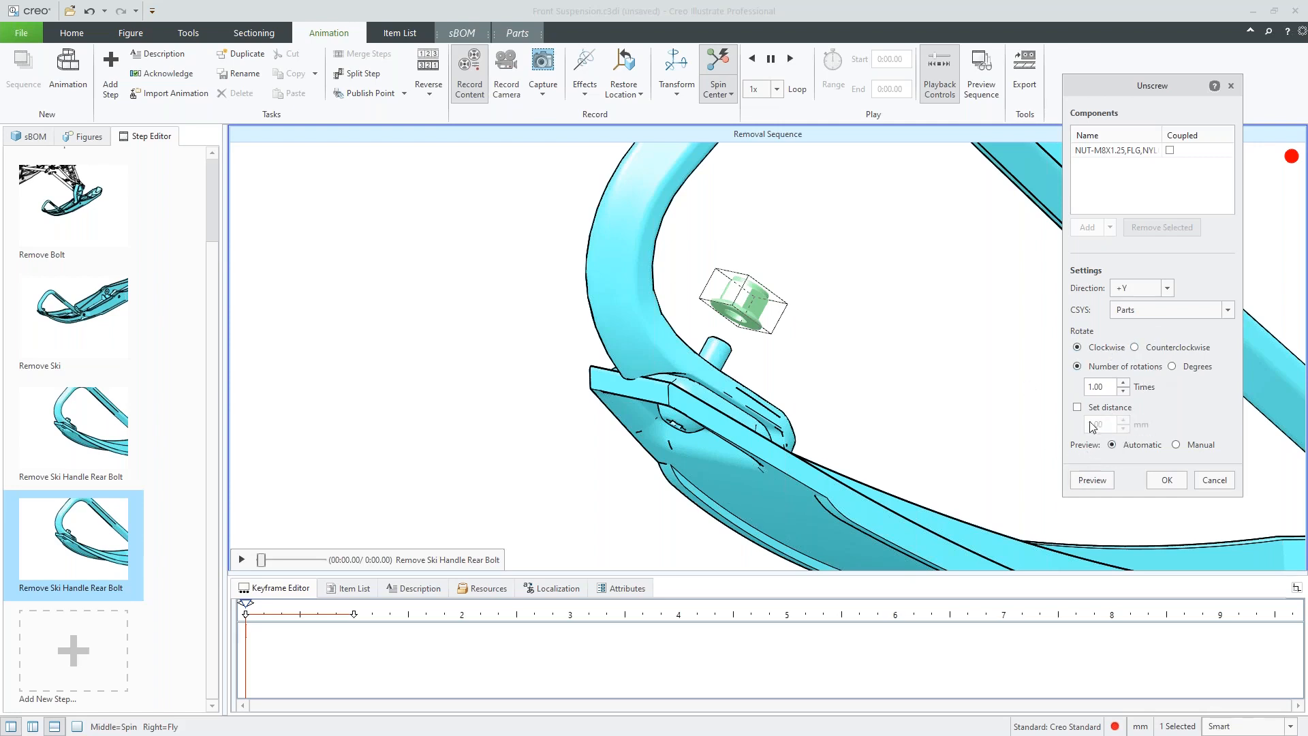
{"action": "left_click", "coordinate": [1077, 406]}
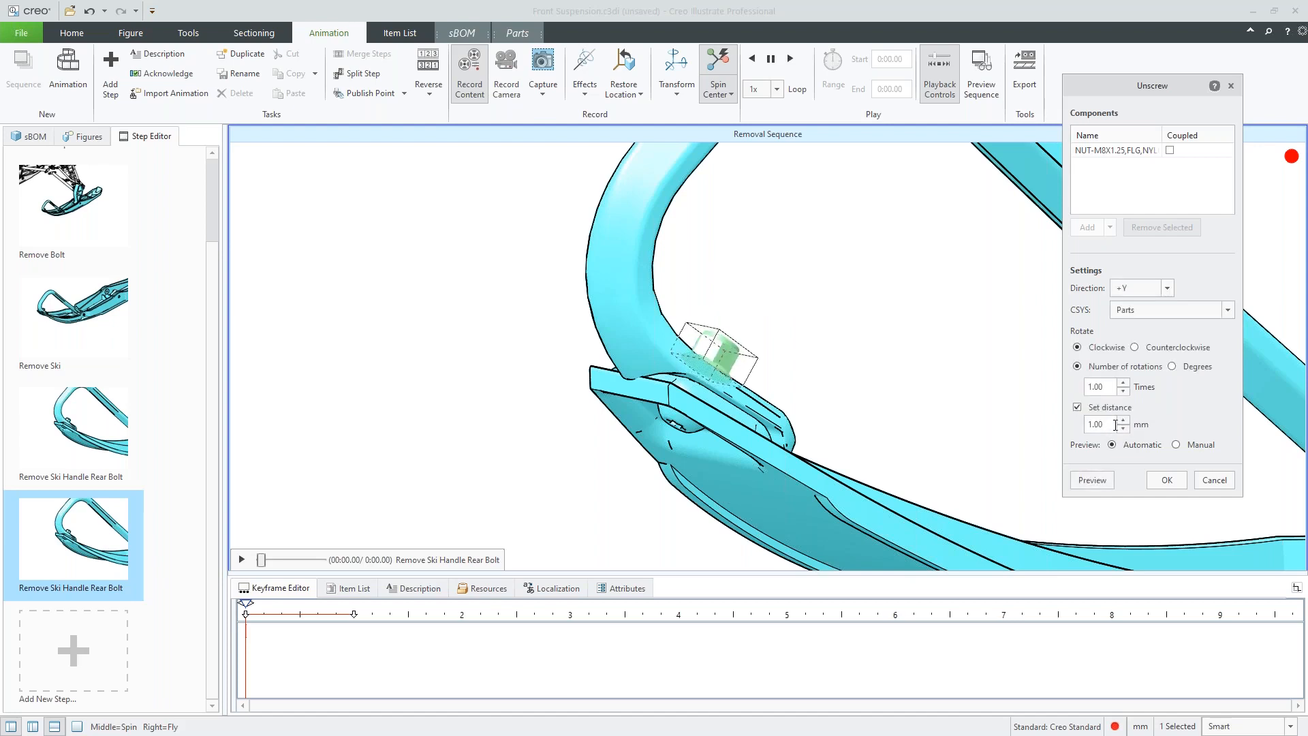
{"action": "type", "text": "10"}
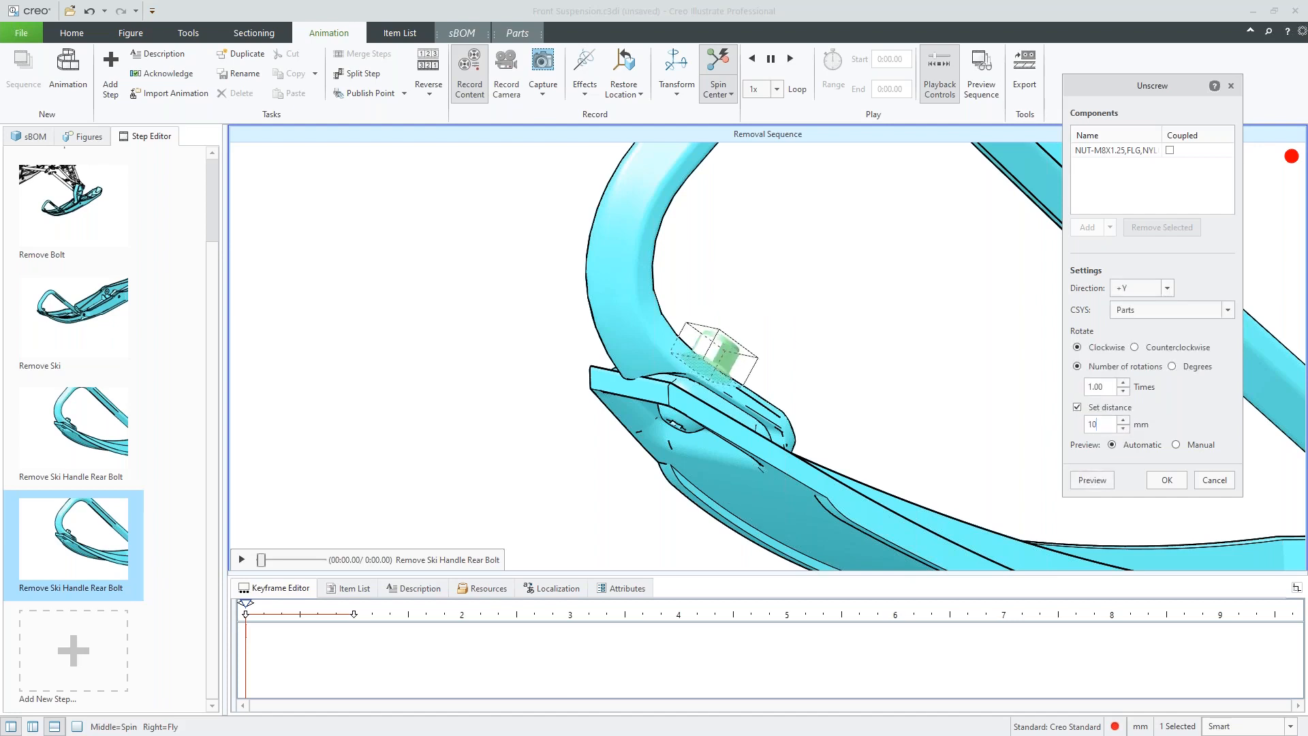
{"action": "left_click", "coordinate": [1092, 479]}
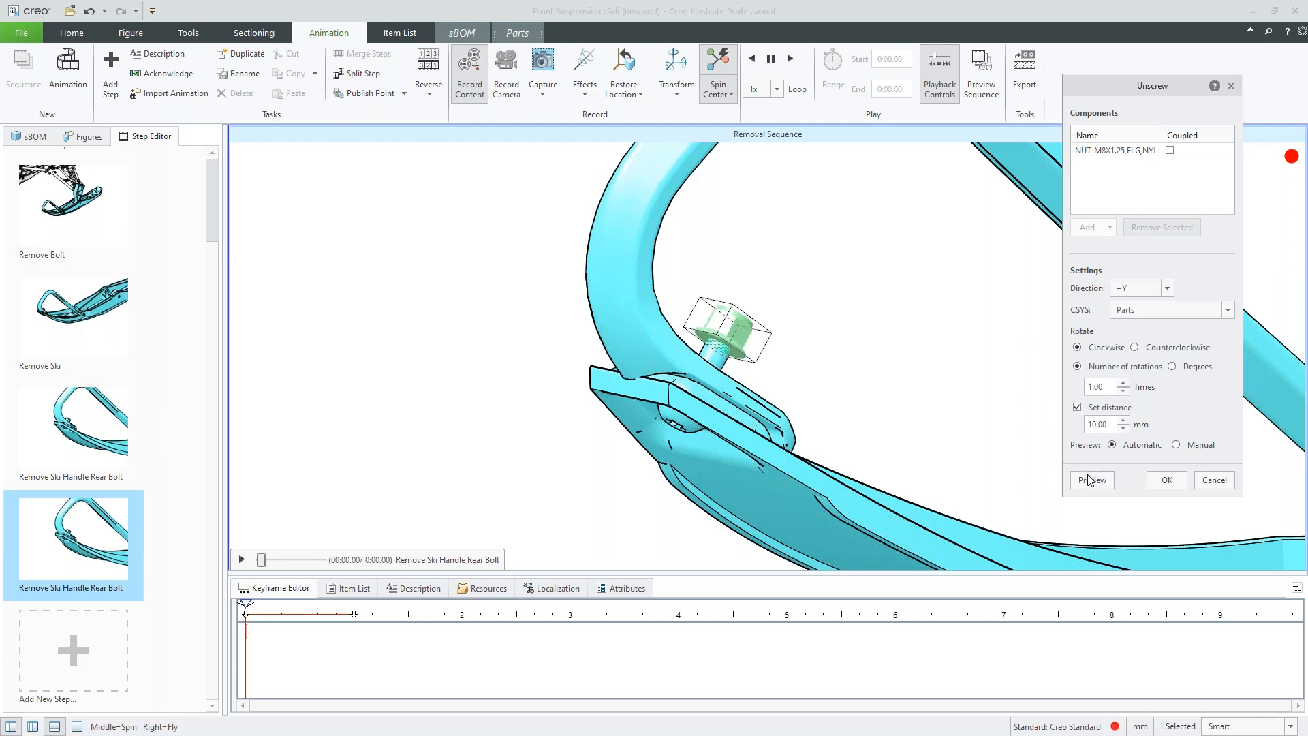
{"action": "type", "text": "15"}
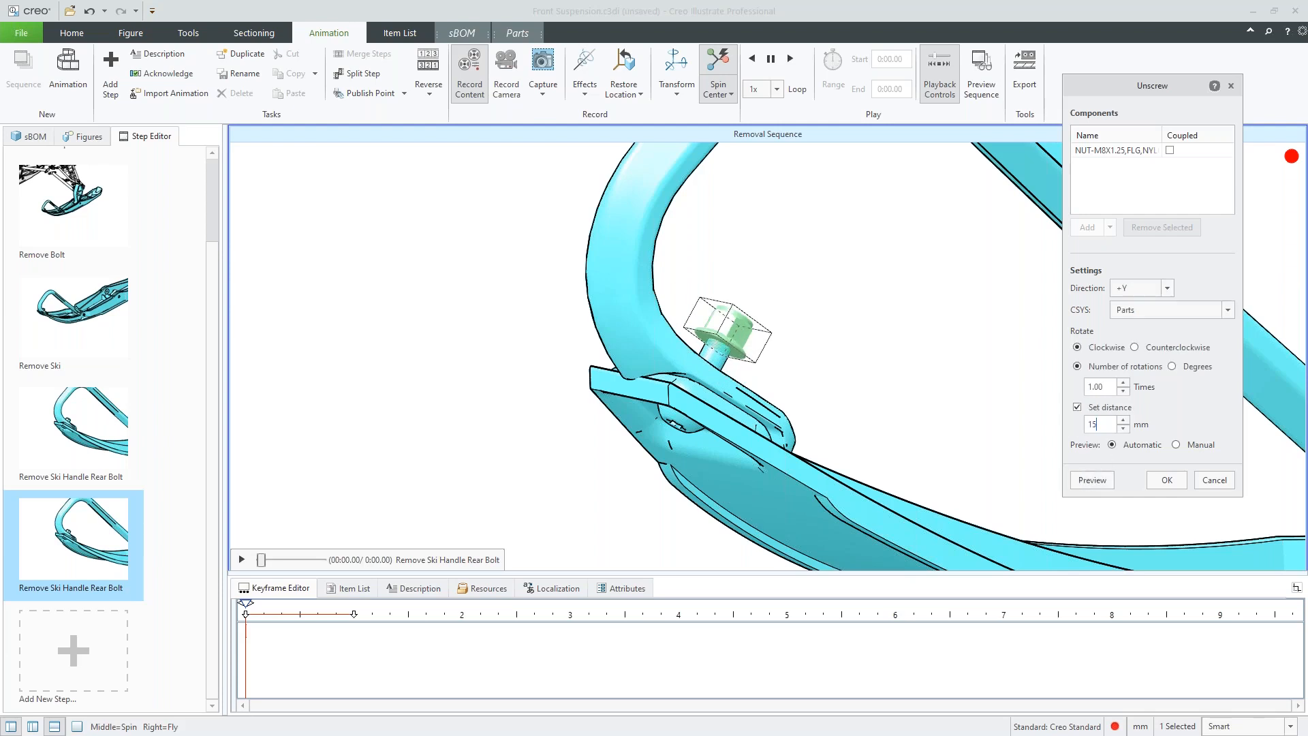
{"action": "left_click", "coordinate": [1092, 480]}
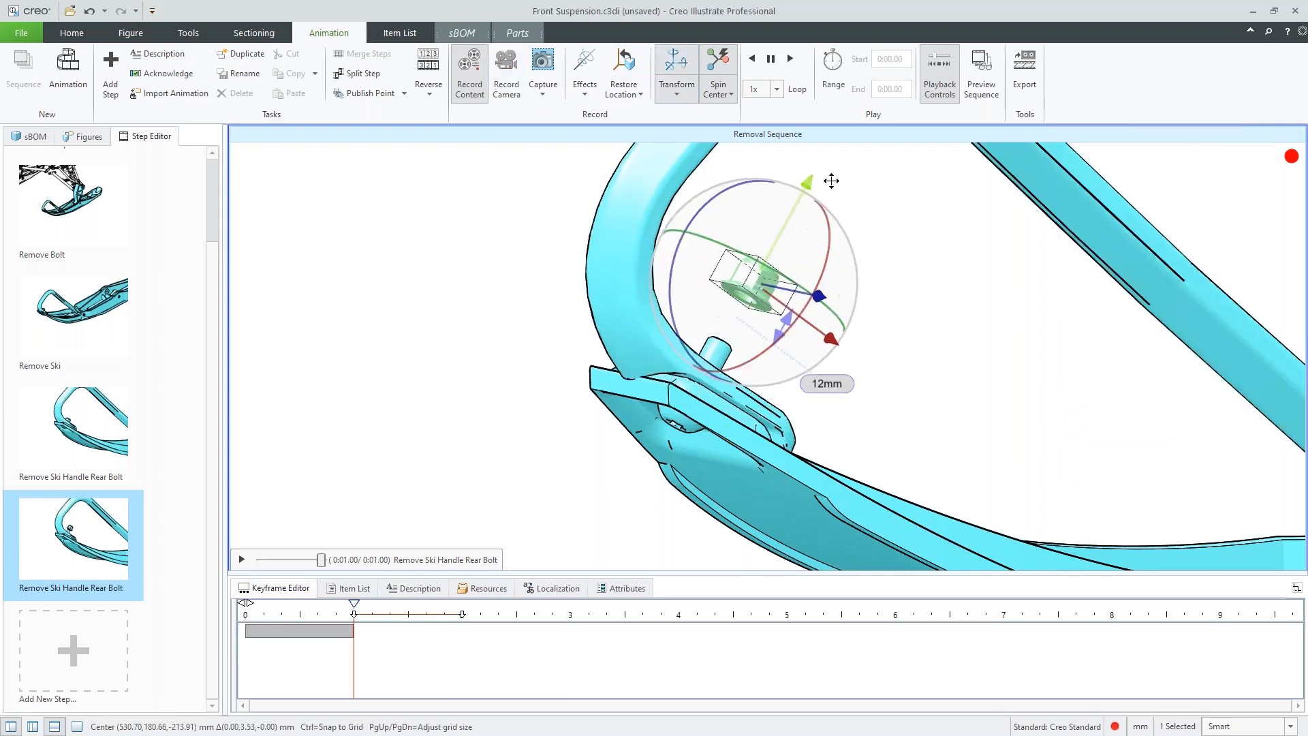
Animate the rear bolt sliding out after the nut, extending the step to about 7 seconds
{"action": "left_click", "coordinate": [585, 65]}
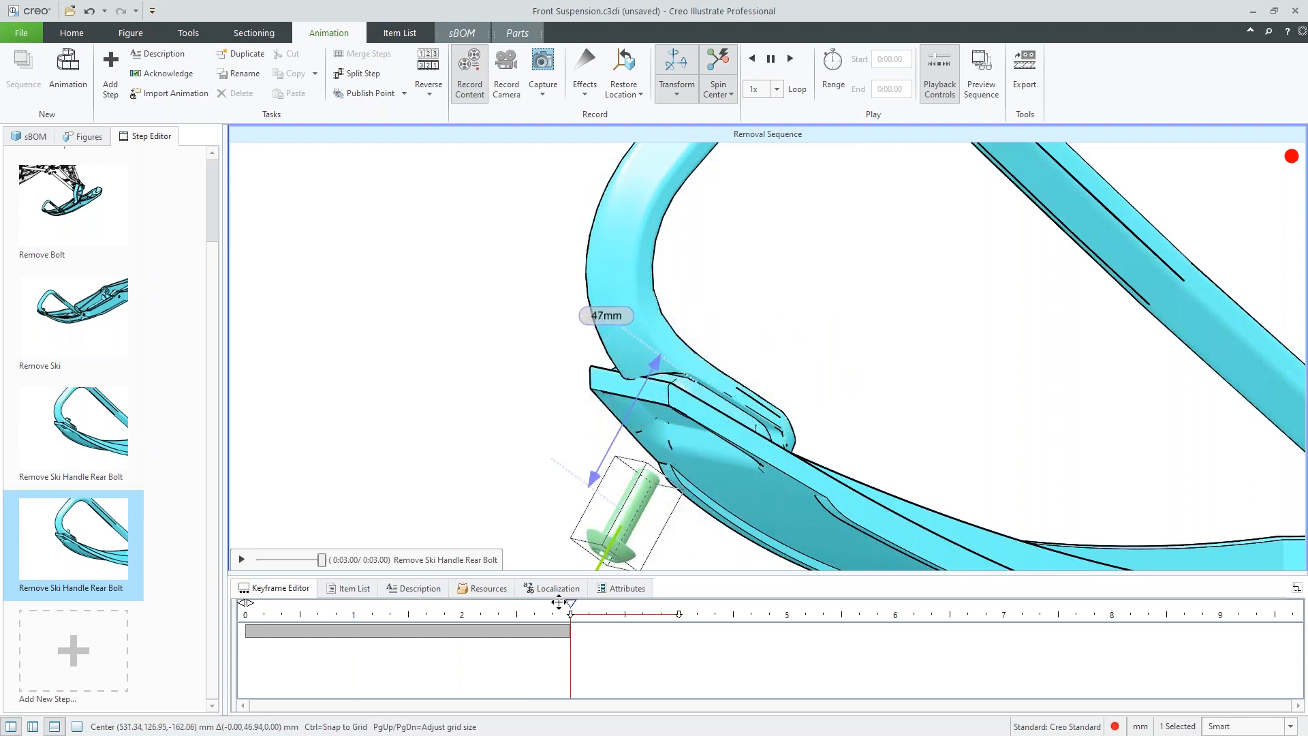
{"action": "left_click", "coordinate": [585, 68]}
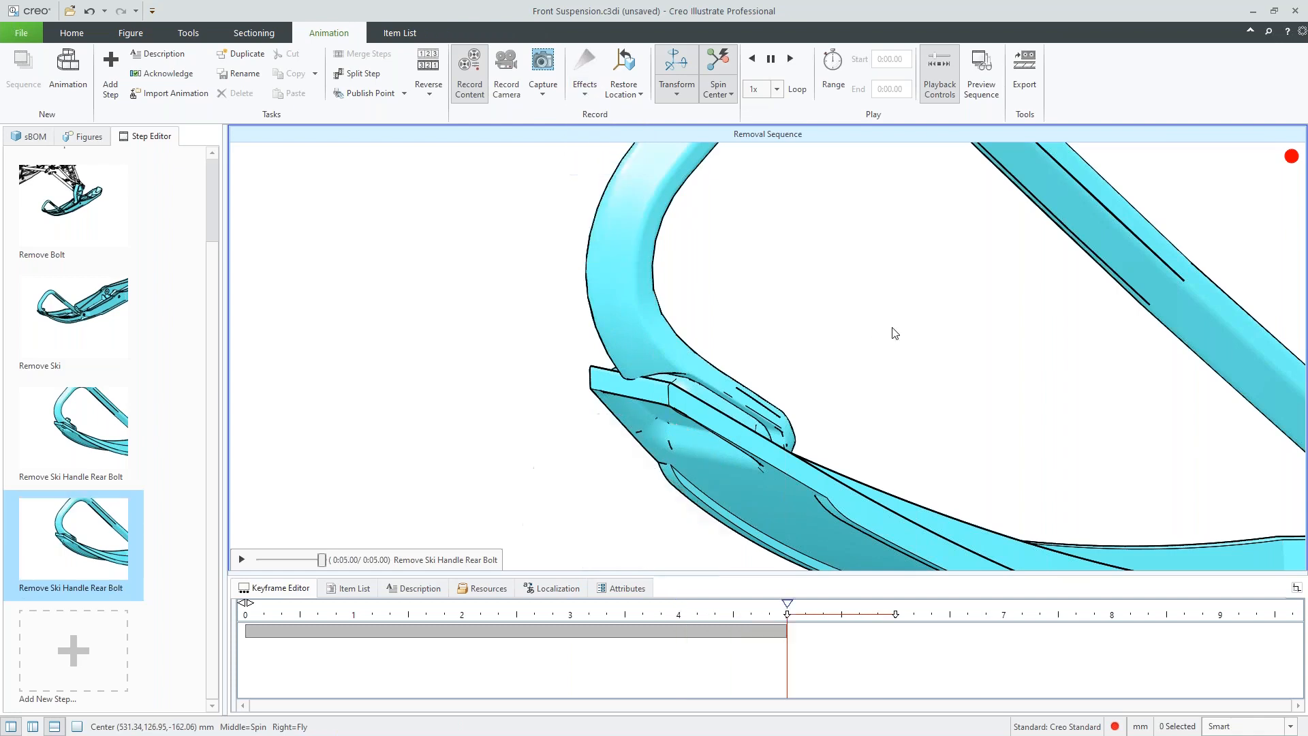
{"action": "left_click", "coordinate": [543, 65]}
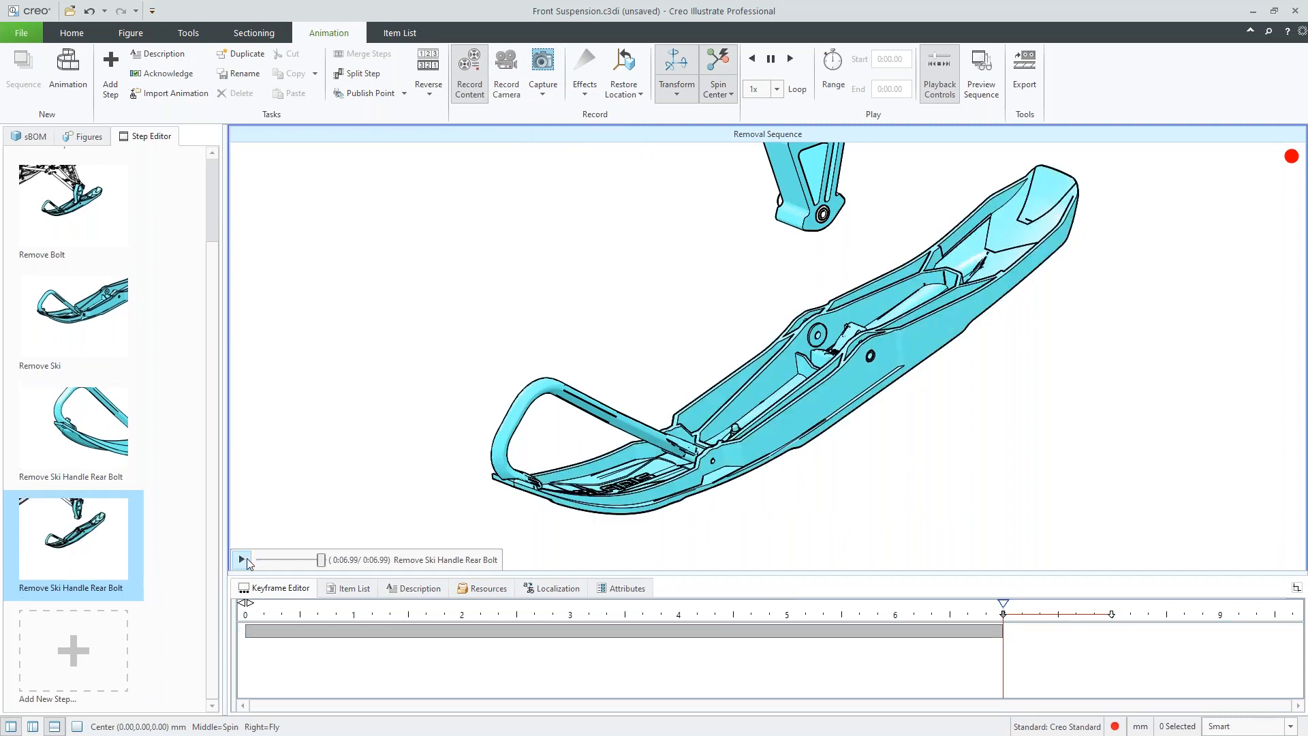
Play the seven-second rear-bolt removal step to its end, then show the Home tools
{"action": "left_click", "coordinate": [242, 560]}
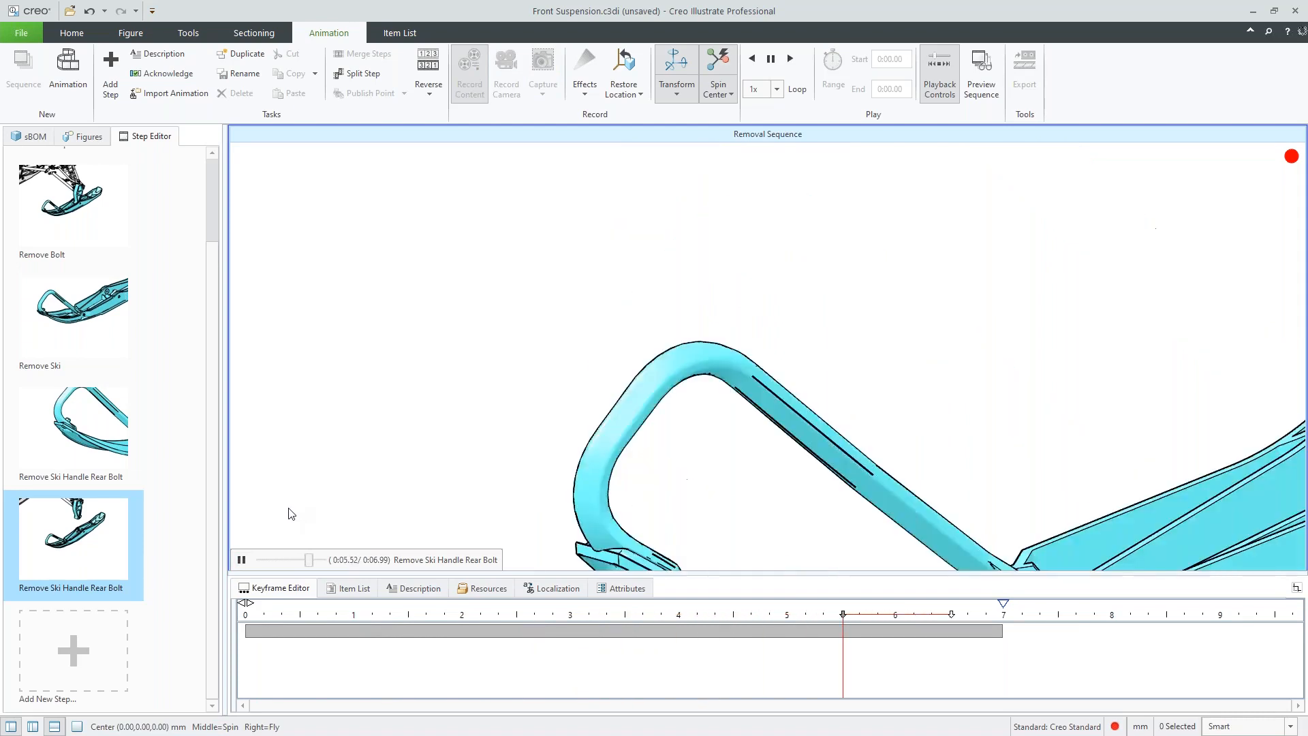
{"action": "left_click", "coordinate": [791, 58]}
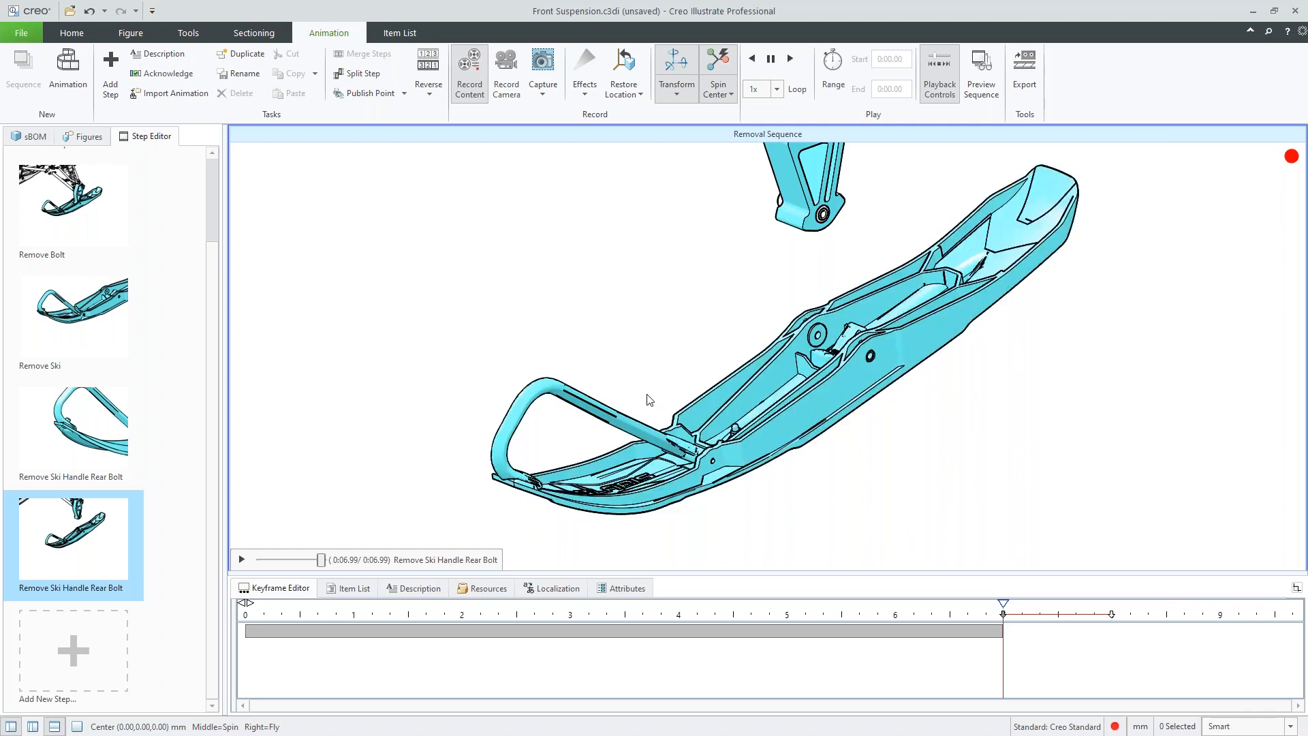
{"action": "mouse_move", "coordinate": [594, 304]}
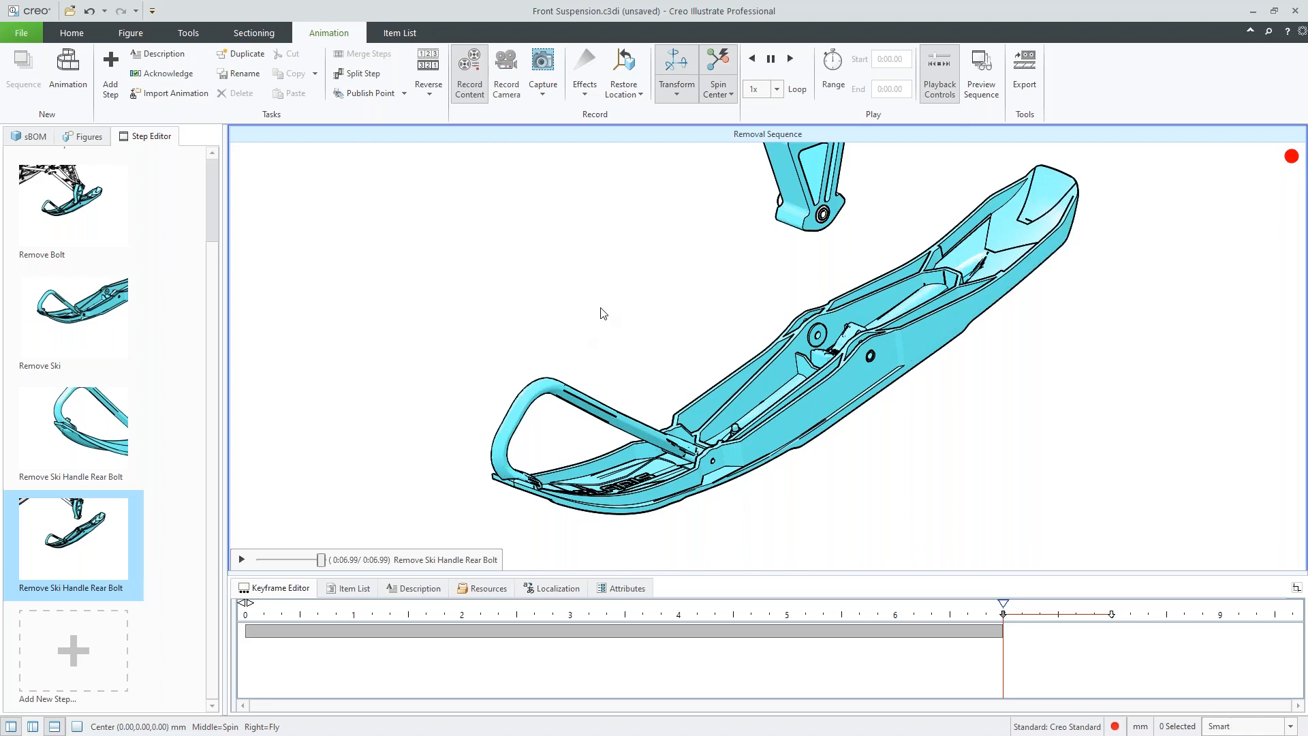
{"action": "mouse_move", "coordinate": [560, 319]}
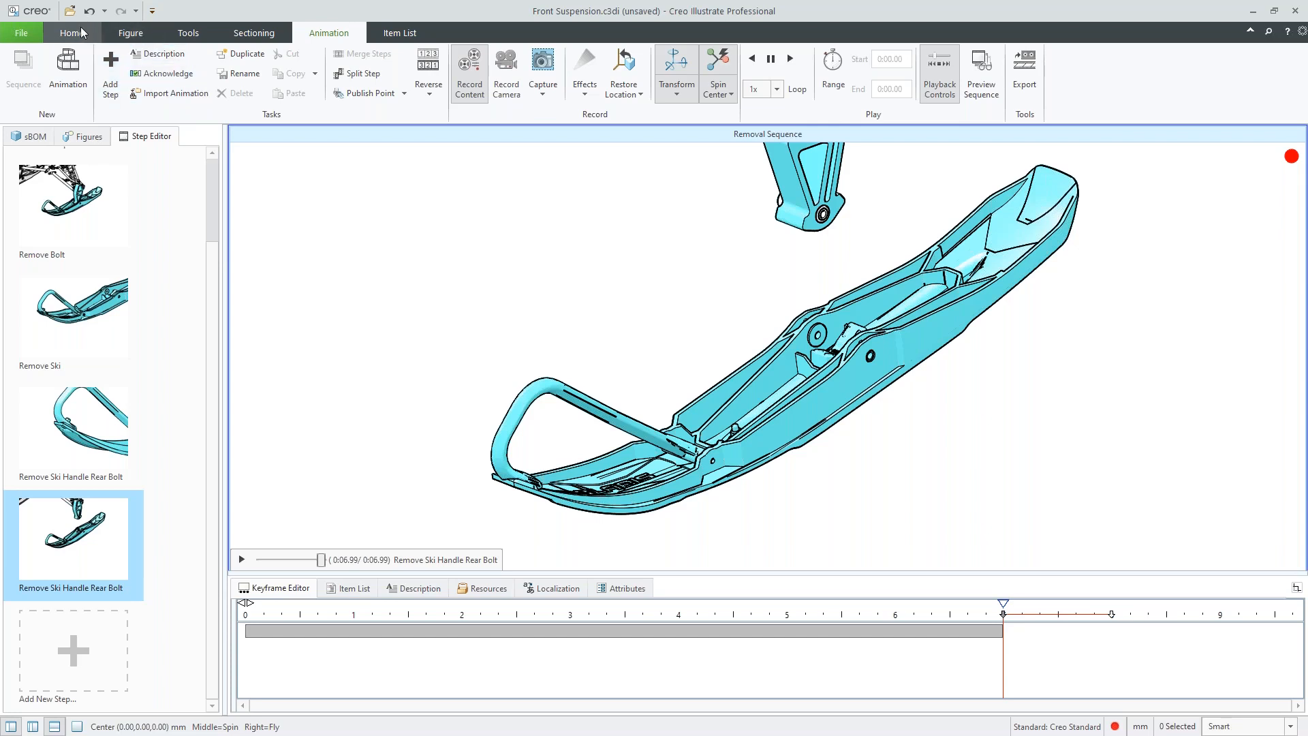
{"action": "left_click", "coordinate": [69, 32]}
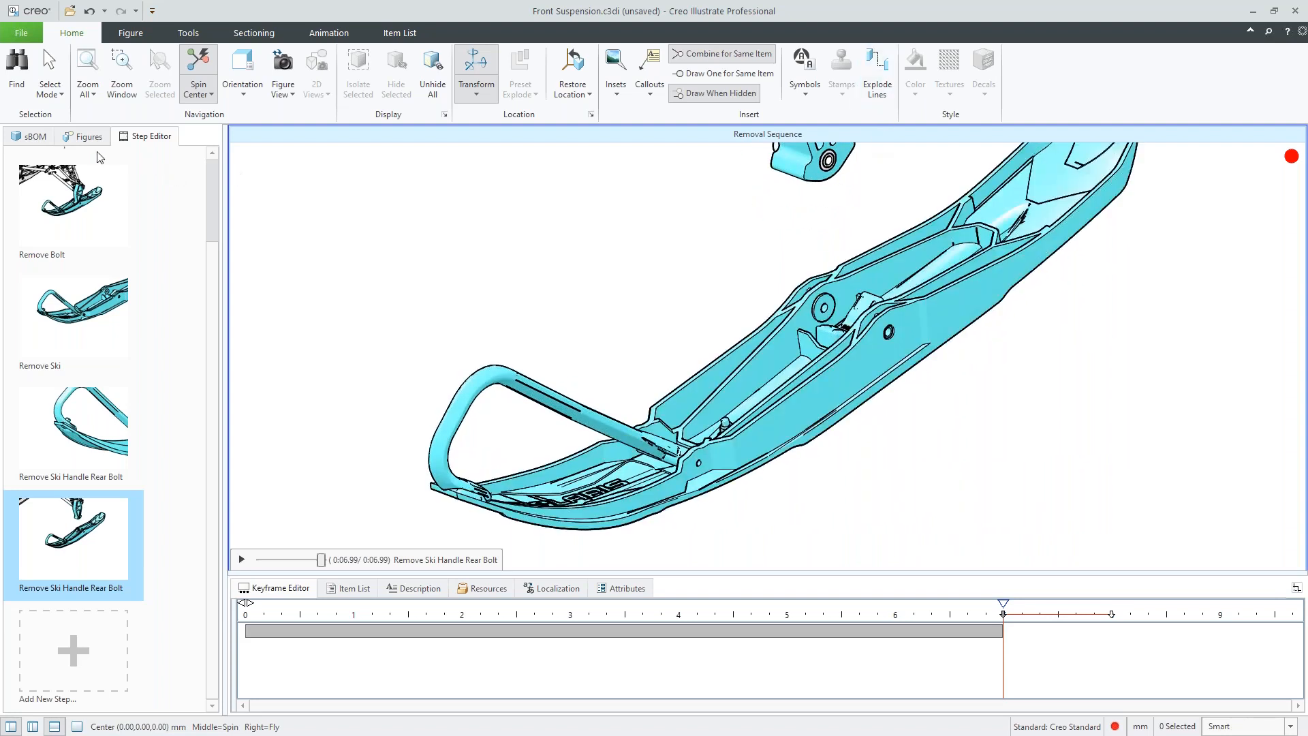
View the Highlight Spindle figure, then switch to the Shaded with Outline and Callout figure
{"action": "left_click", "coordinate": [87, 136]}
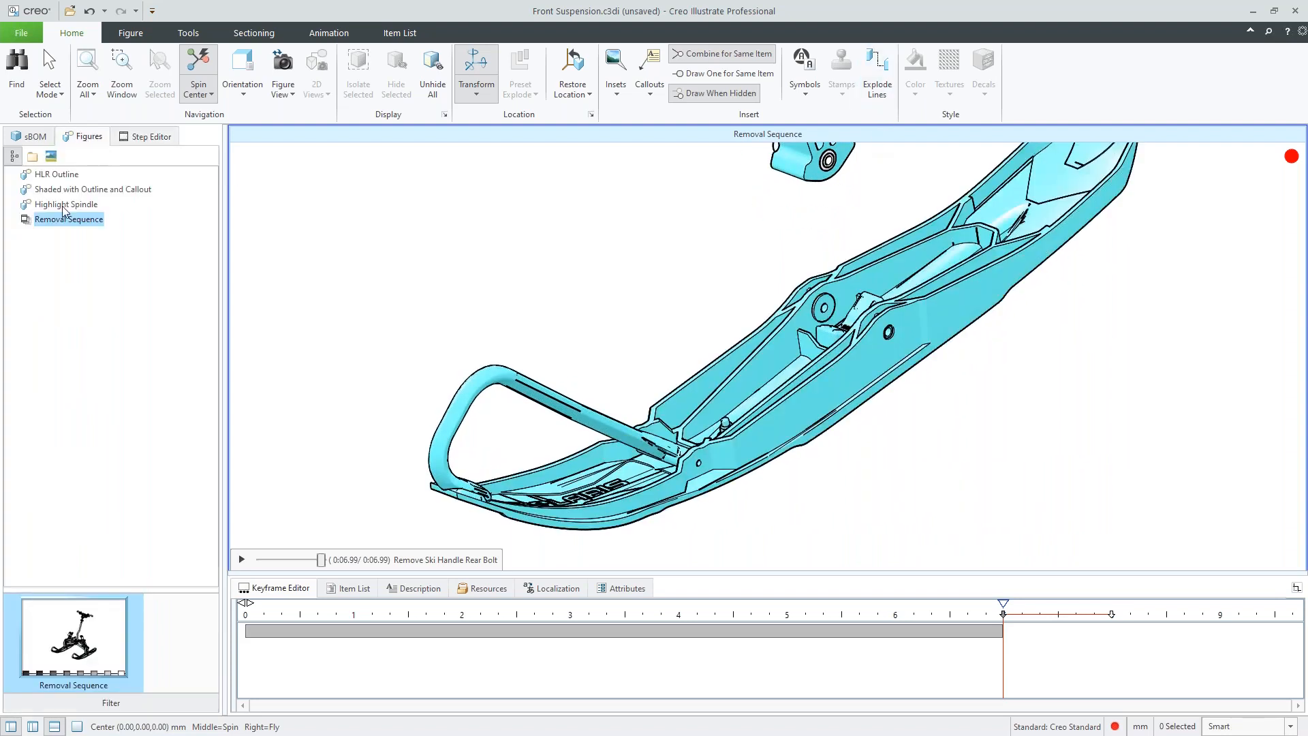
{"action": "left_click", "coordinate": [67, 203]}
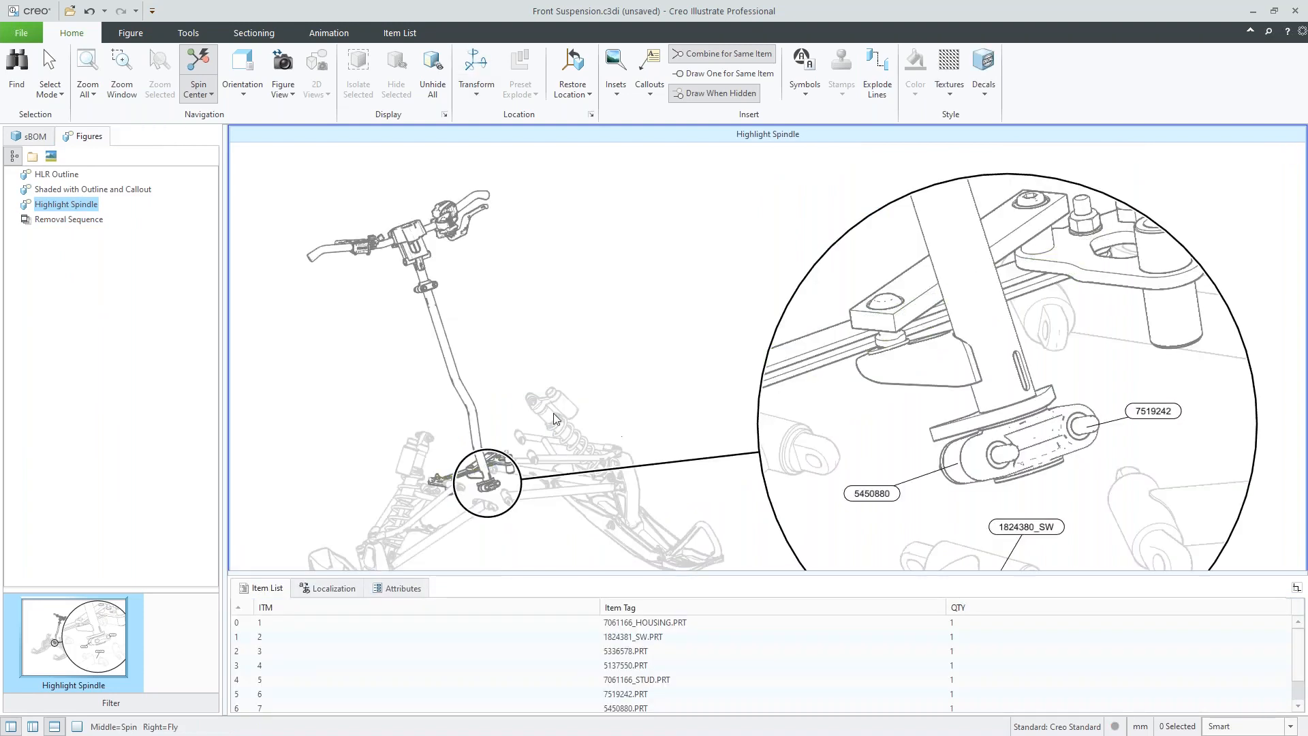
{"action": "left_click", "coordinate": [536, 441]}
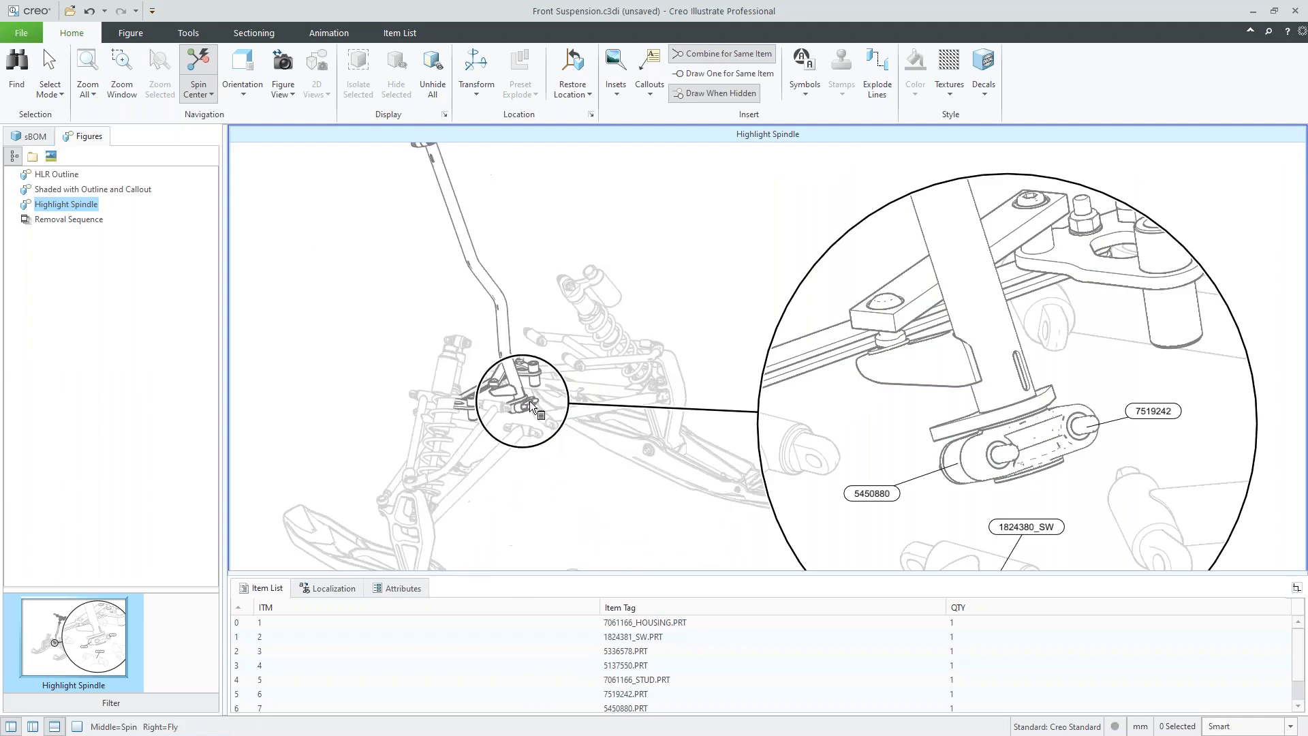
{"action": "right_click", "coordinate": [64, 205]}
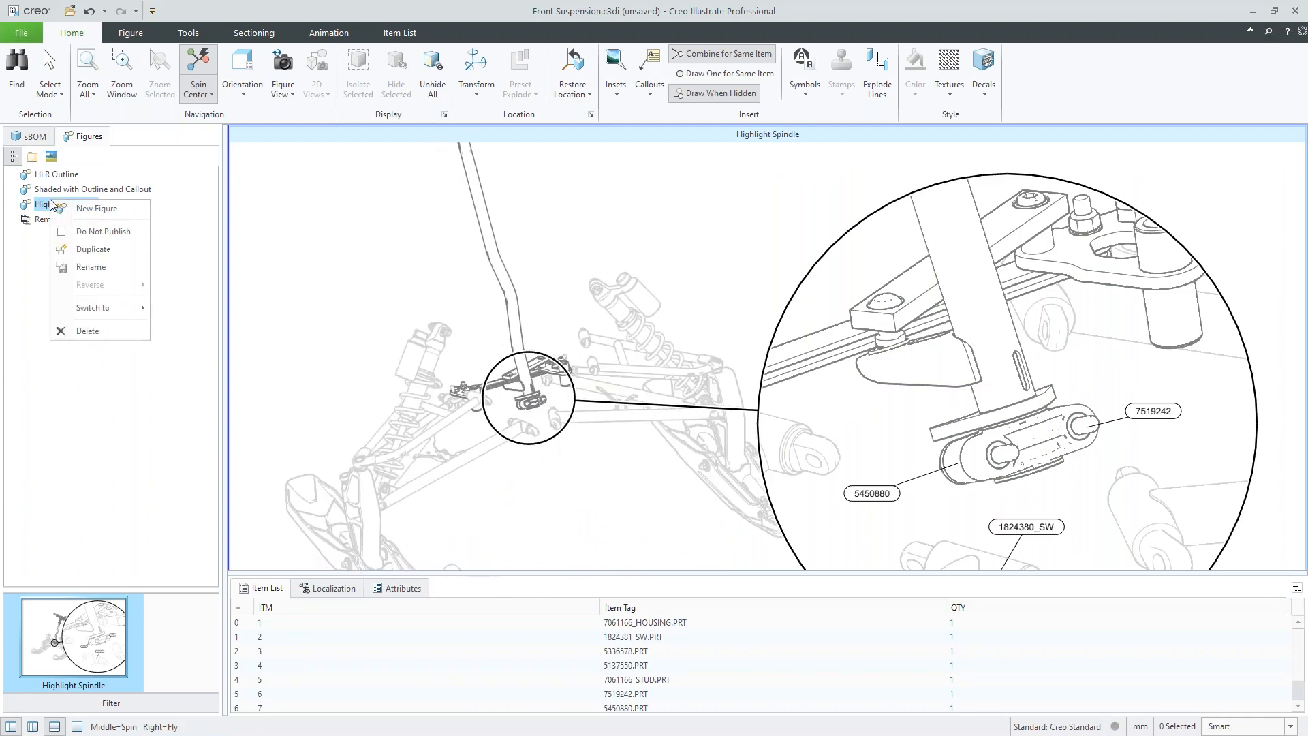
{"action": "left_click", "coordinate": [92, 189]}
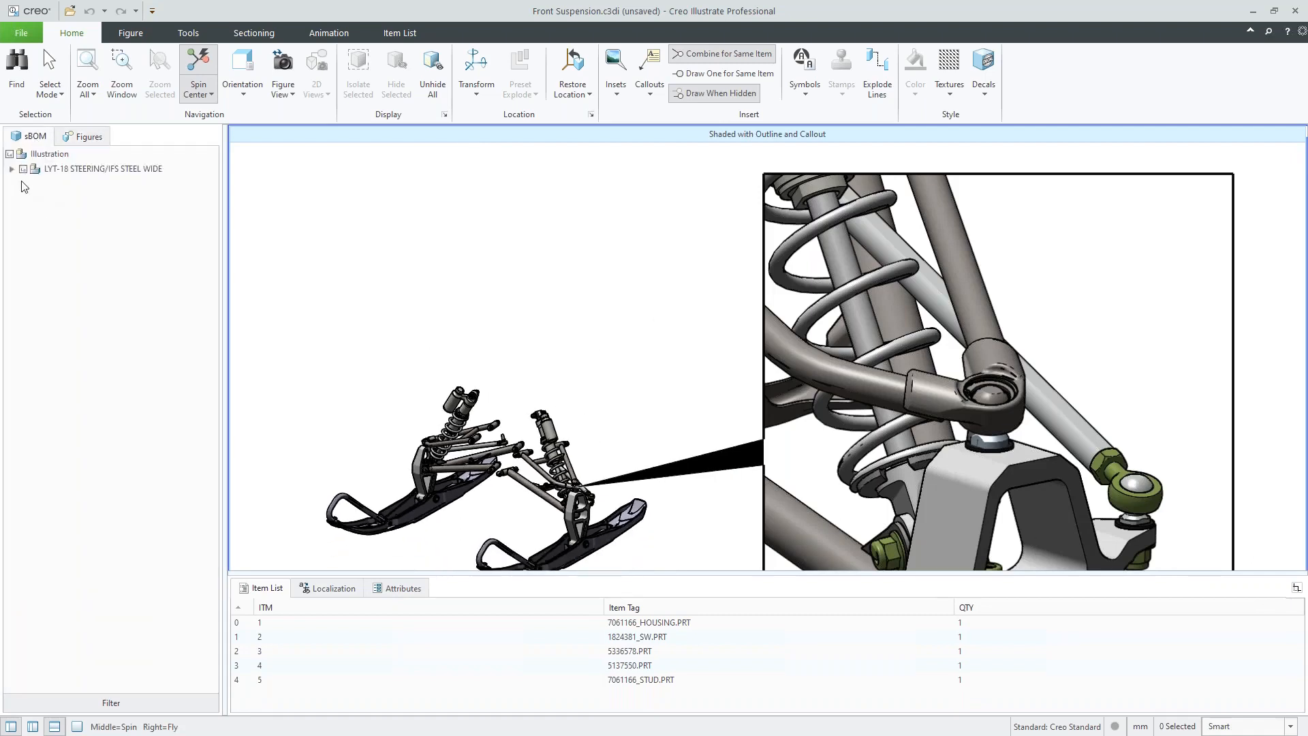
Expand the steering suspension assembly tree and select the ski bolt for exploding
{"action": "left_click", "coordinate": [11, 169]}
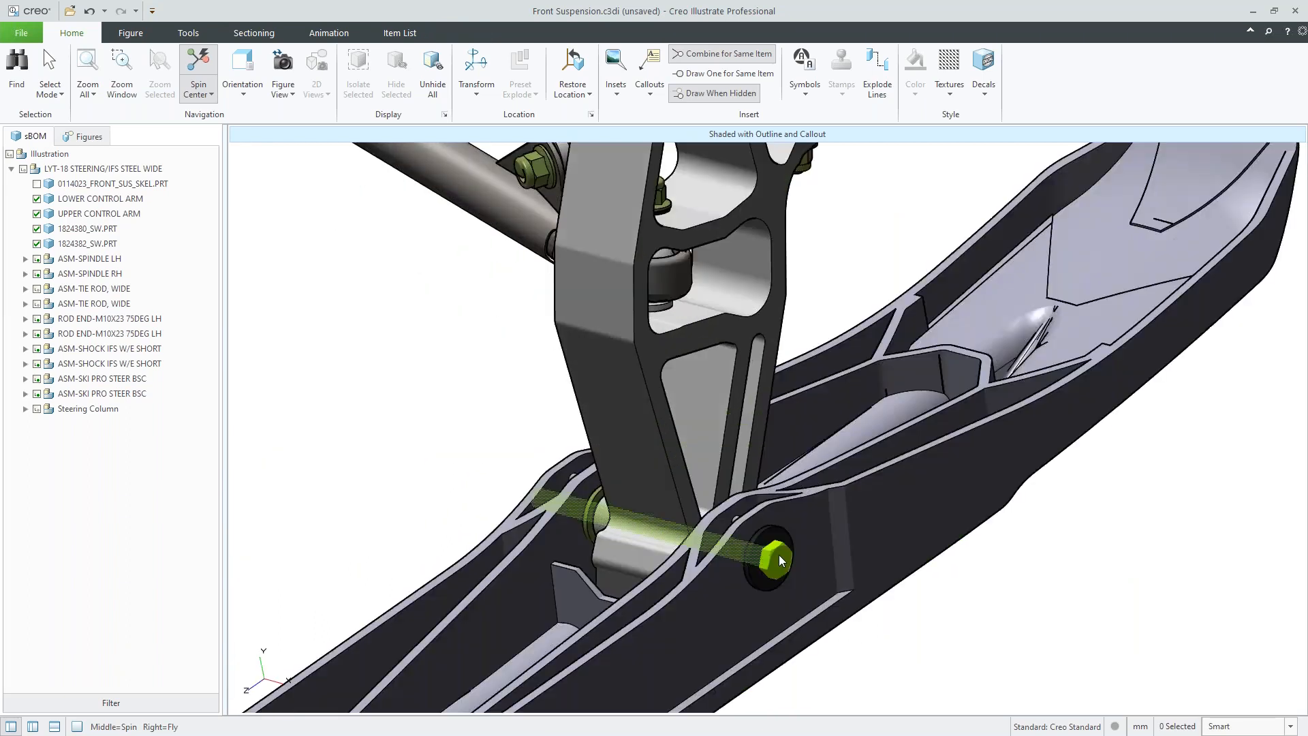
{"action": "left_click", "coordinate": [771, 560]}
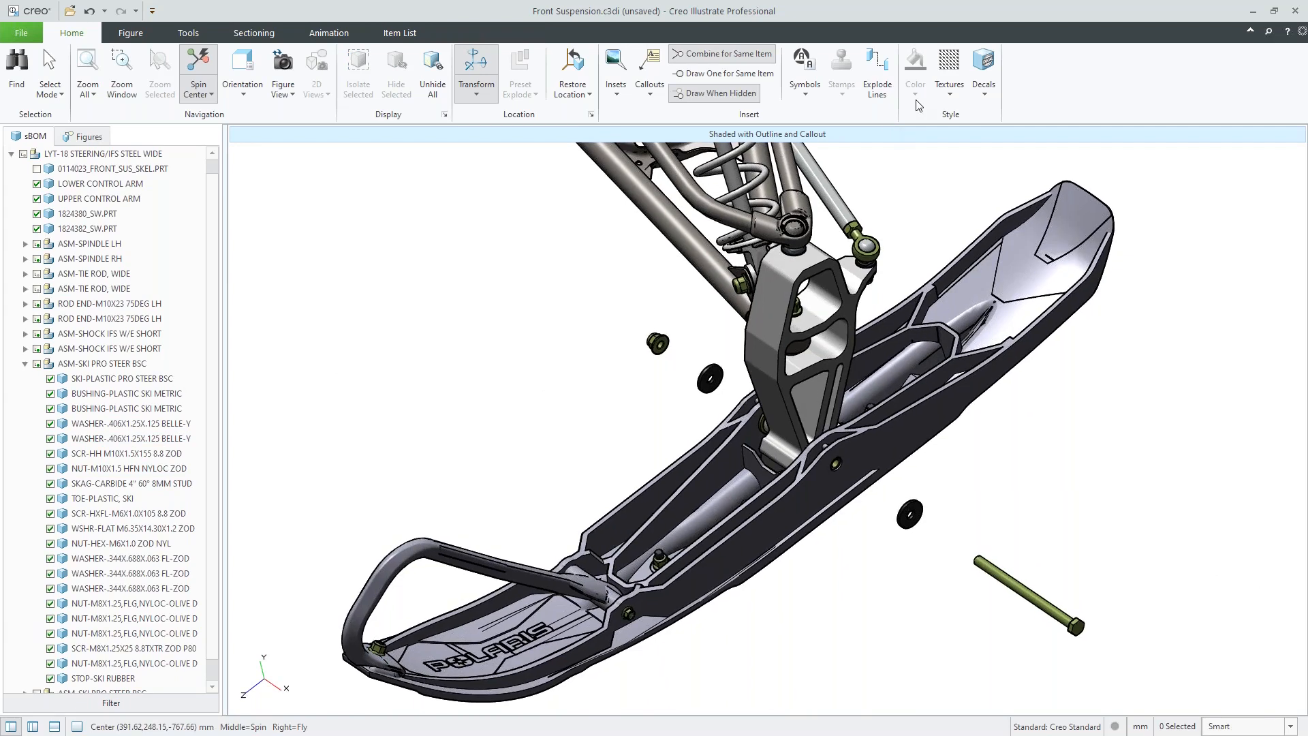
Create a dashed explode line through the ski's washers, screw and nut
{"action": "left_click", "coordinate": [877, 61]}
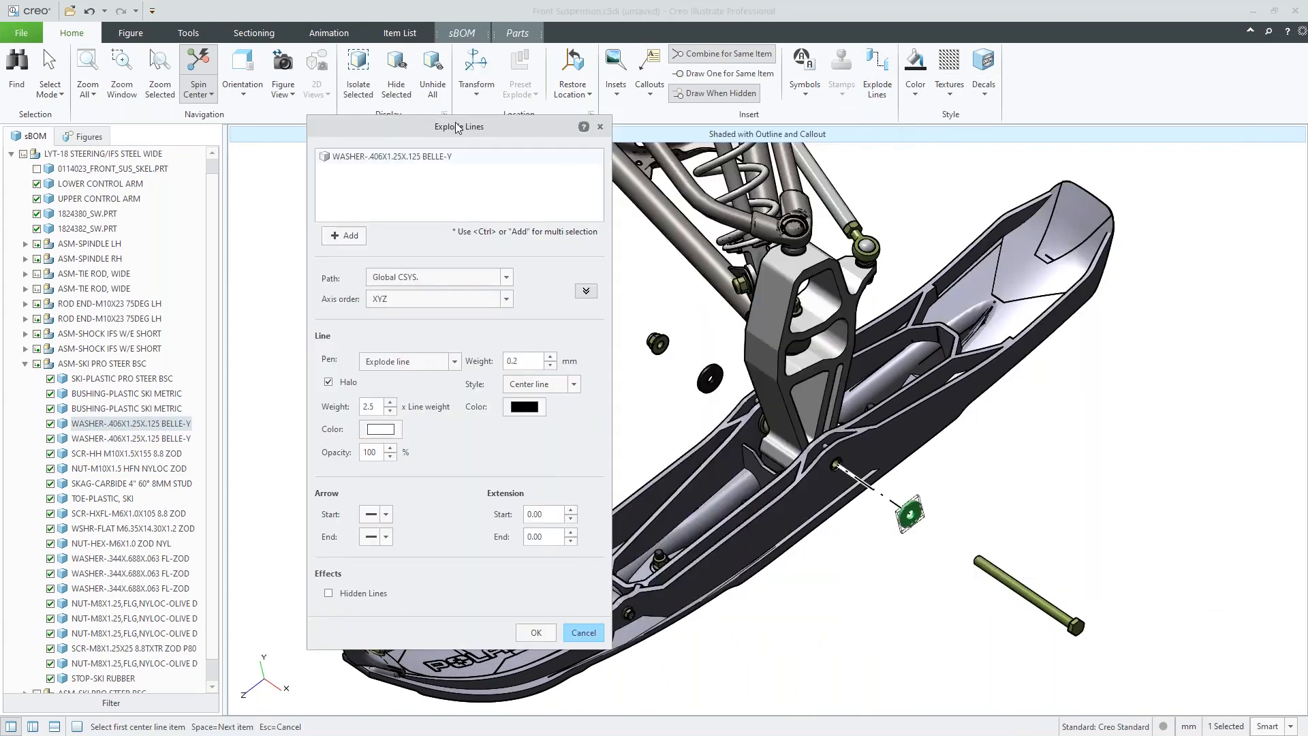
{"action": "left_click", "coordinate": [1010, 592]}
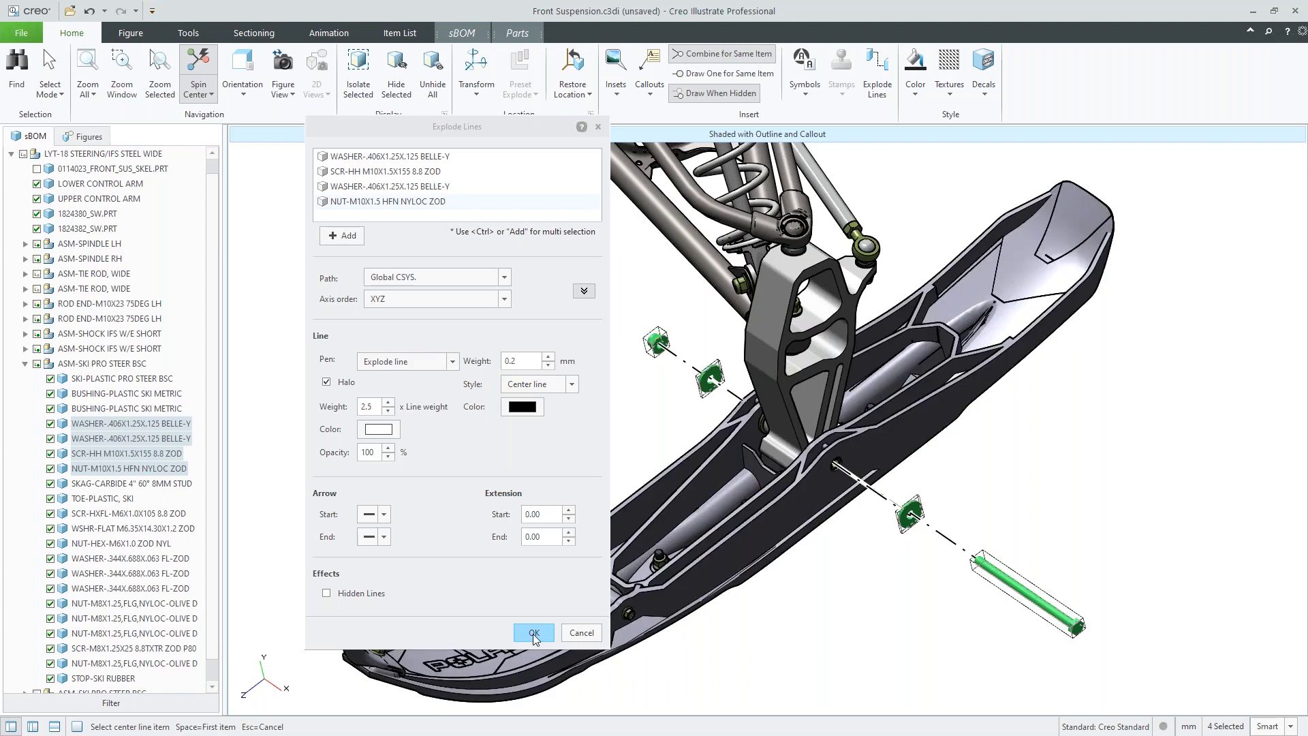
{"action": "left_click", "coordinate": [533, 633]}
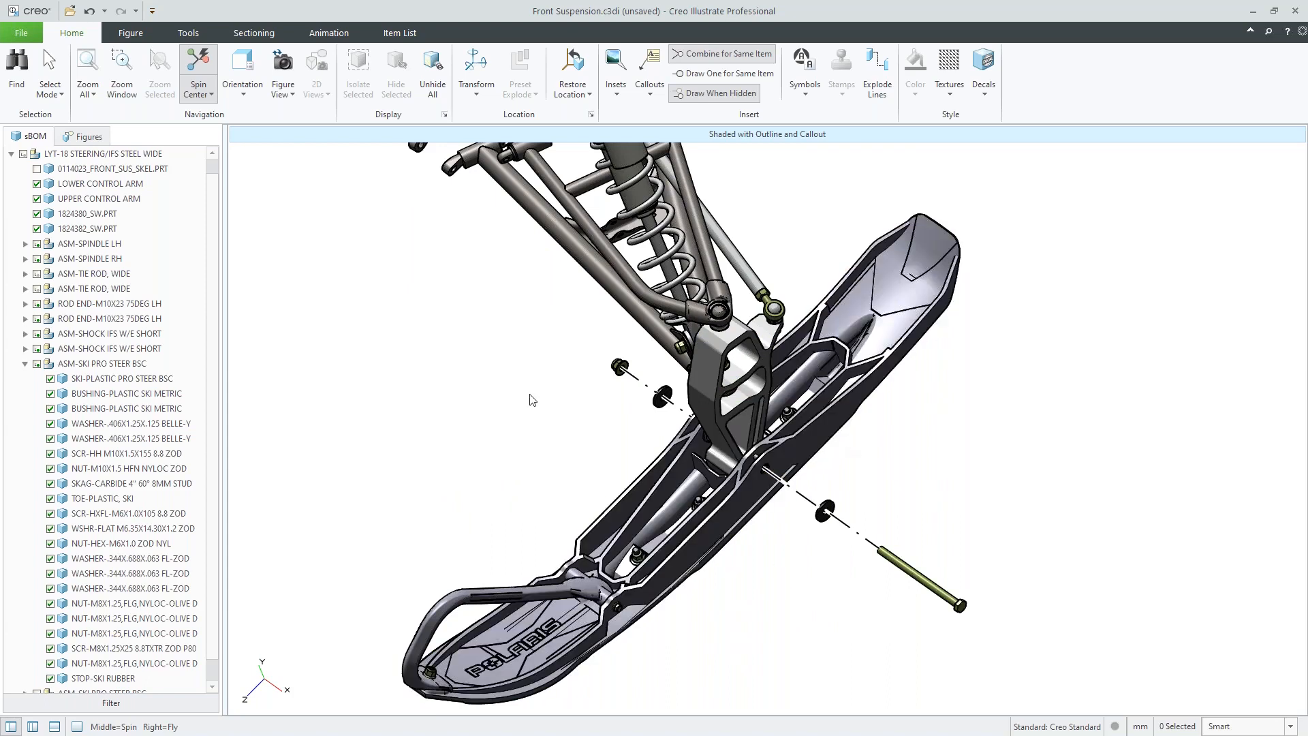
{"action": "mouse_move", "coordinate": [302, 170]}
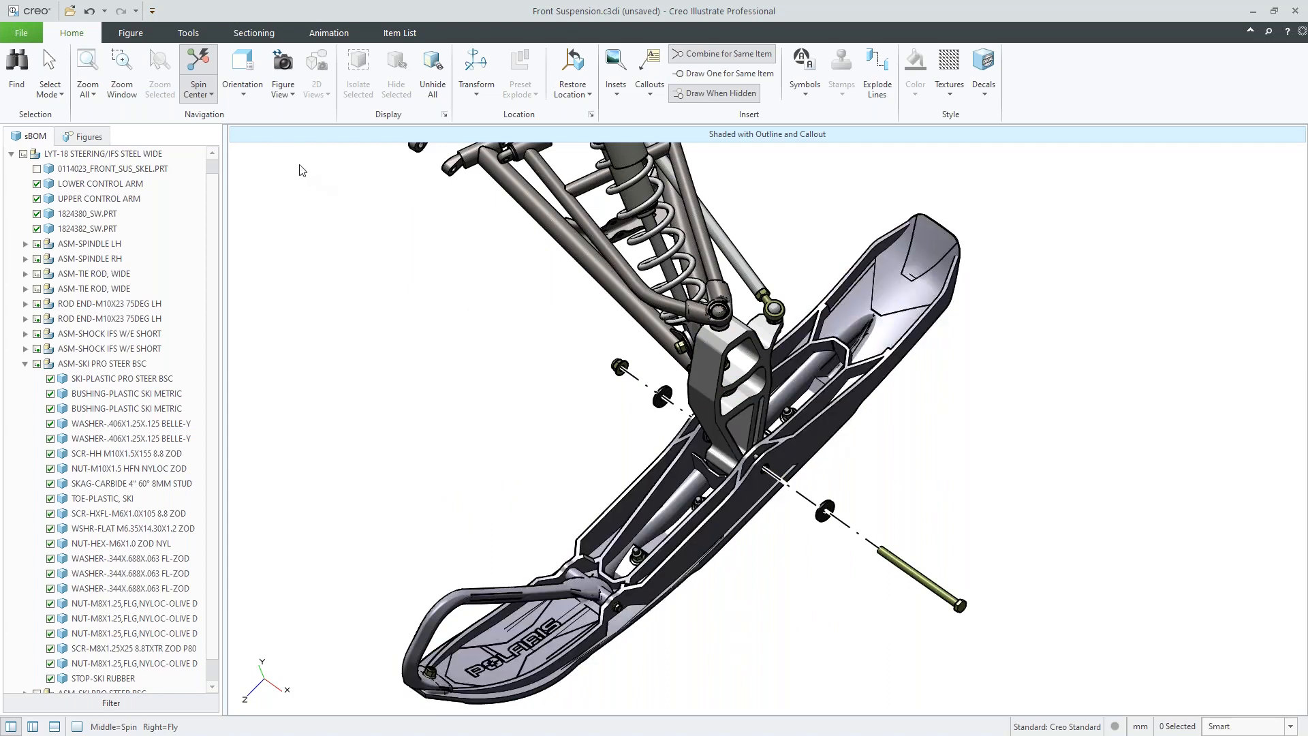